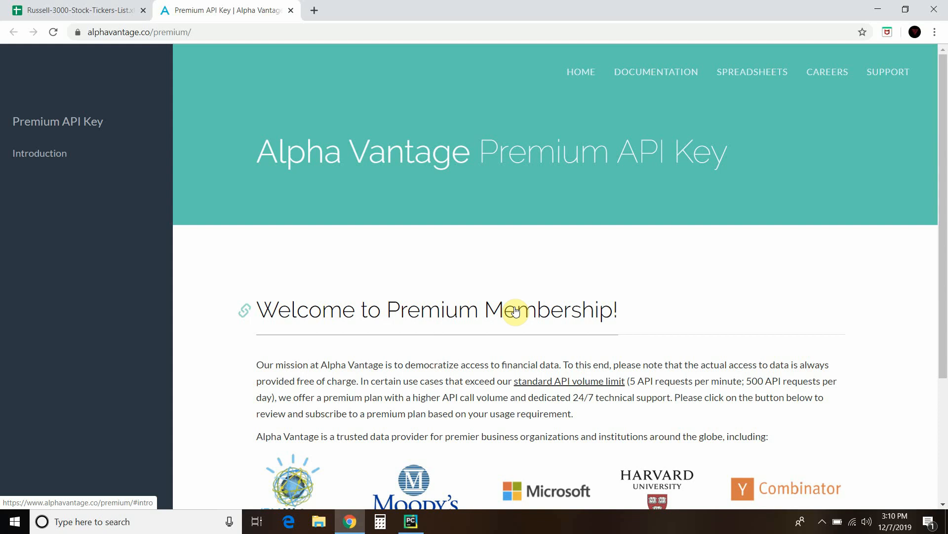
mouse_move(869, 5)
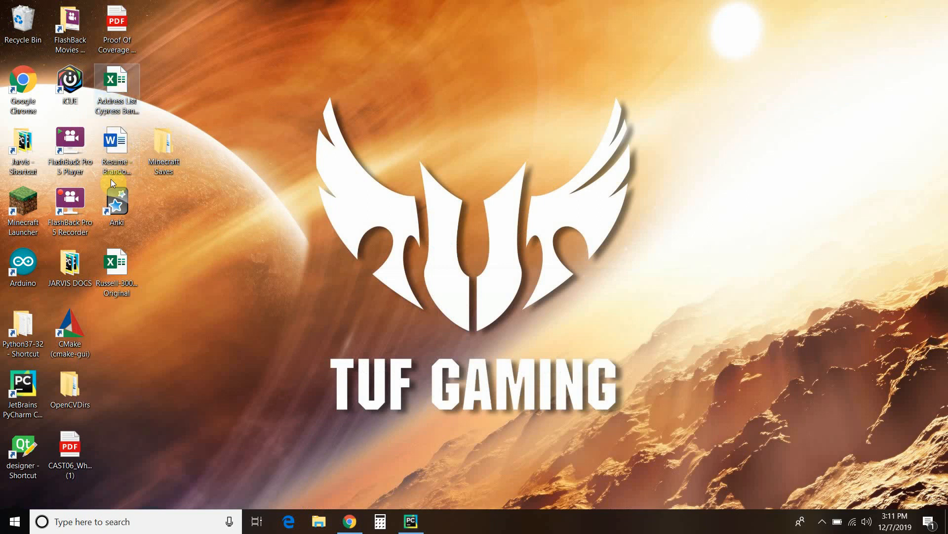
Open the Russell 3000 Stock Tickers List Original workbook from the desktop.
click(117, 262)
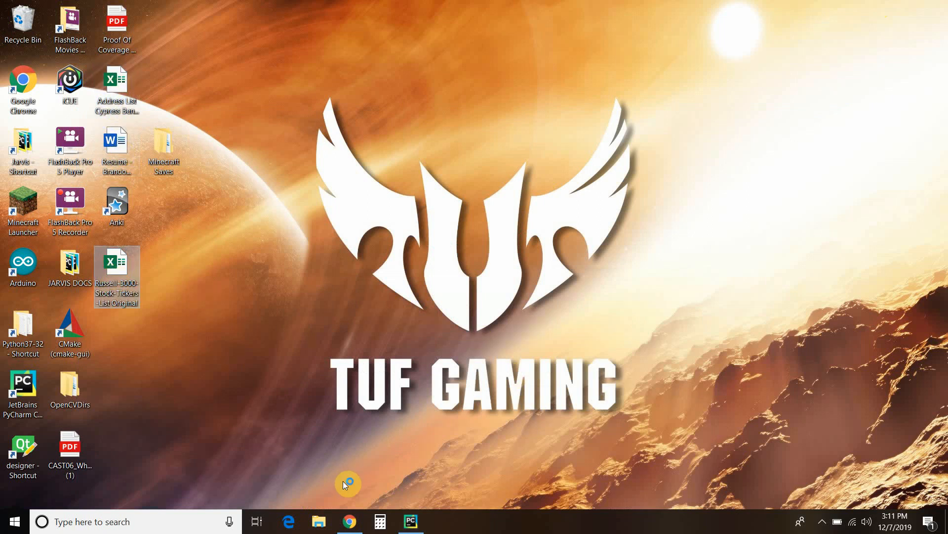
click(349, 521)
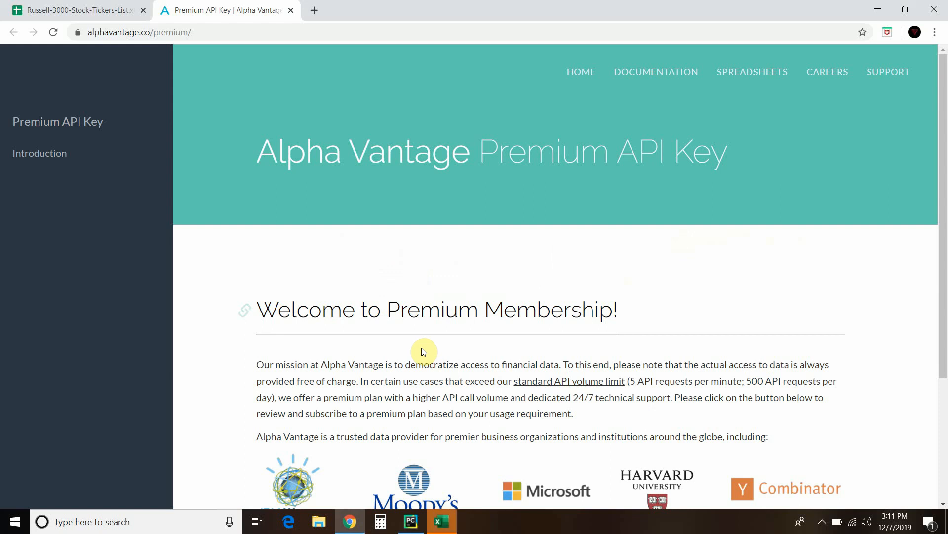
Bring Excel forward, dismiss the 'Sign in to set up Office' prompt, and browse the ticker list.
click(440, 521)
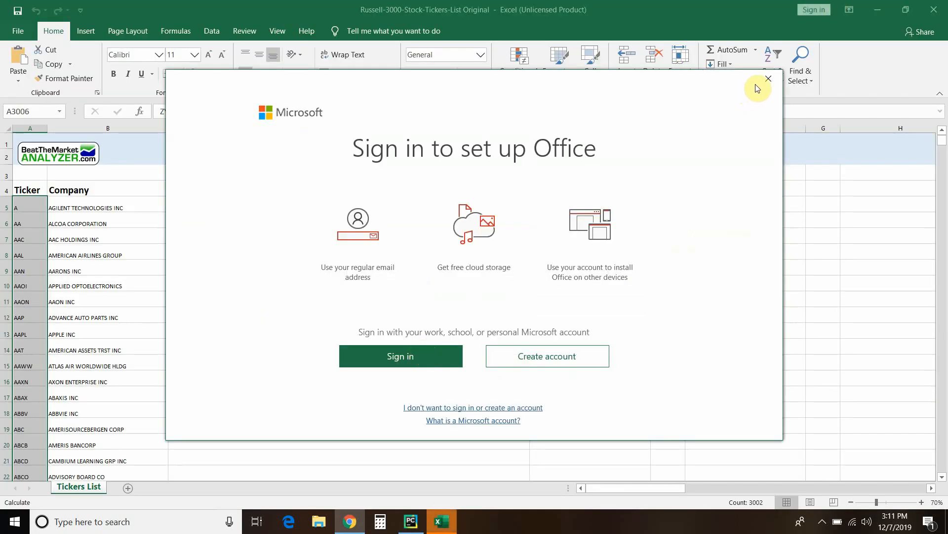
click(769, 79)
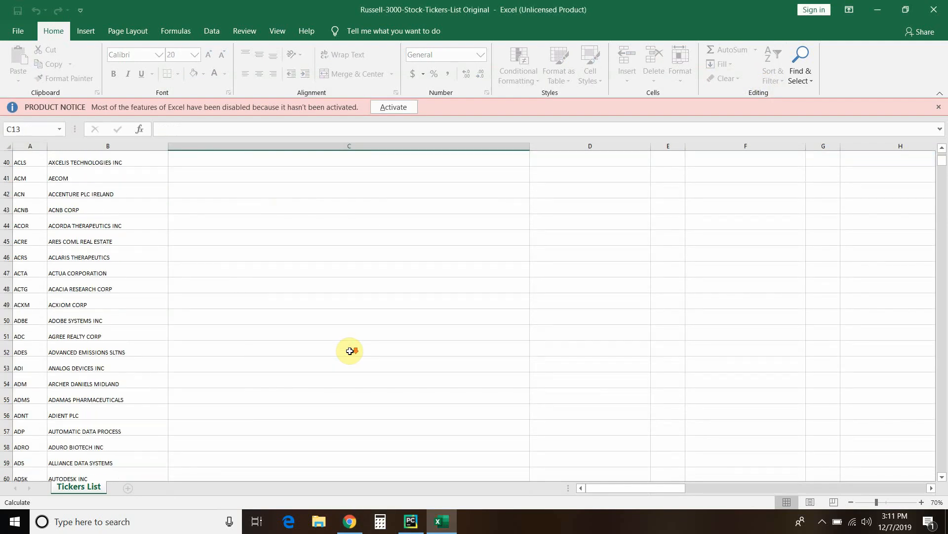
scroll(down, 3)
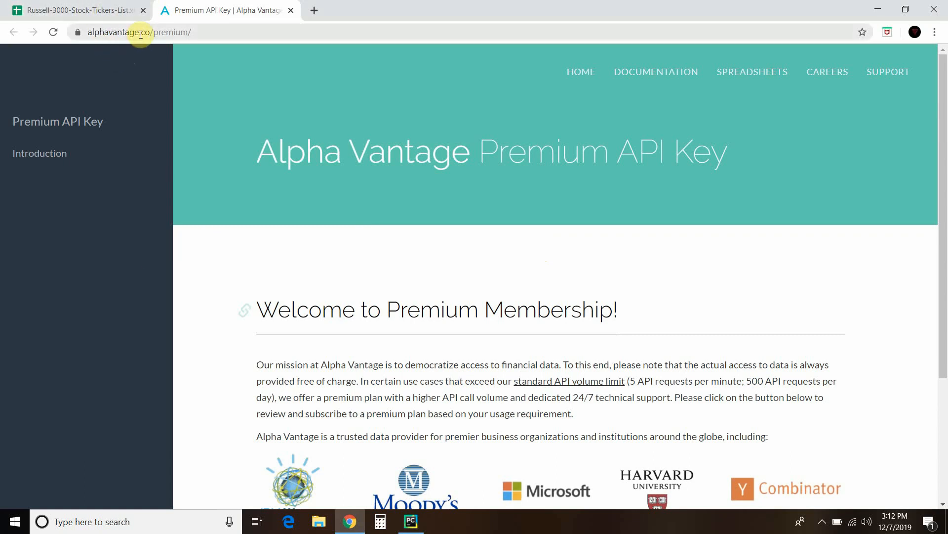
Scroll the Alpha Vantage Premium page down to the 'Choose a monthly plan' tiers and prices.
scroll(down, 3)
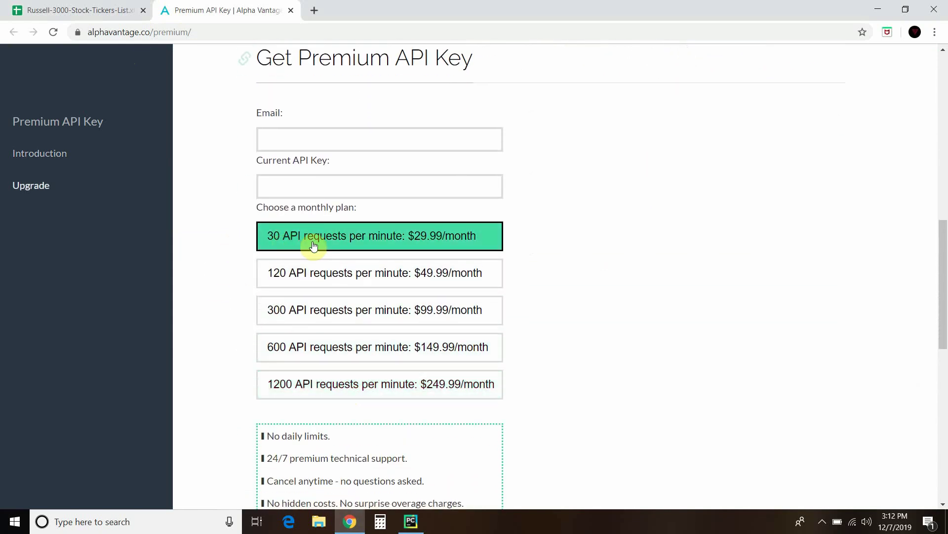
mouse_move(419, 249)
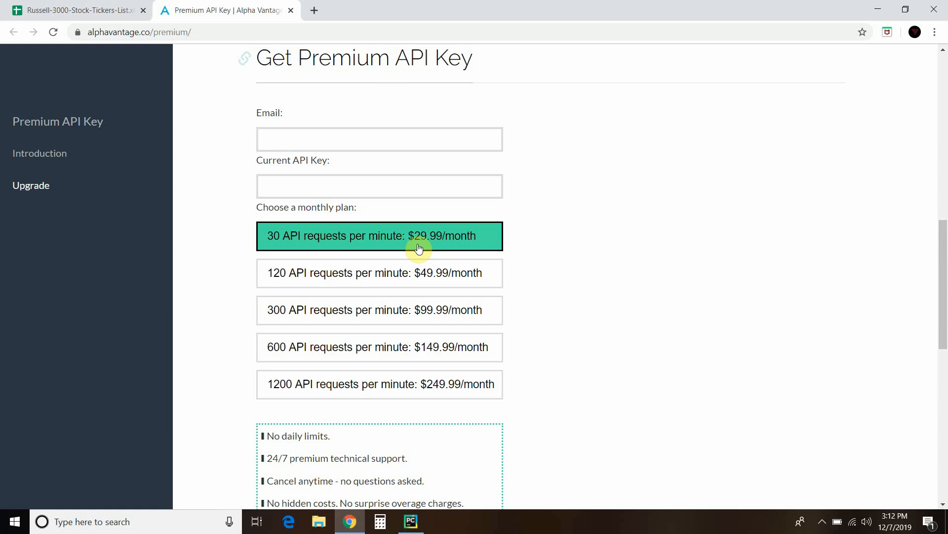
mouse_move(544, 244)
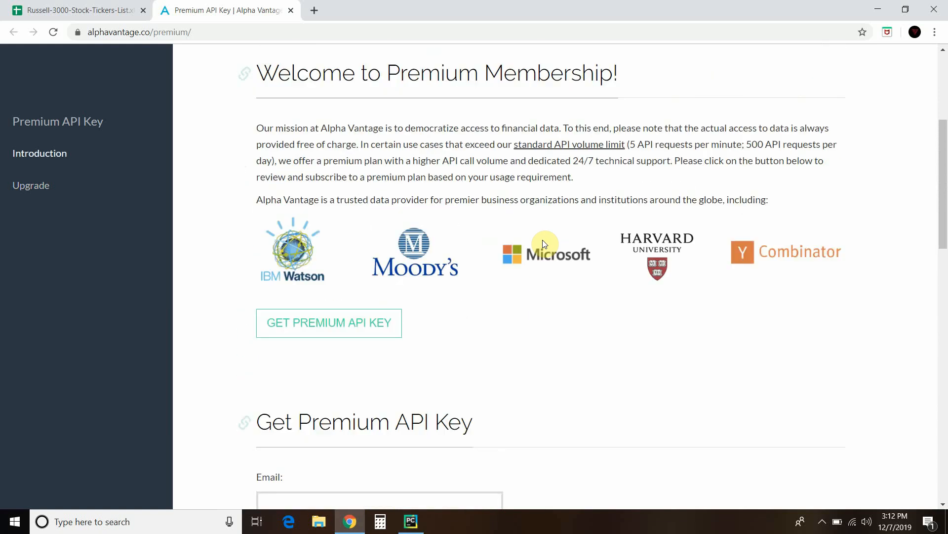
scroll(up, 3)
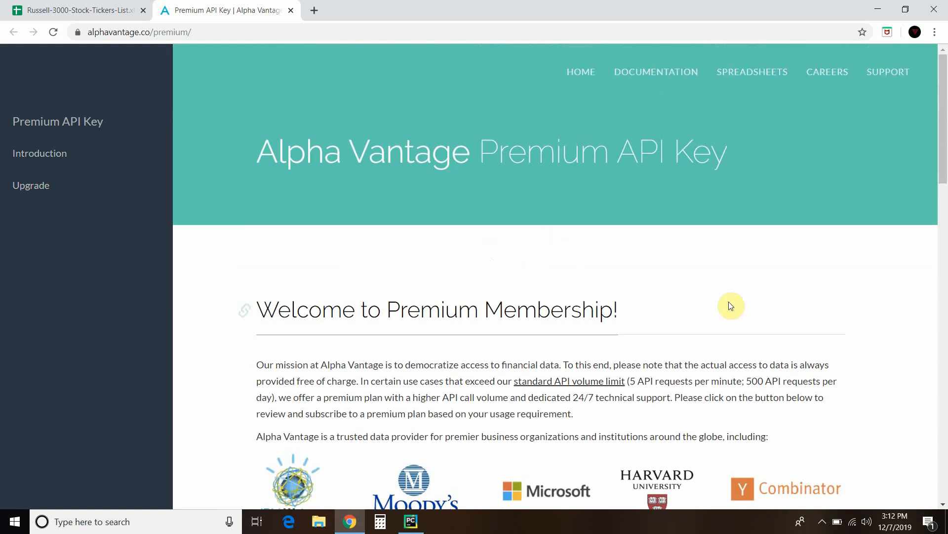
mouse_move(533, 381)
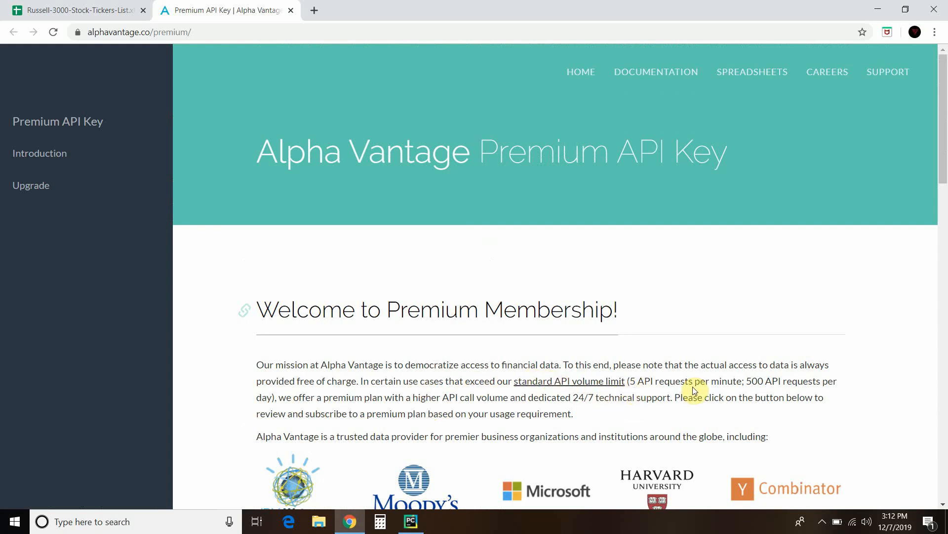
mouse_move(833, 379)
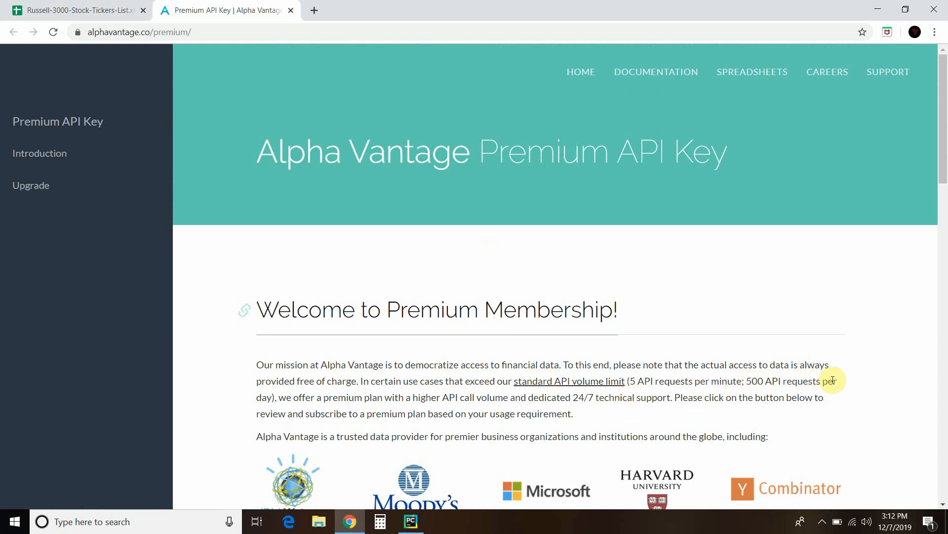
mouse_move(294, 395)
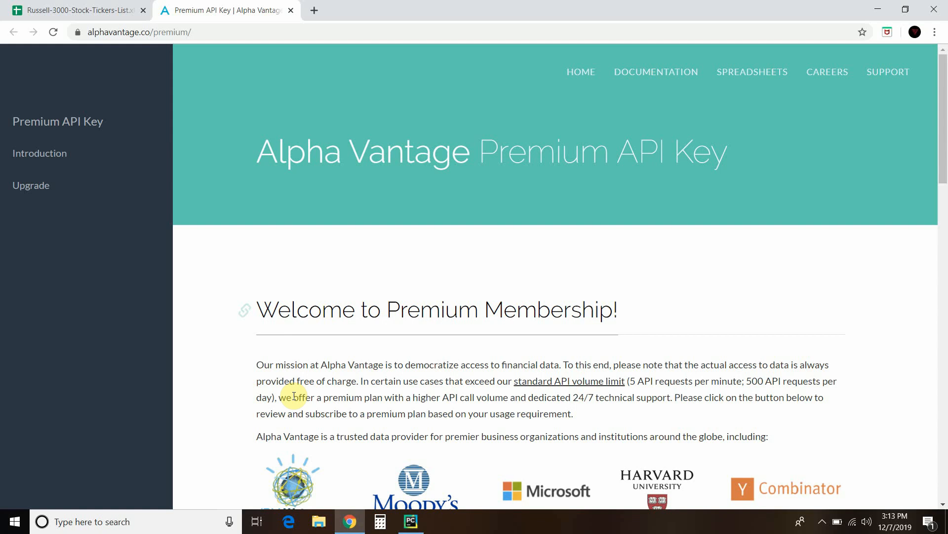
scroll(down, 3)
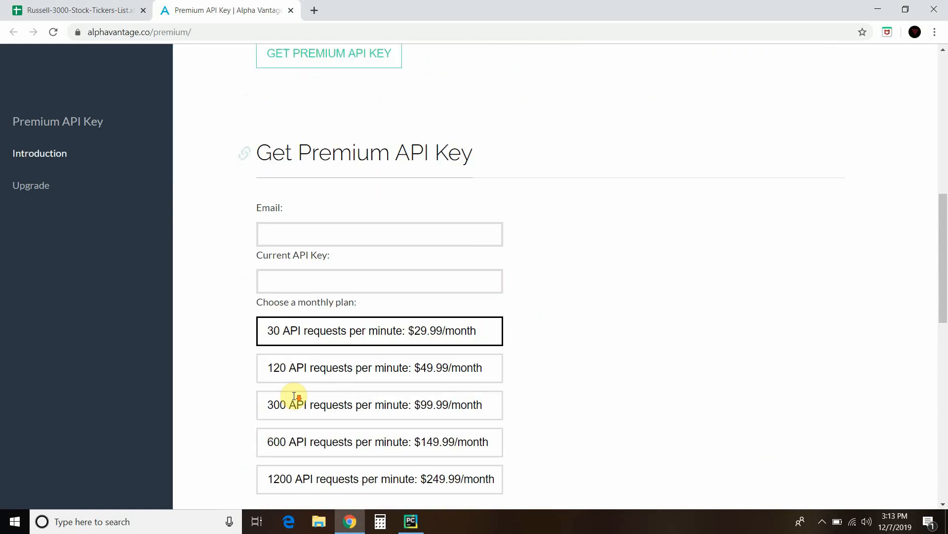
scroll(down, 3)
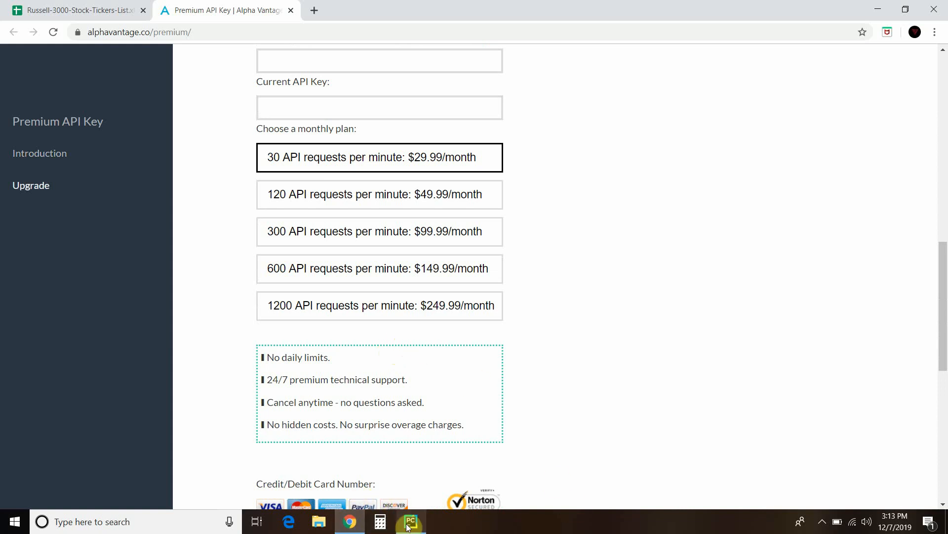
Switch to Stocks.py in PyCharm and scroll from the imports down to stock_screener_testing.
click(411, 520)
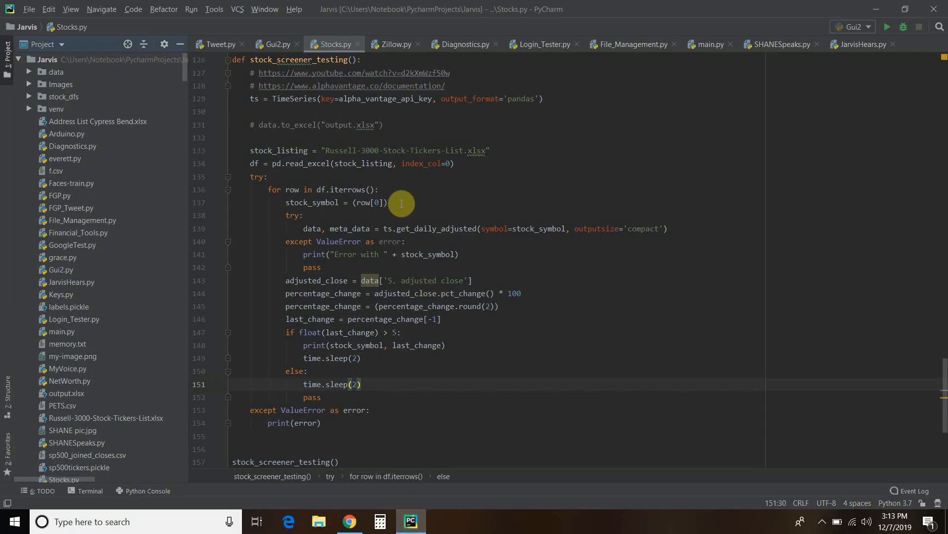
mouse_move(360, 332)
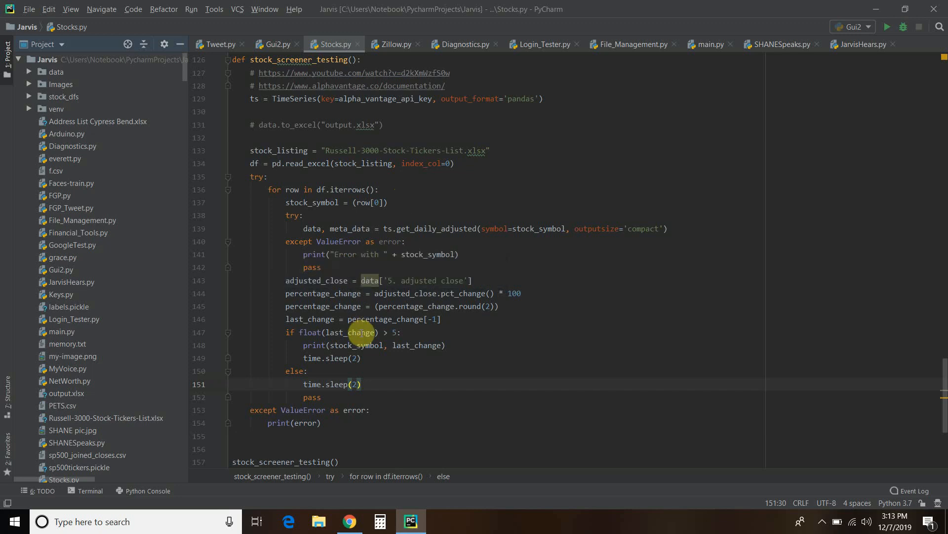
scroll(up, 3)
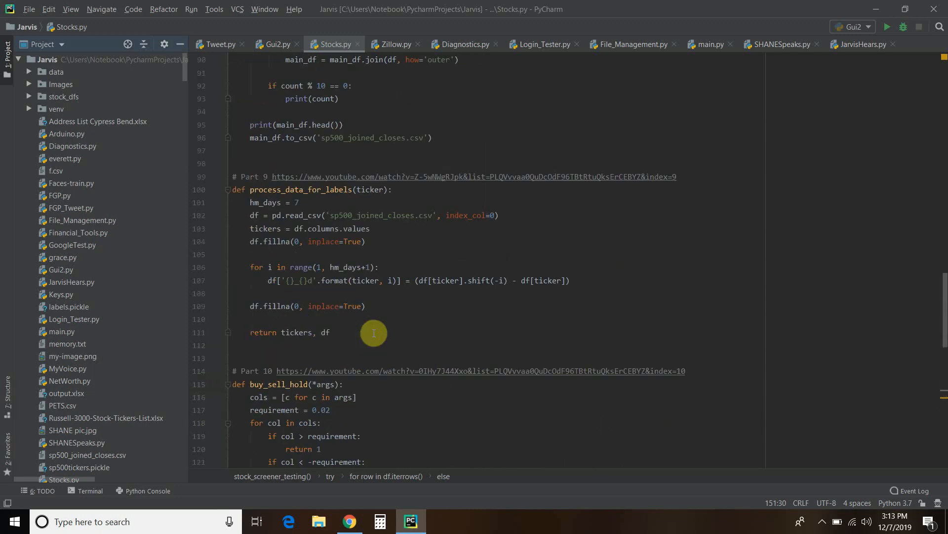
scroll(up, 3)
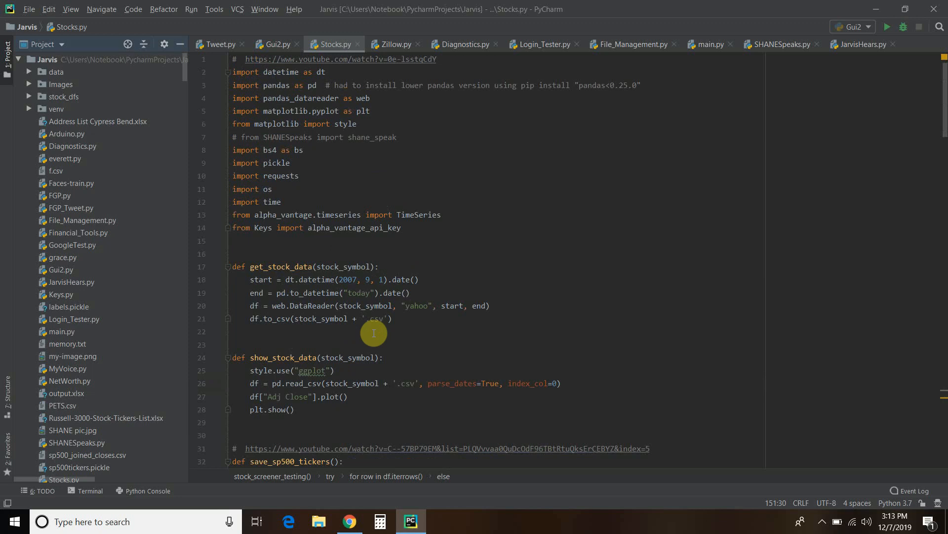
mouse_move(245, 215)
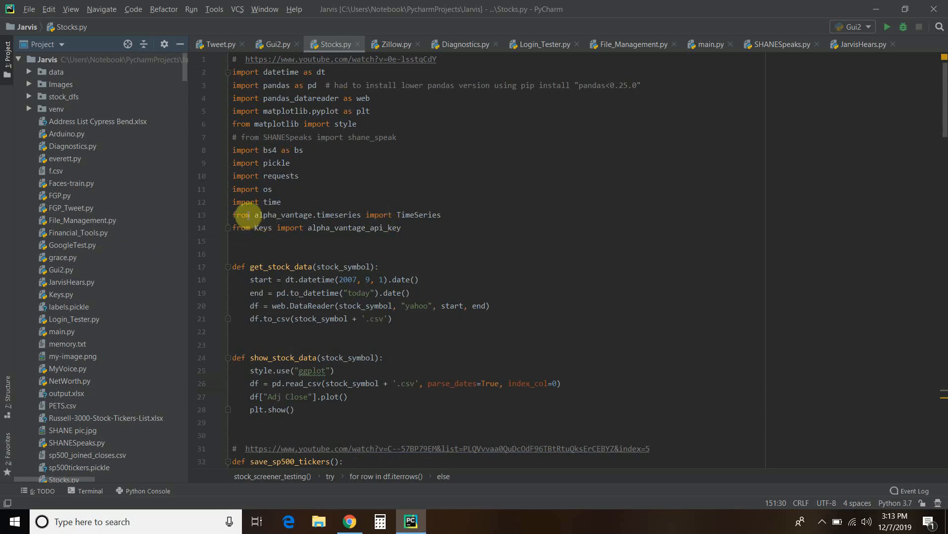
mouse_move(273, 221)
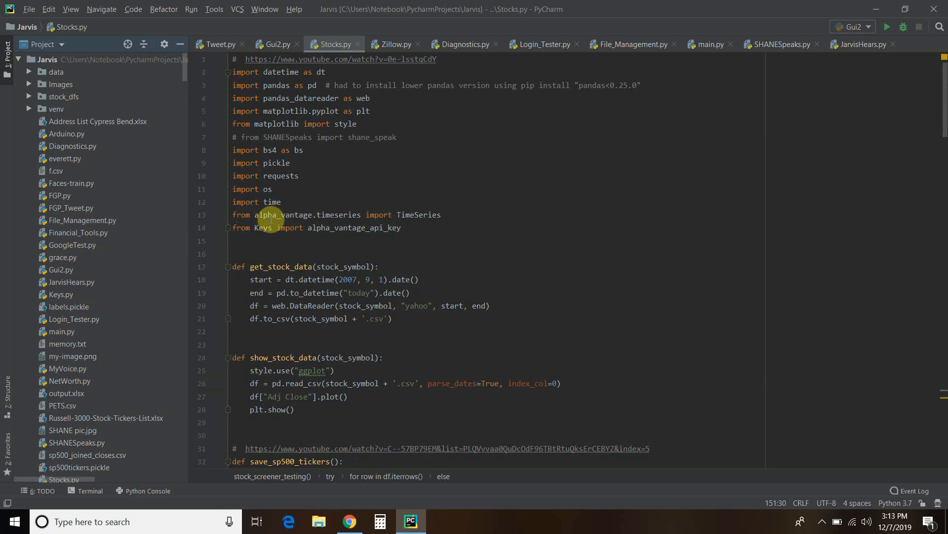
mouse_move(324, 214)
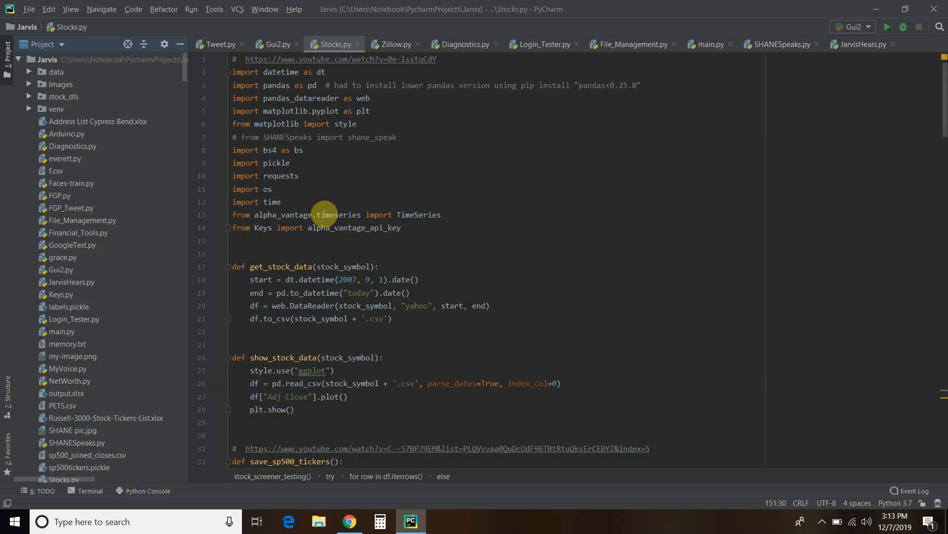
mouse_move(406, 215)
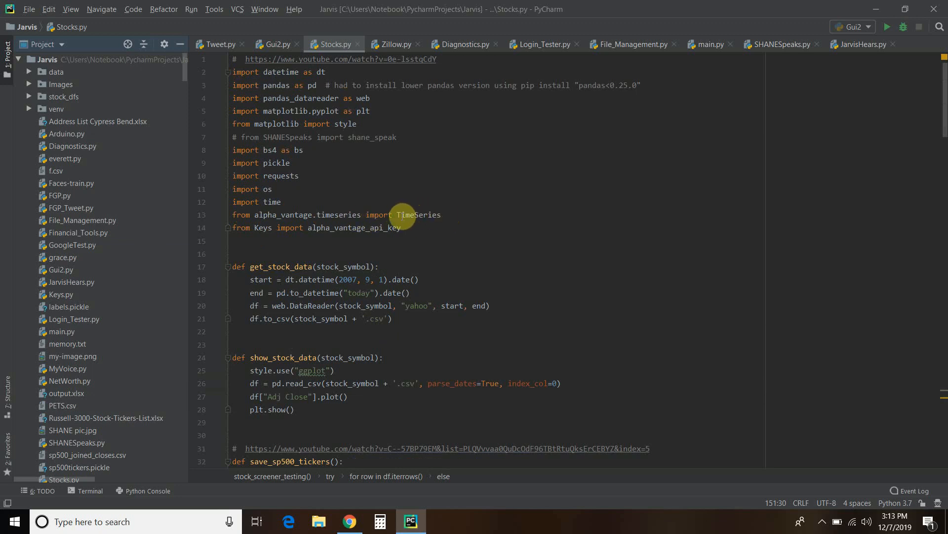
mouse_move(447, 209)
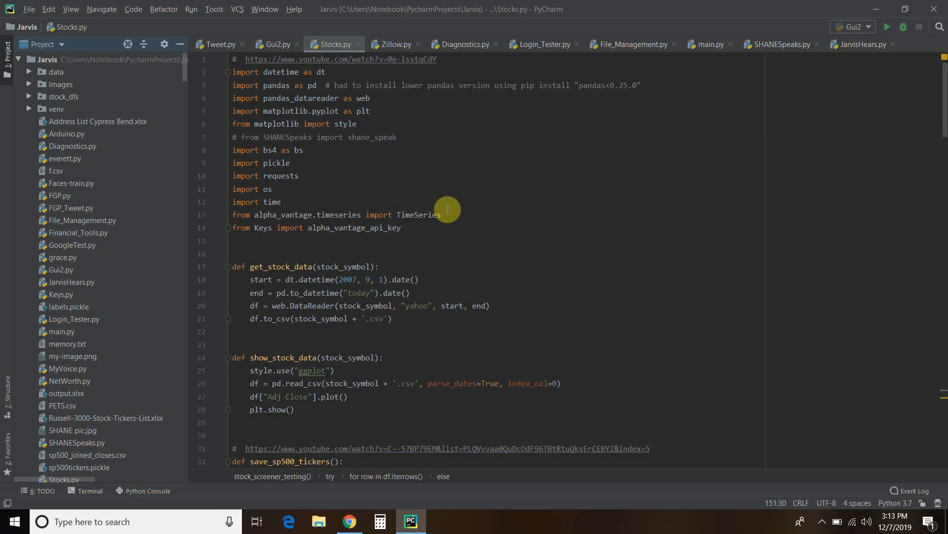
mouse_move(291, 211)
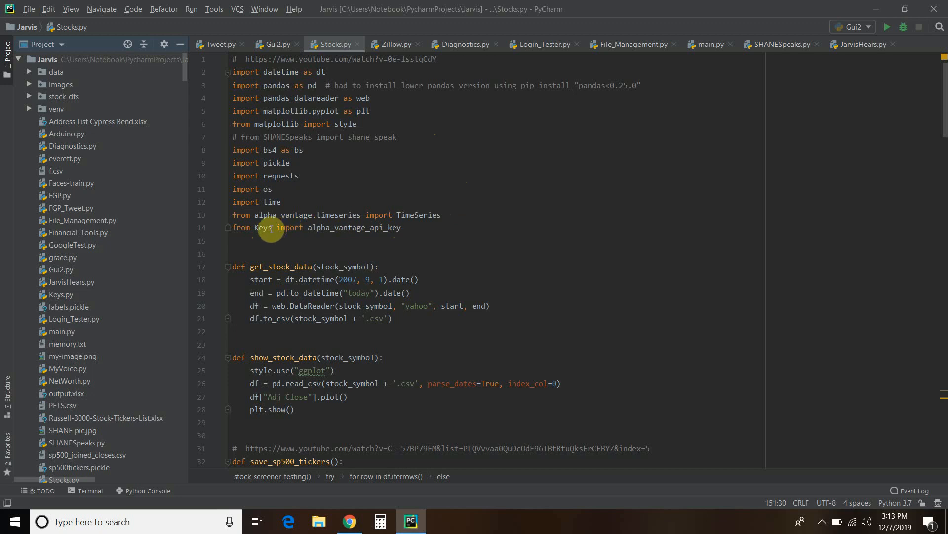
mouse_move(287, 227)
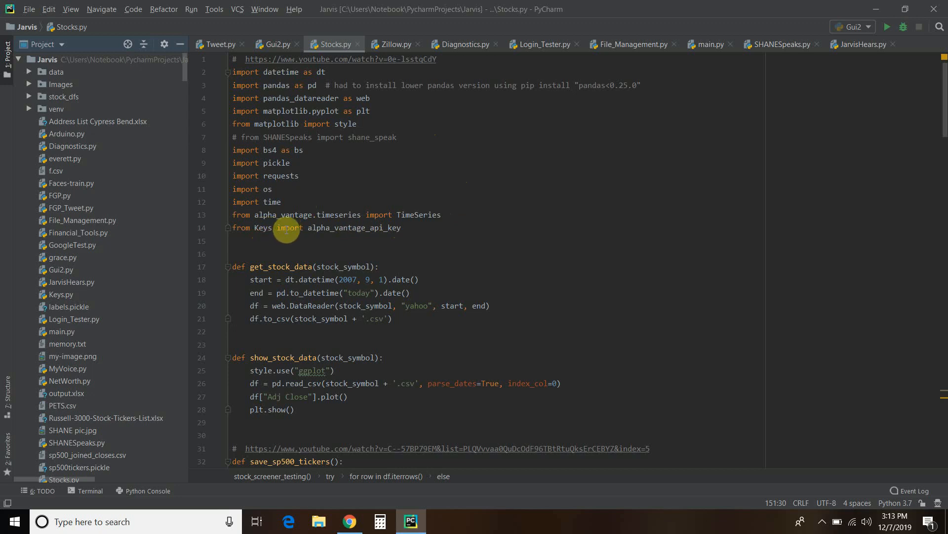
mouse_move(471, 248)
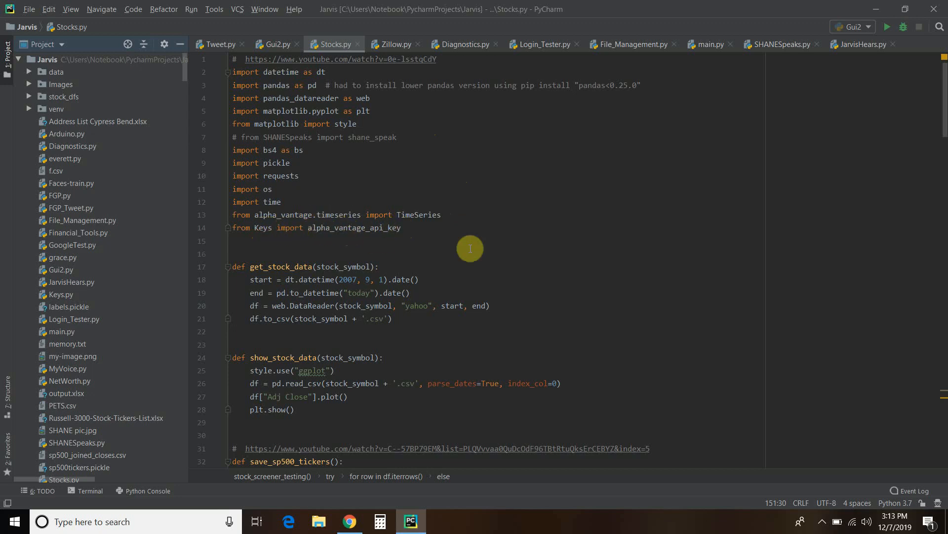
mouse_move(344, 246)
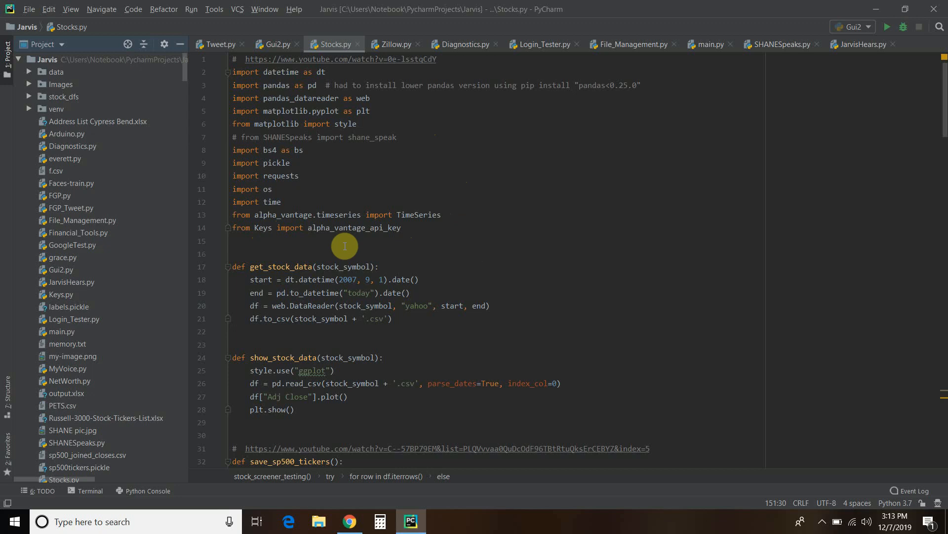
scroll(down, 3)
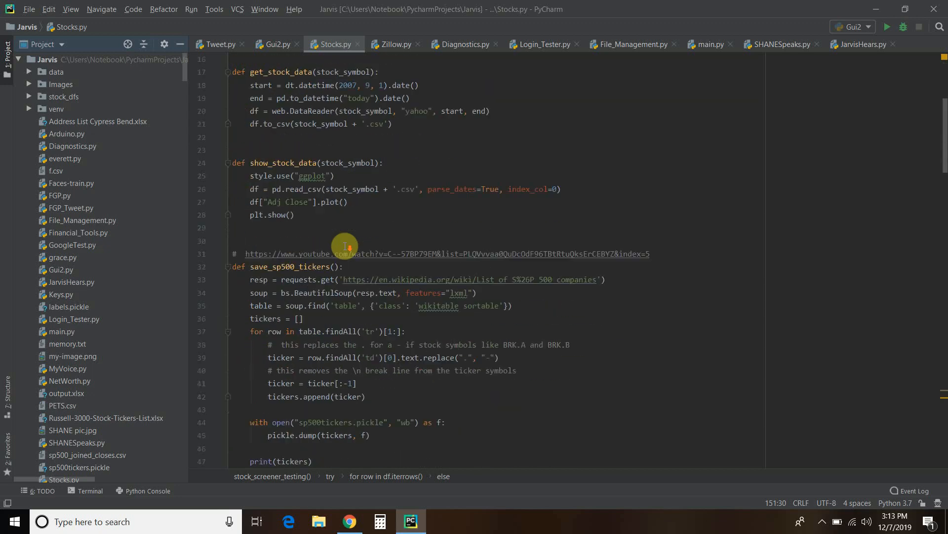
scroll(down, 3)
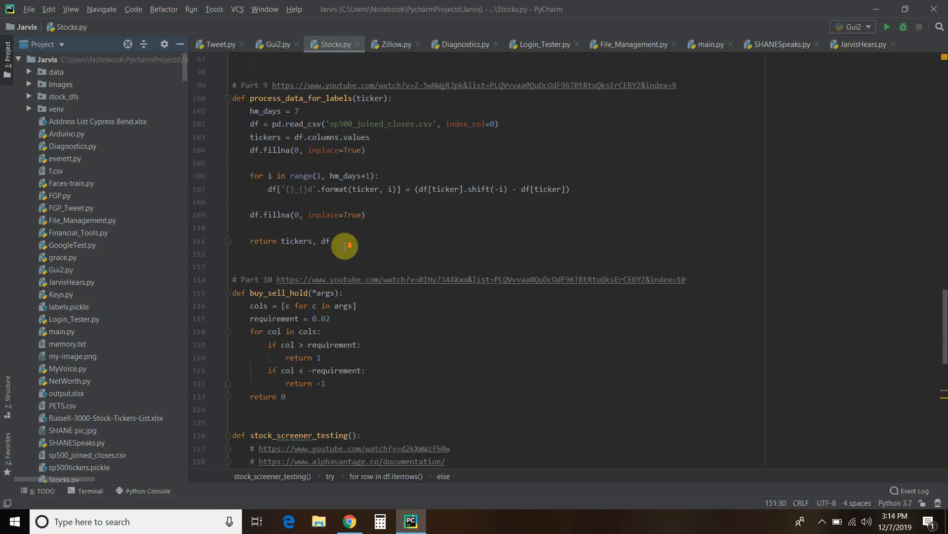
scroll(down, 3)
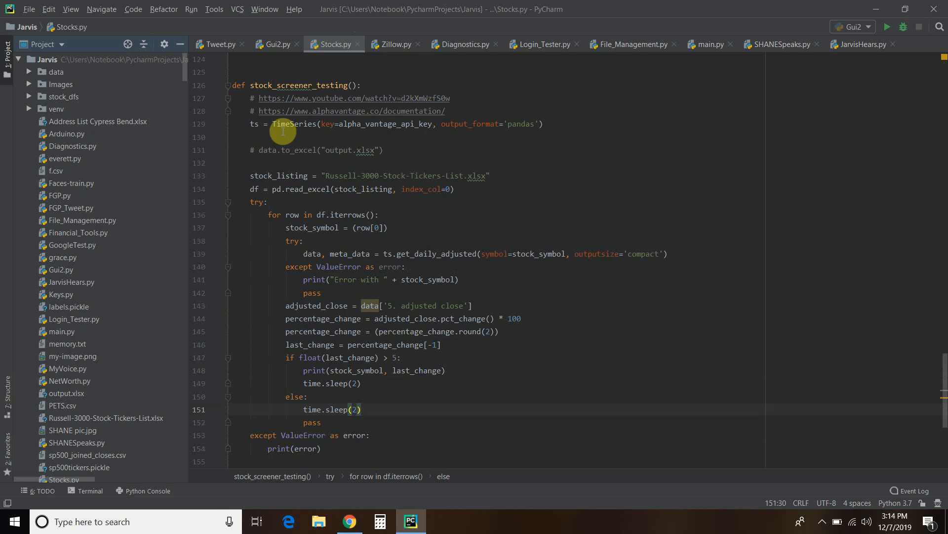
mouse_move(243, 128)
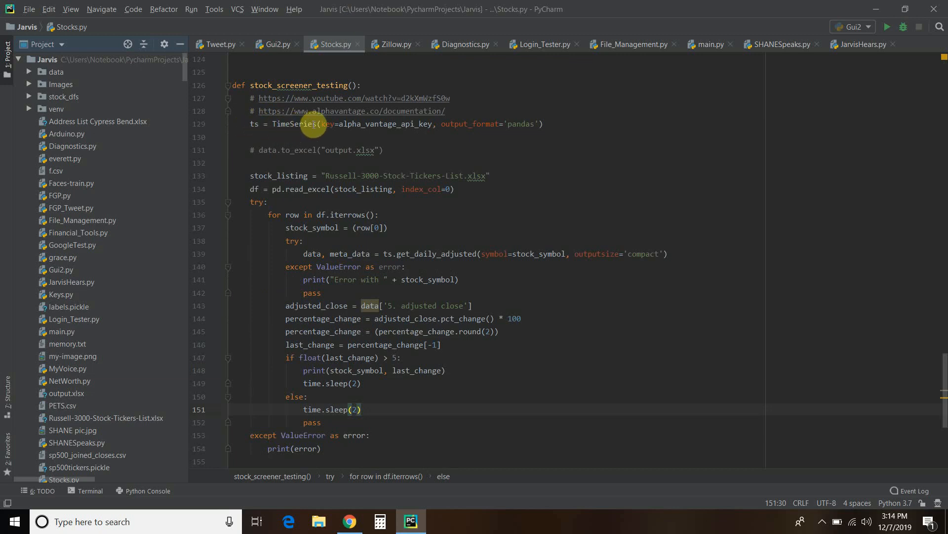
mouse_move(336, 125)
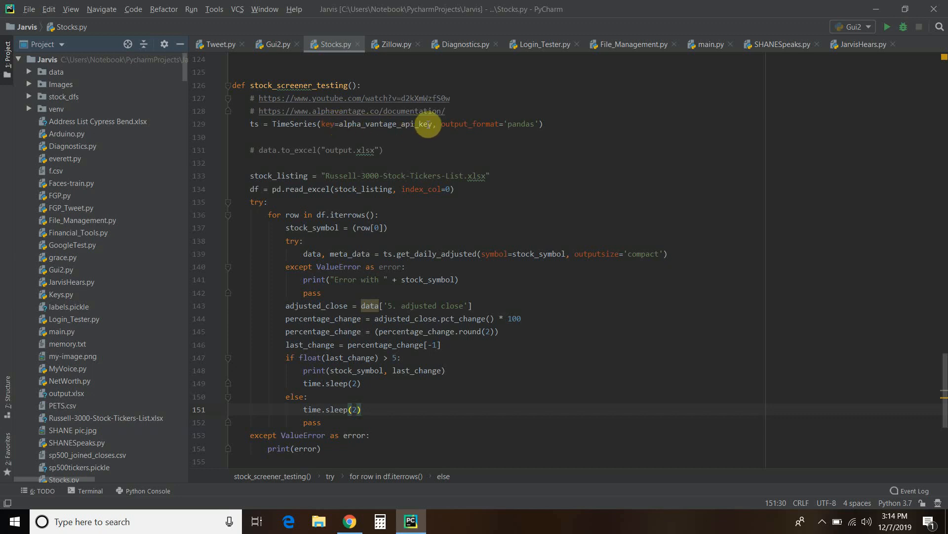
mouse_move(454, 123)
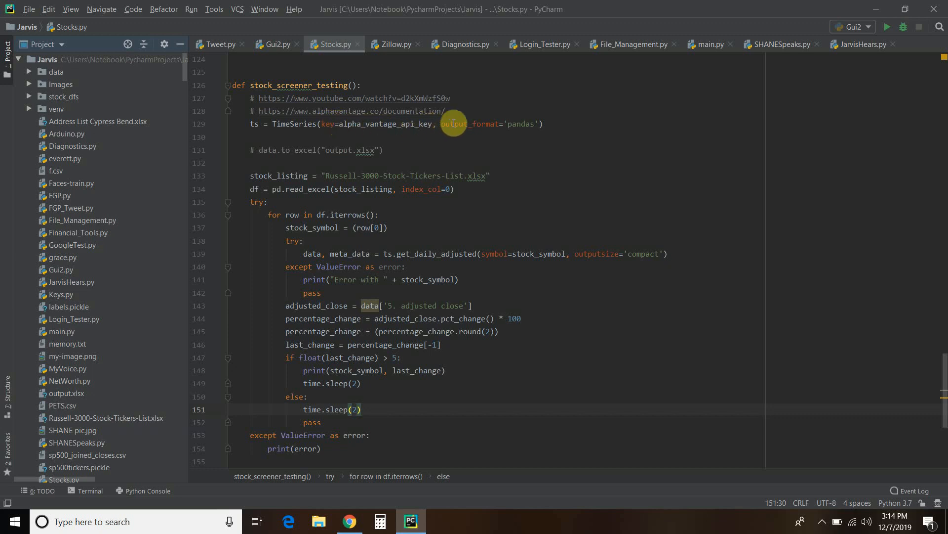
mouse_move(513, 124)
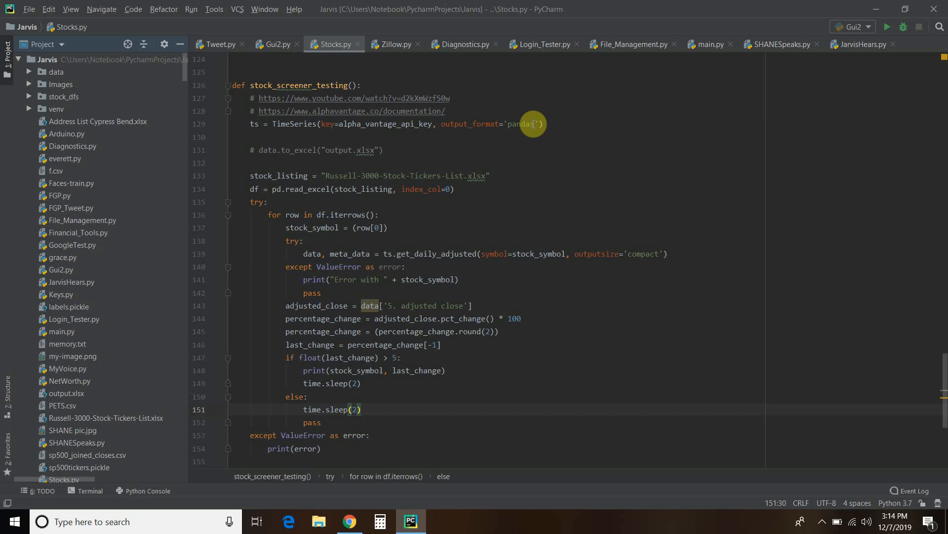
mouse_move(261, 149)
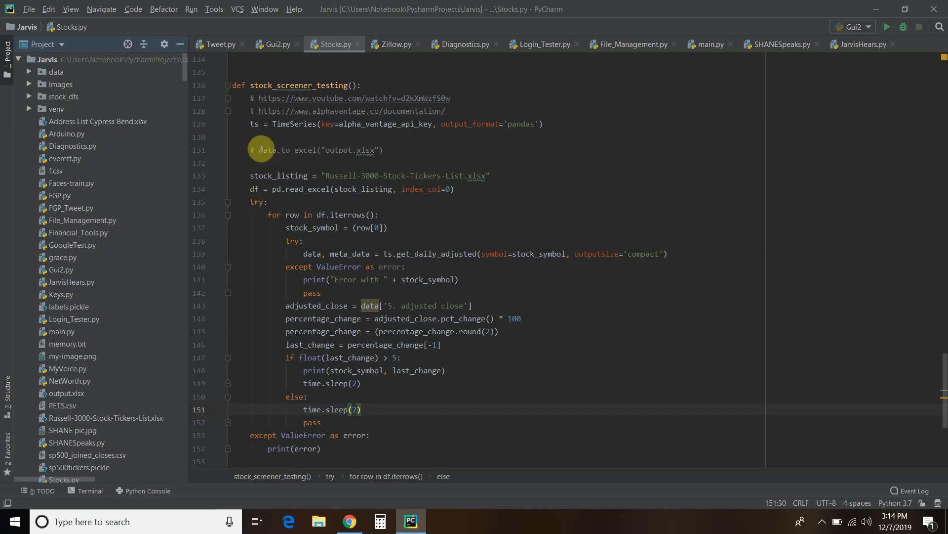
mouse_move(430, 155)
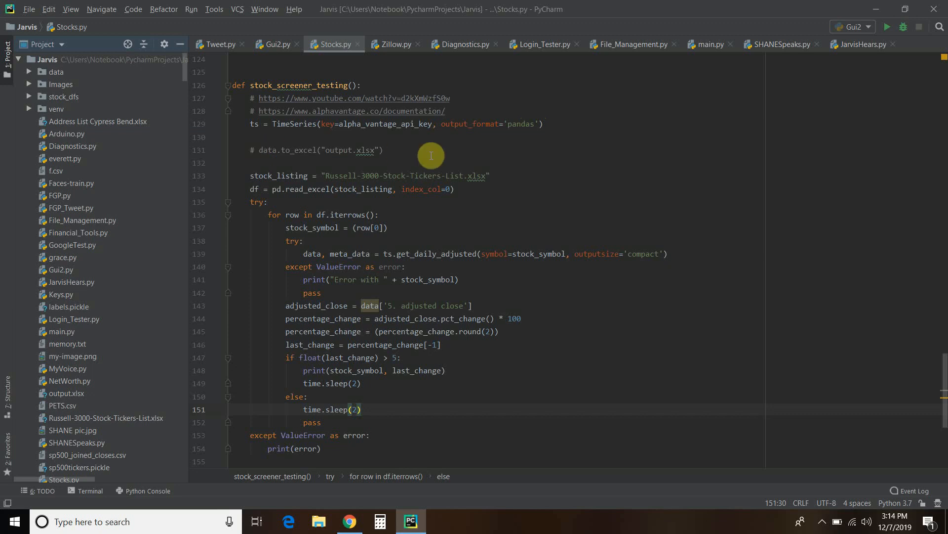
mouse_move(319, 149)
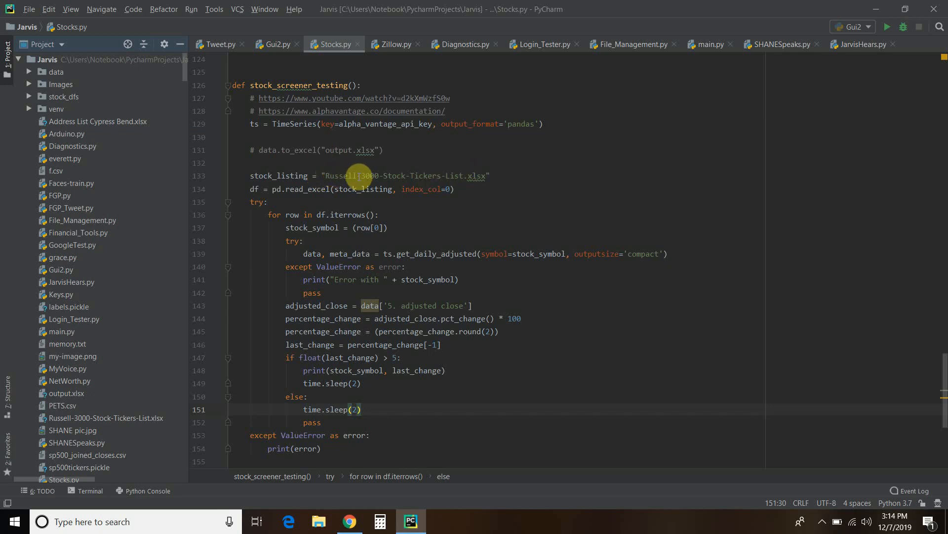
mouse_move(476, 176)
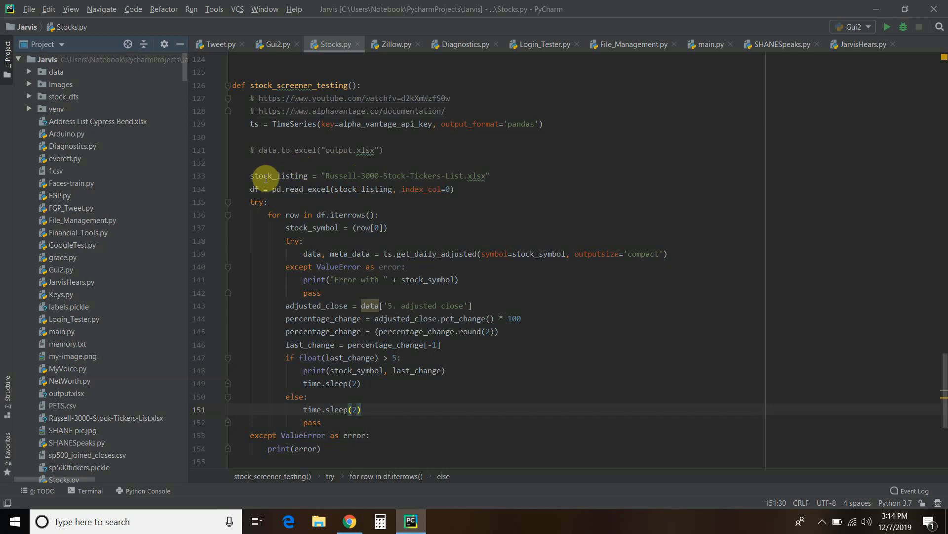
mouse_move(280, 189)
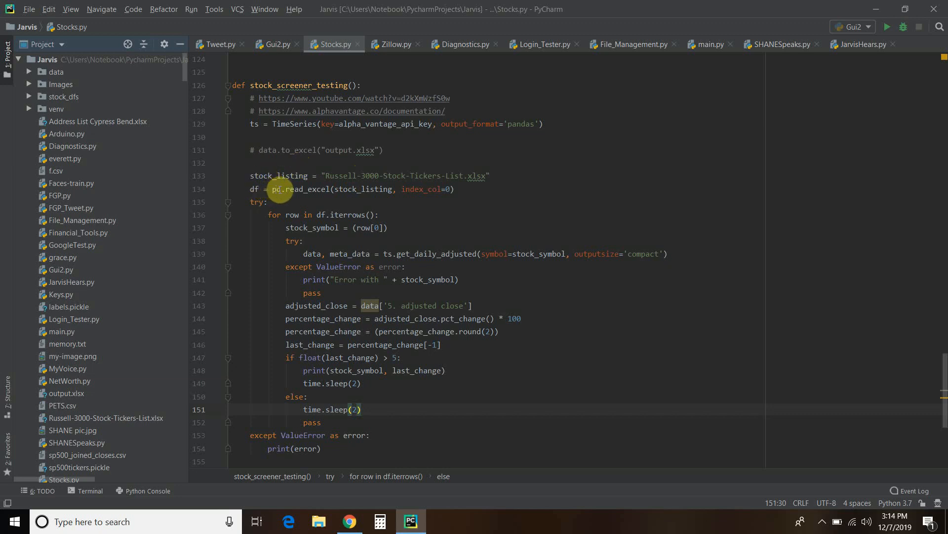
mouse_move(327, 189)
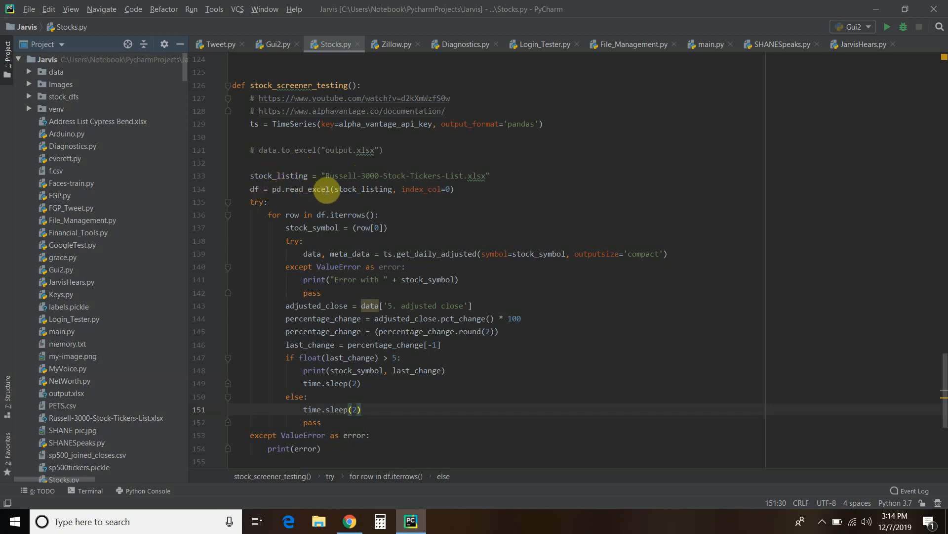
mouse_move(462, 189)
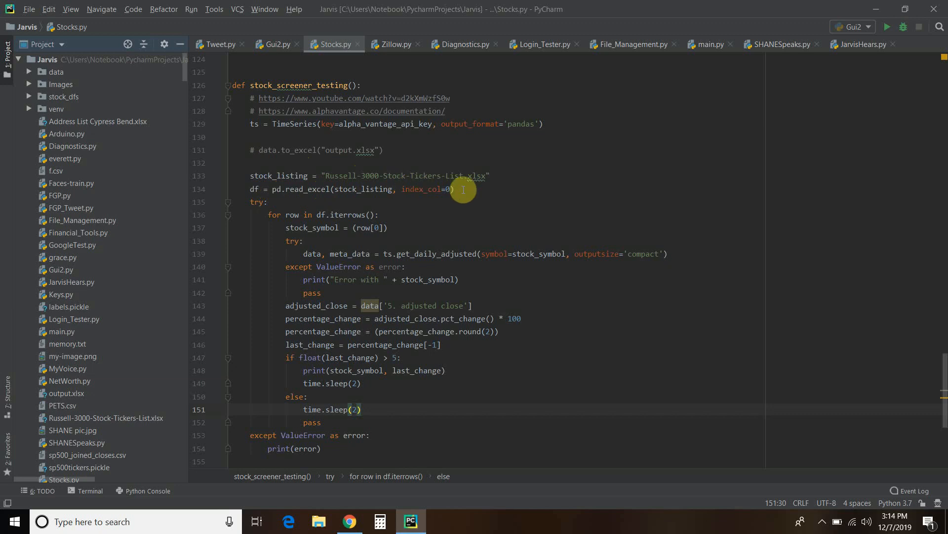
mouse_move(444, 188)
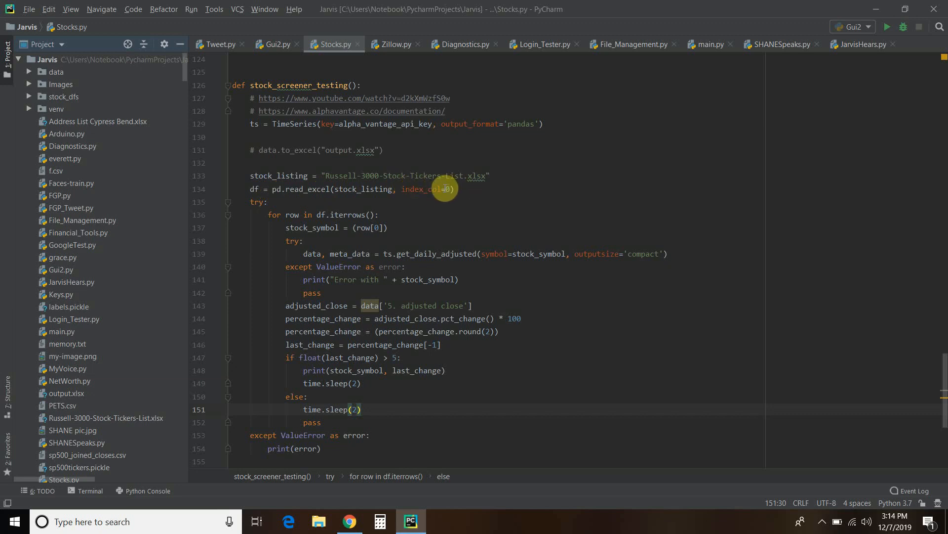
mouse_move(440, 160)
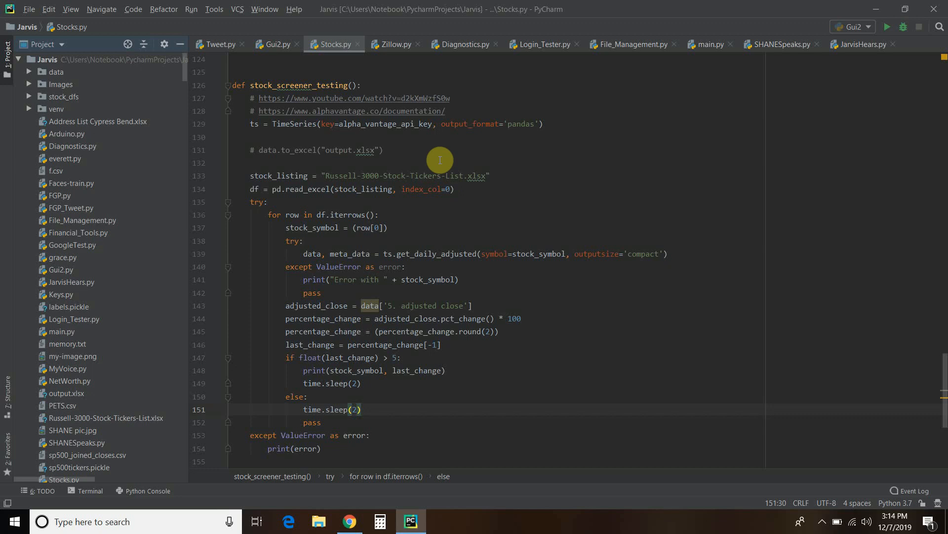
mouse_move(224, 229)
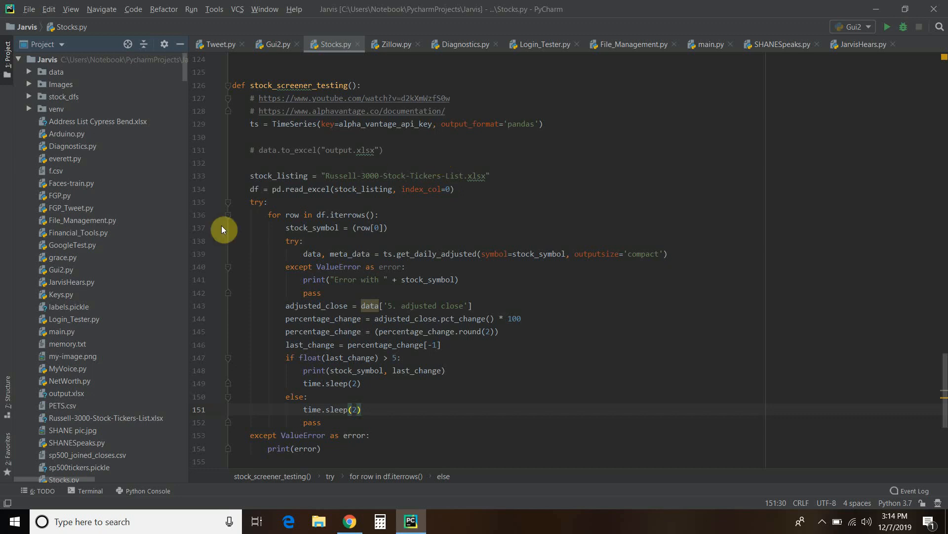
mouse_move(401, 217)
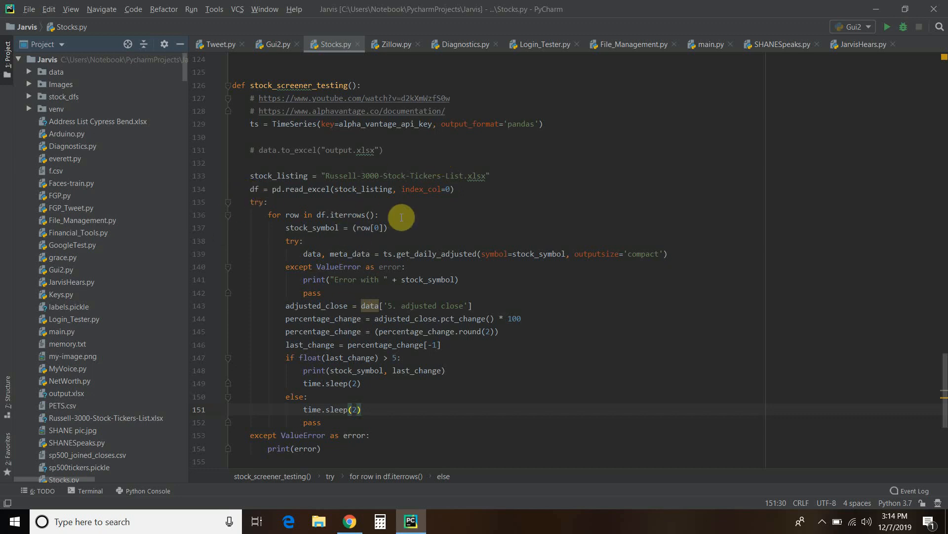
mouse_move(282, 206)
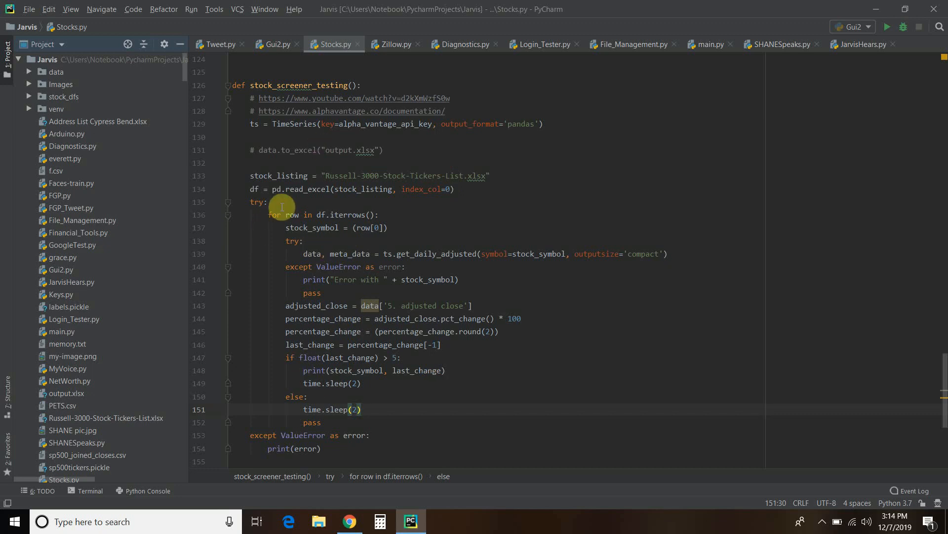
mouse_move(365, 214)
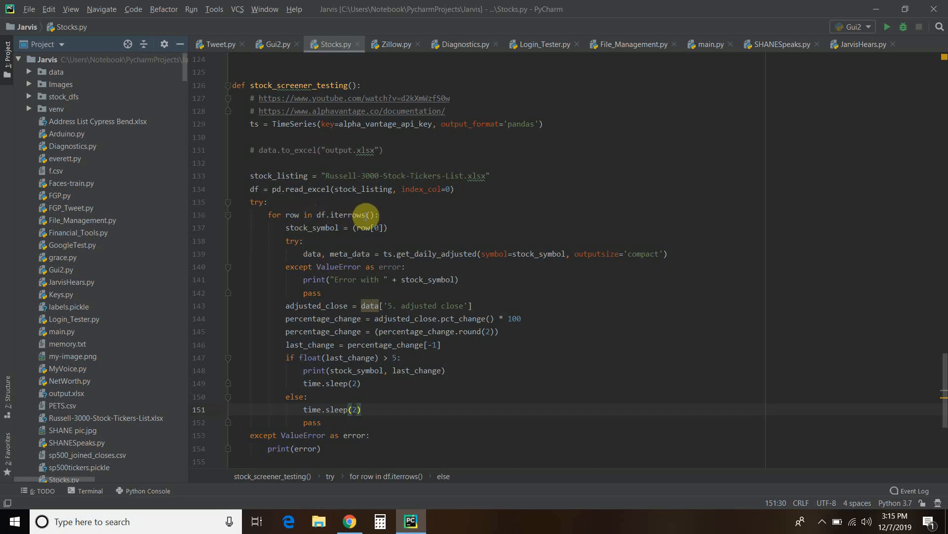
mouse_move(293, 228)
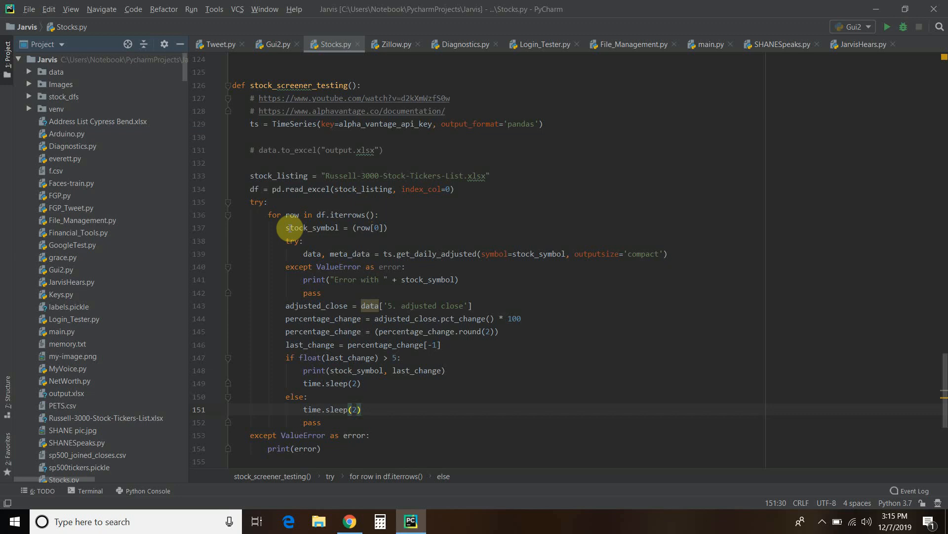
mouse_move(376, 228)
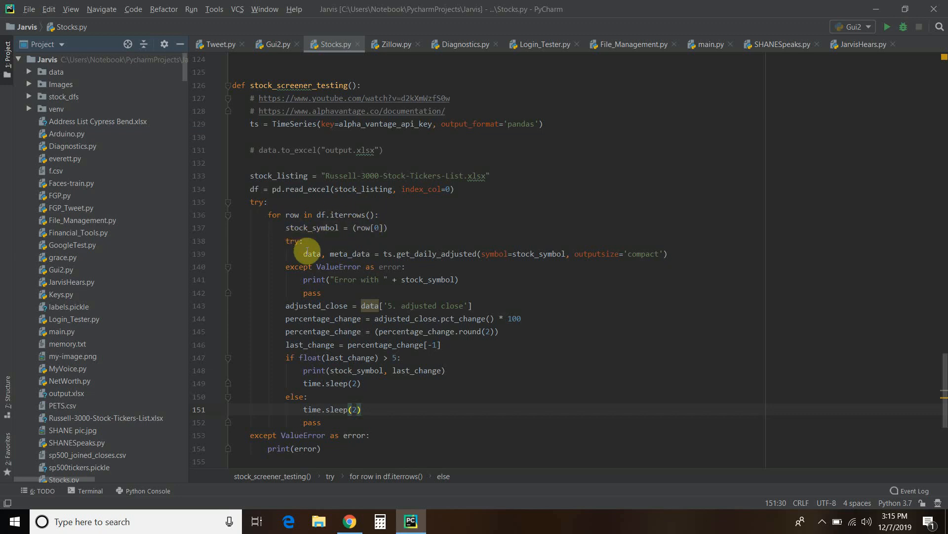
mouse_move(375, 254)
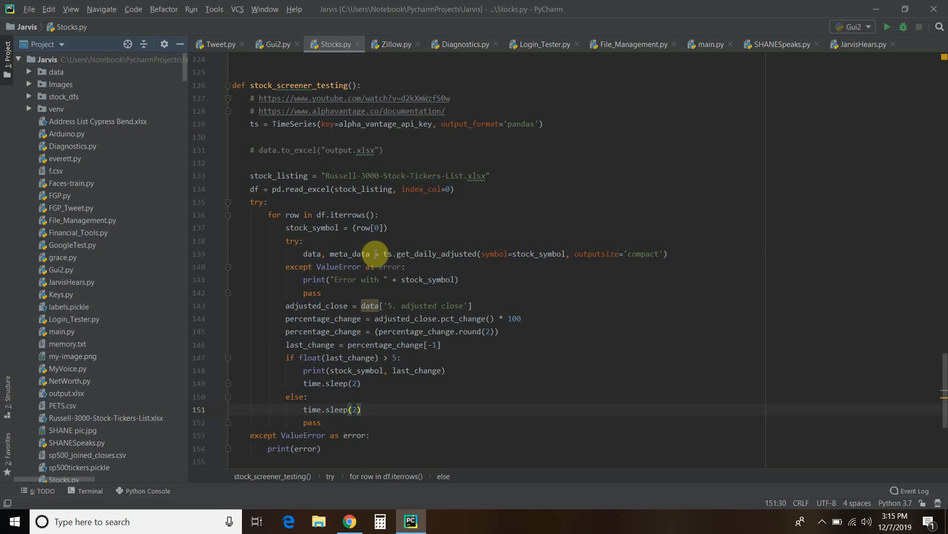
mouse_move(464, 260)
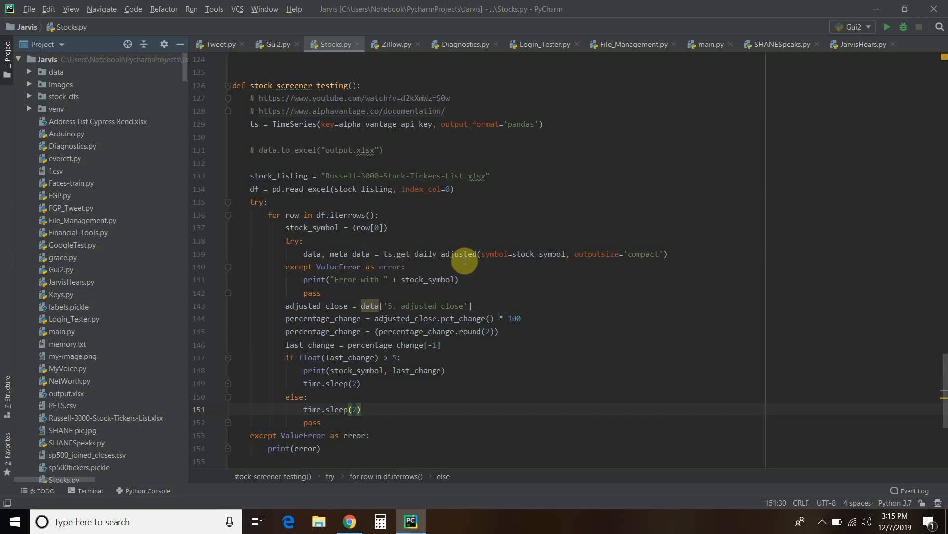
mouse_move(475, 254)
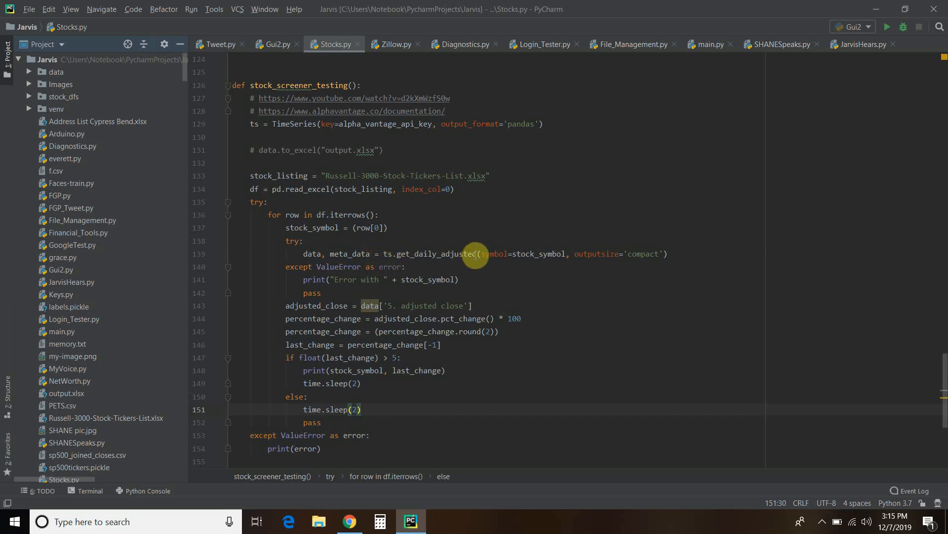
mouse_move(546, 253)
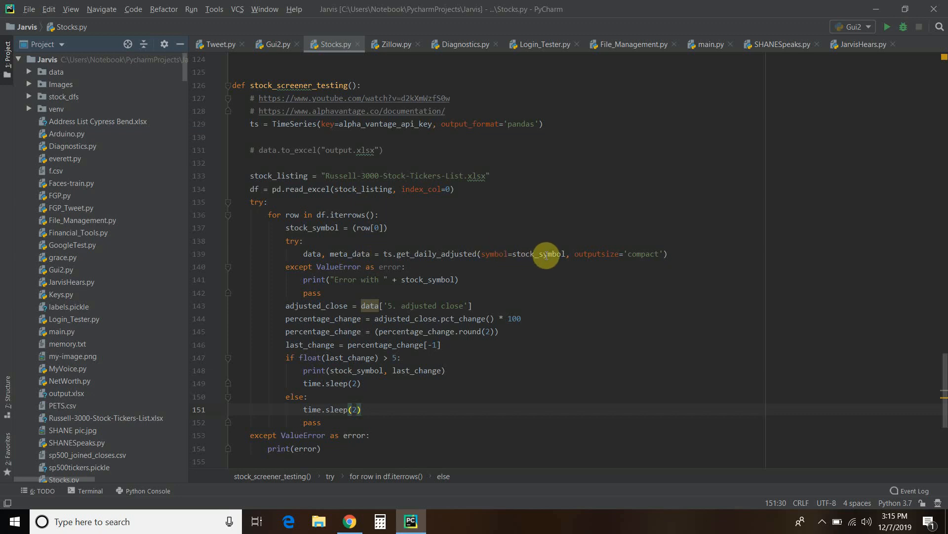
mouse_move(557, 254)
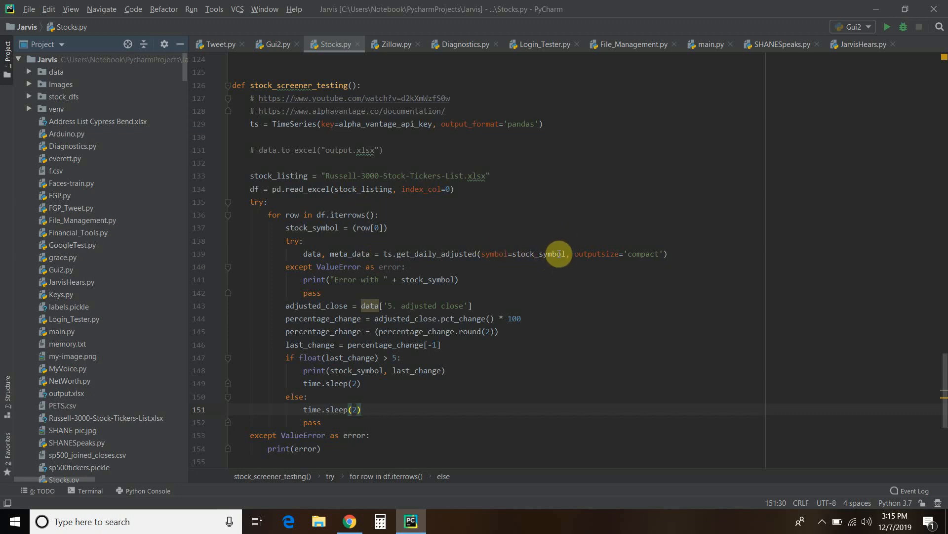
mouse_move(644, 254)
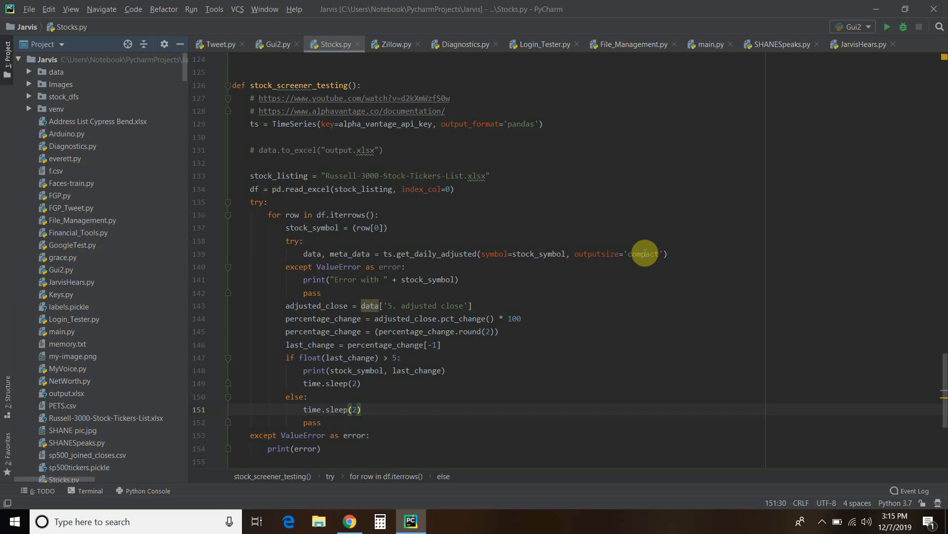
mouse_move(250, 228)
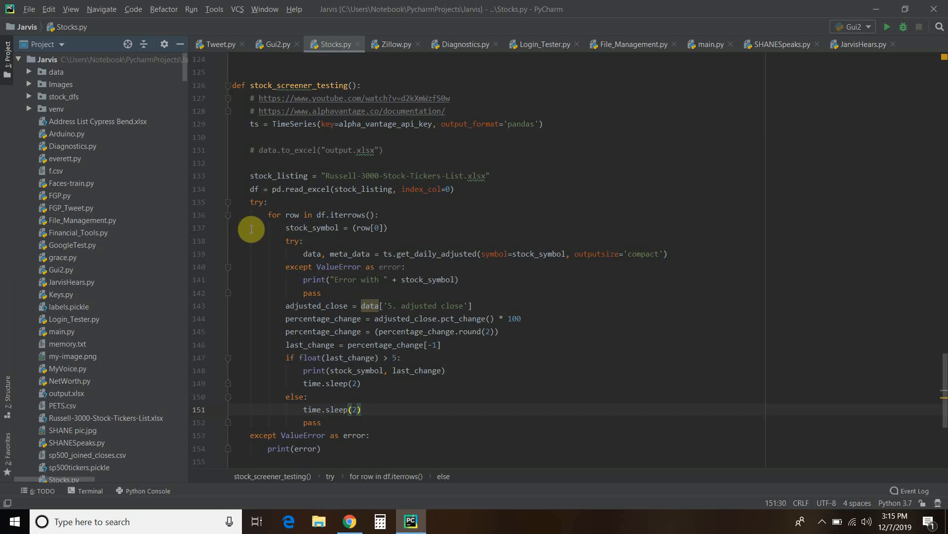
mouse_move(265, 206)
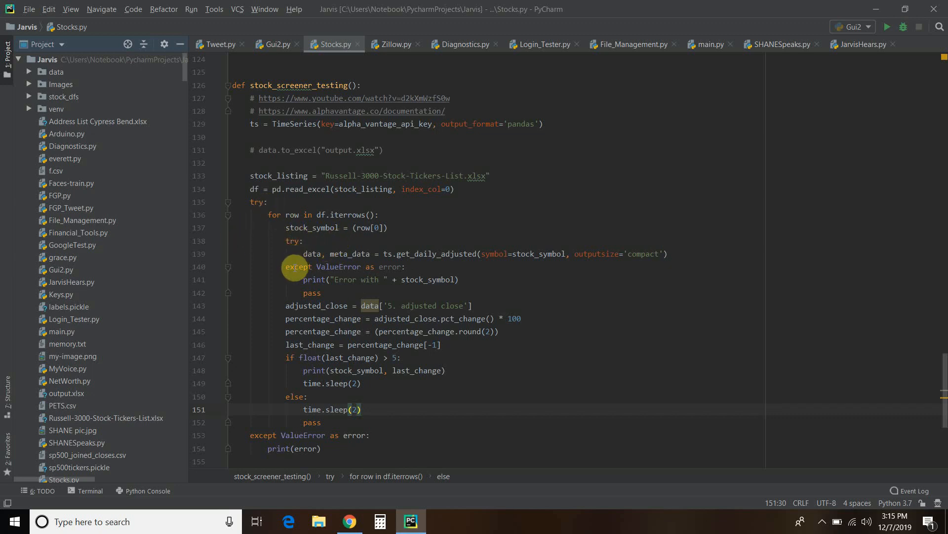
mouse_move(546, 306)
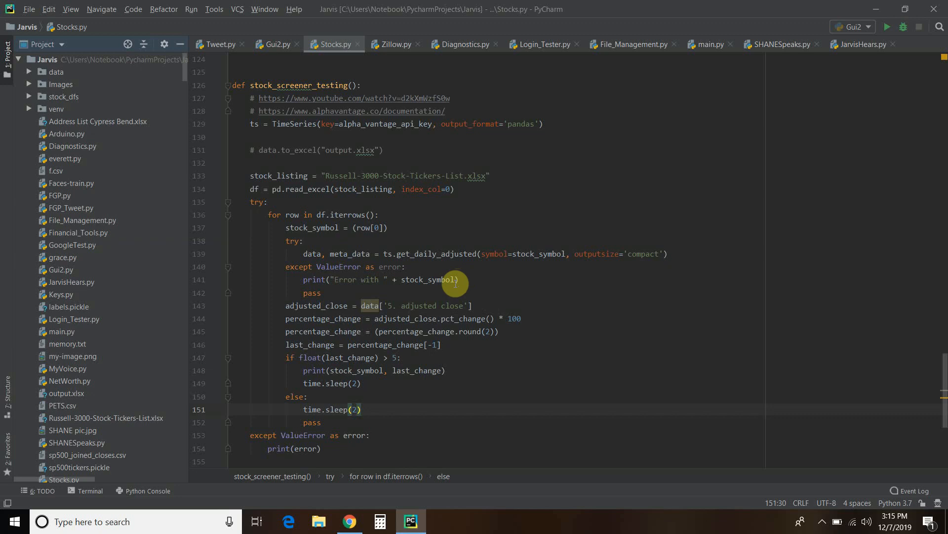
mouse_move(380, 283)
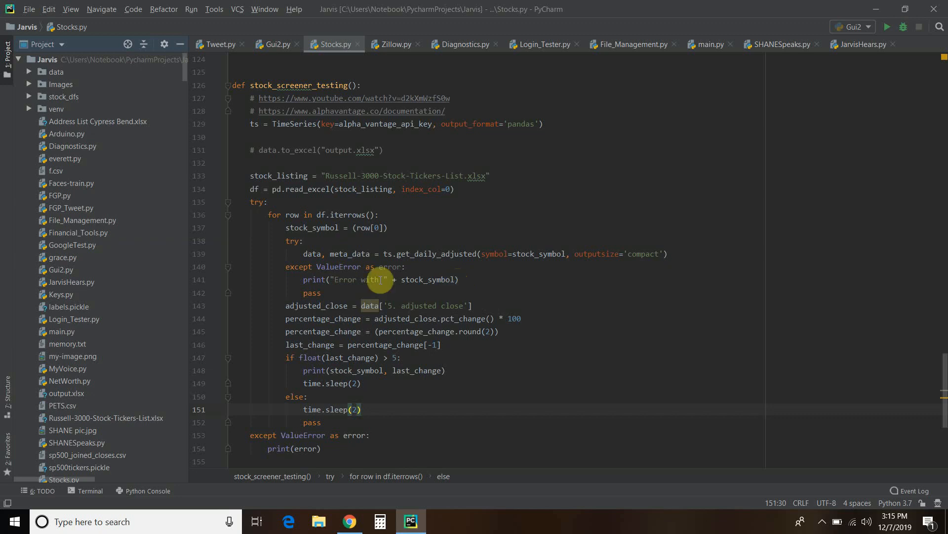
mouse_move(319, 290)
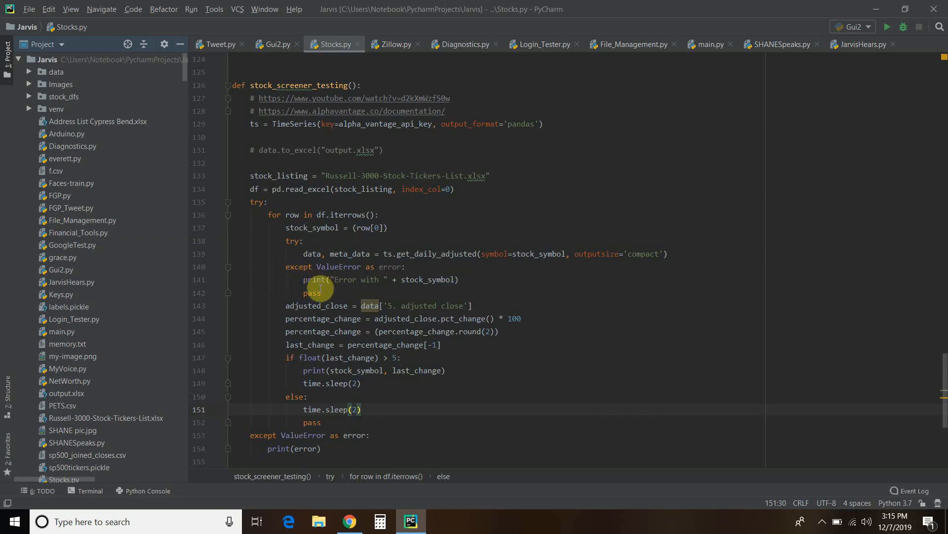
mouse_move(308, 279)
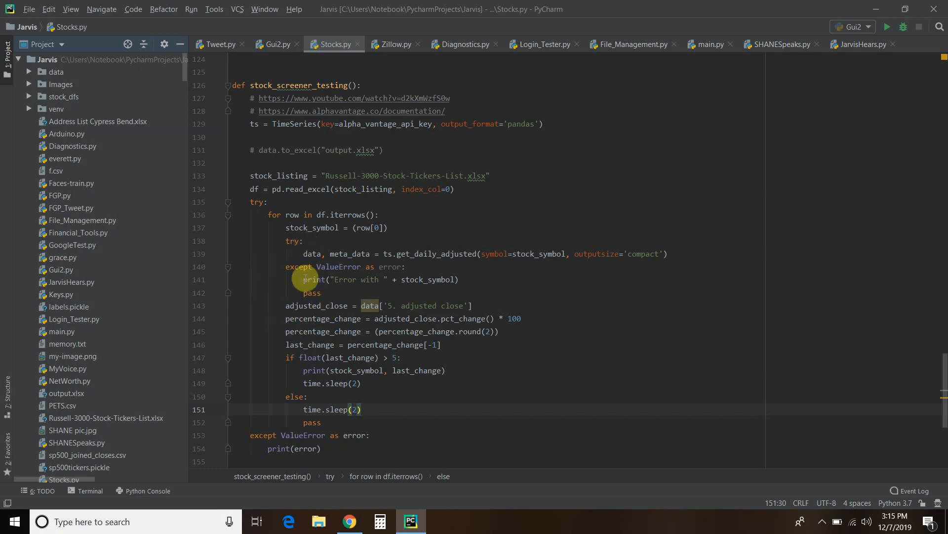
scroll(down, 3)
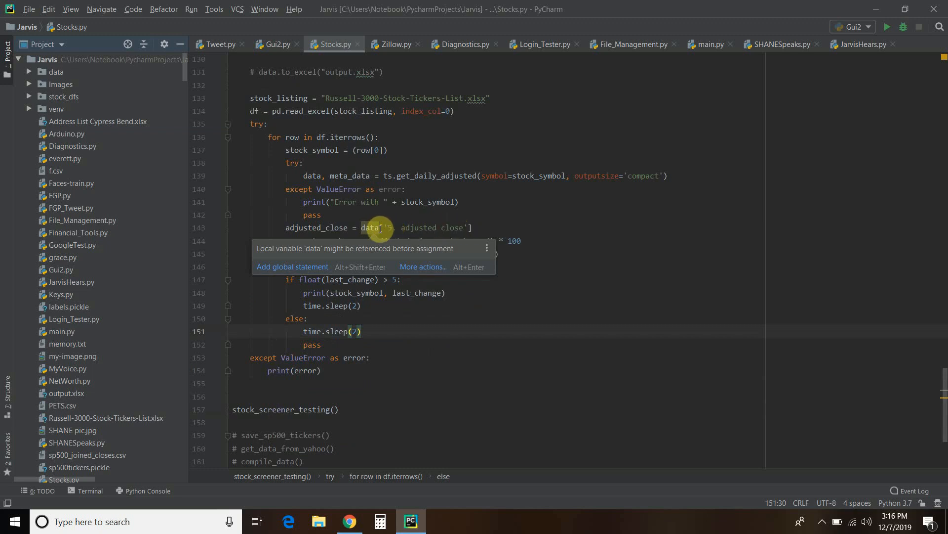
mouse_move(303, 202)
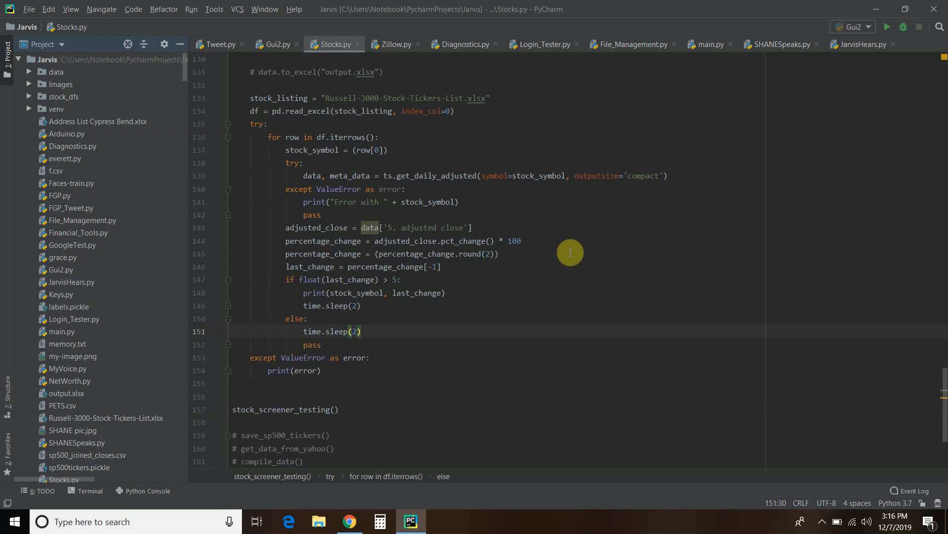
mouse_move(383, 189)
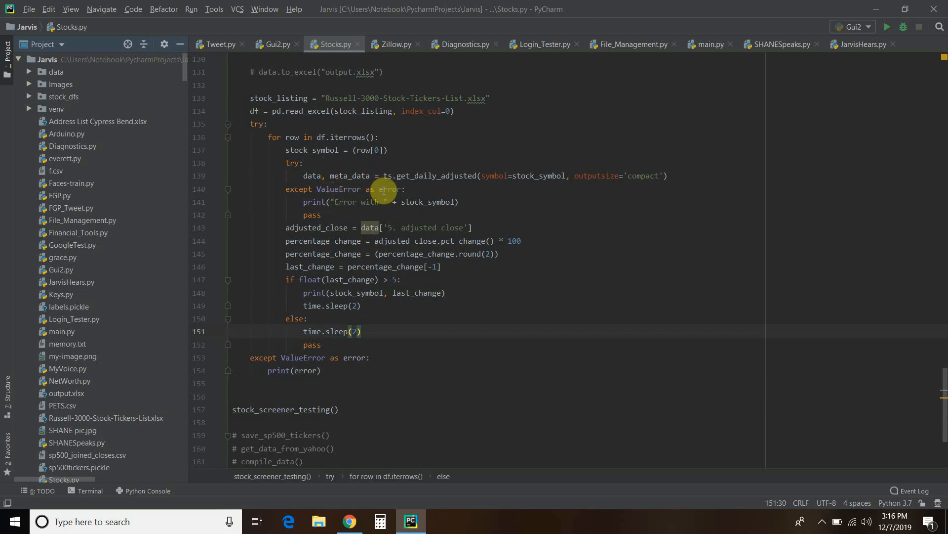
mouse_move(352, 247)
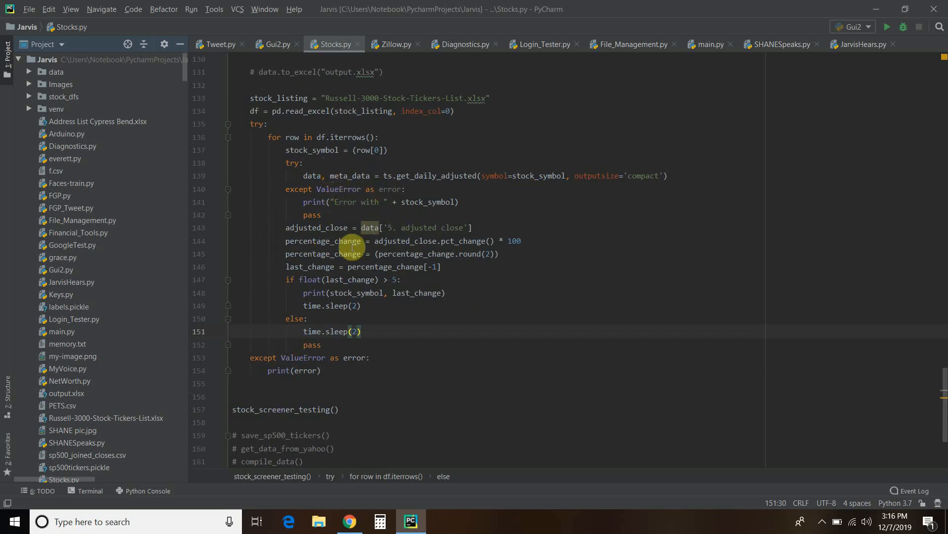
mouse_move(517, 240)
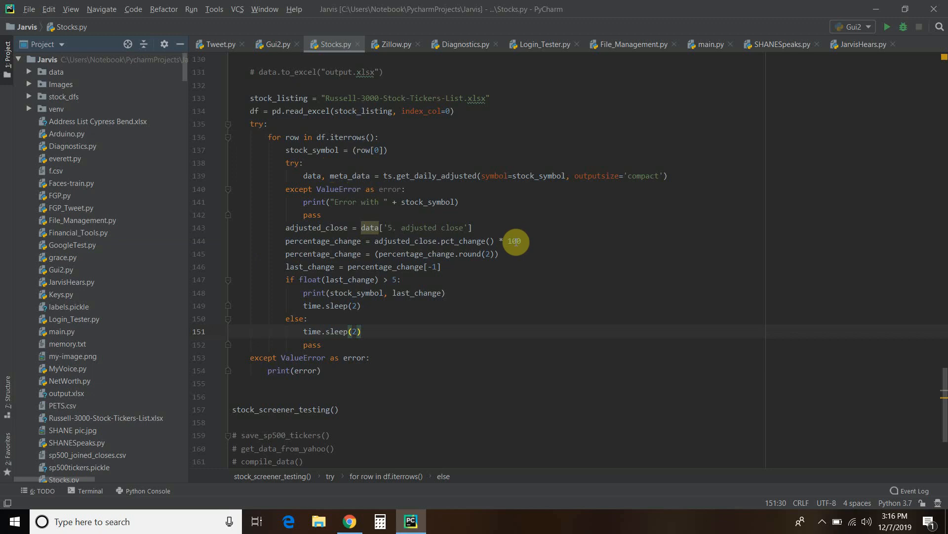
mouse_move(462, 251)
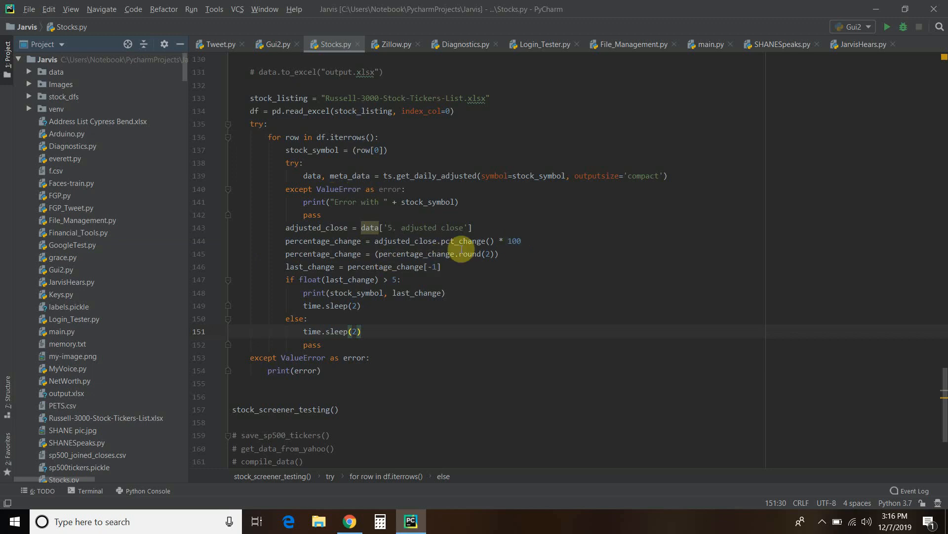
mouse_move(411, 248)
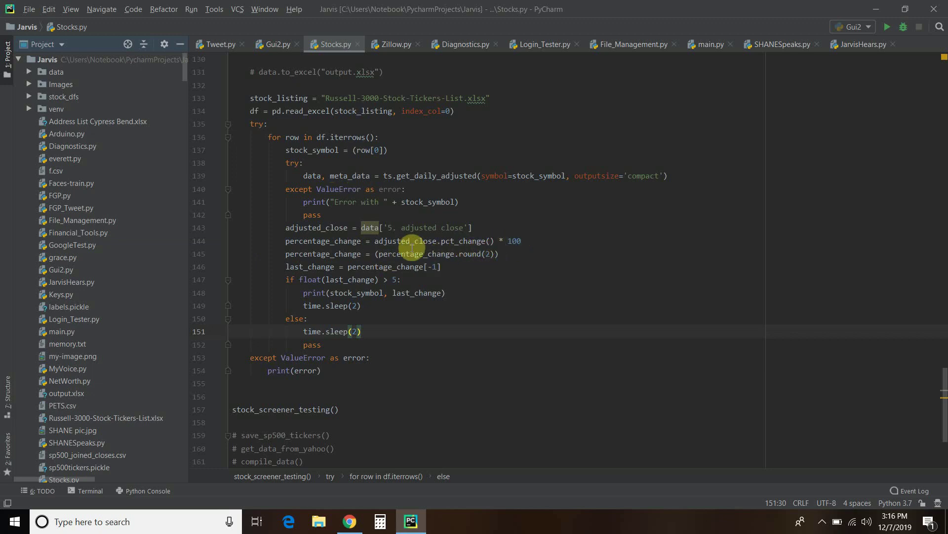
mouse_move(411, 266)
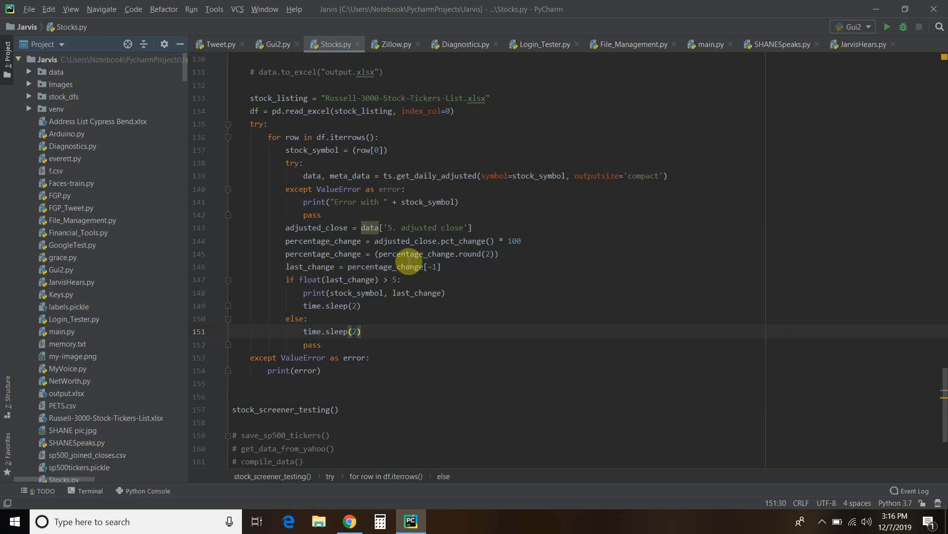
mouse_move(561, 217)
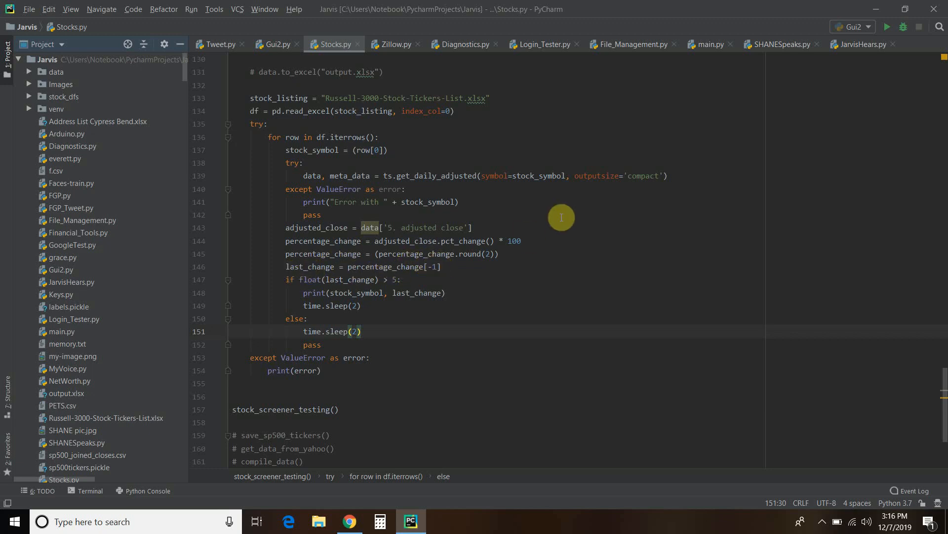
mouse_move(640, 180)
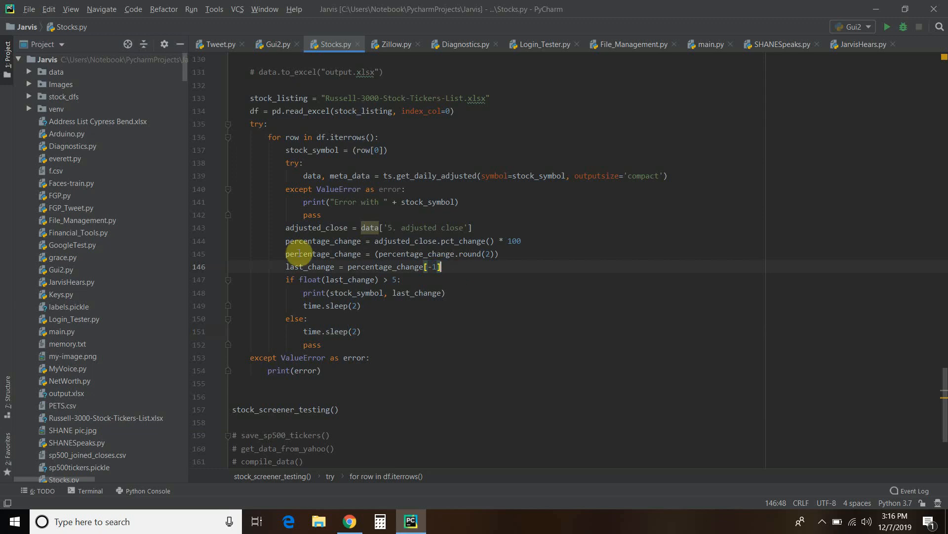
scroll(down, 3)
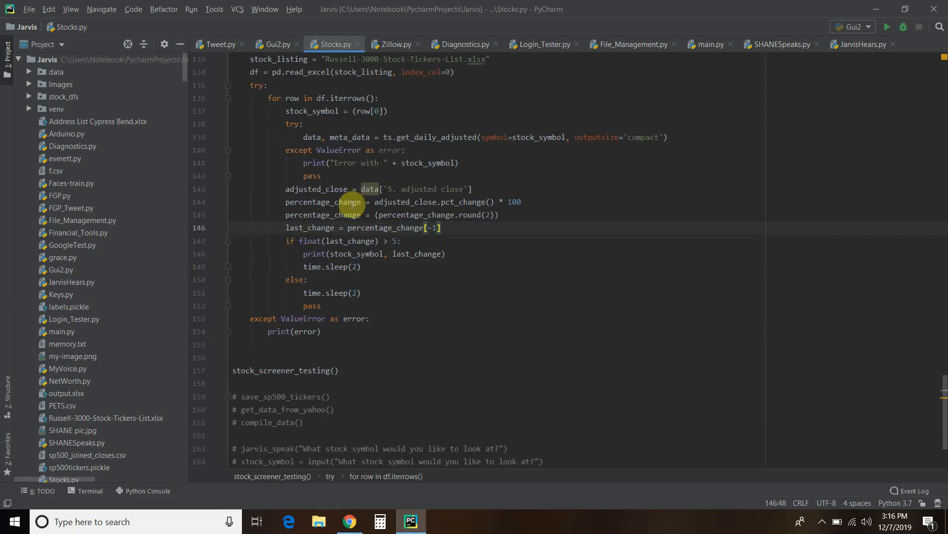
scroll(up, 3)
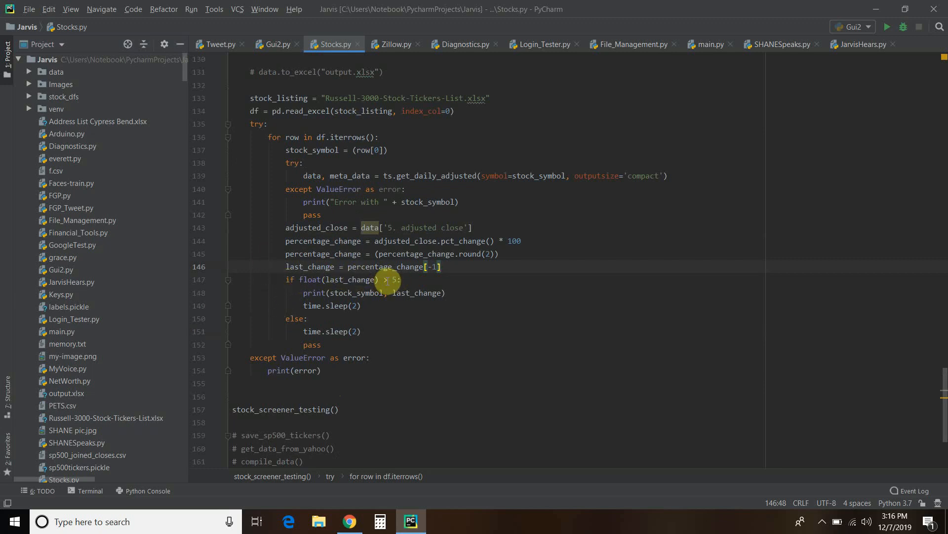
mouse_move(451, 292)
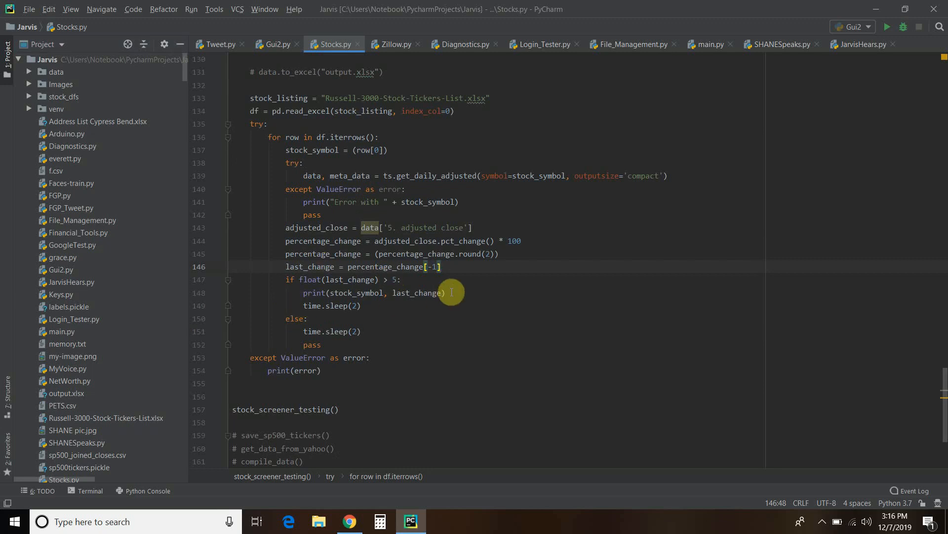
mouse_move(351, 305)
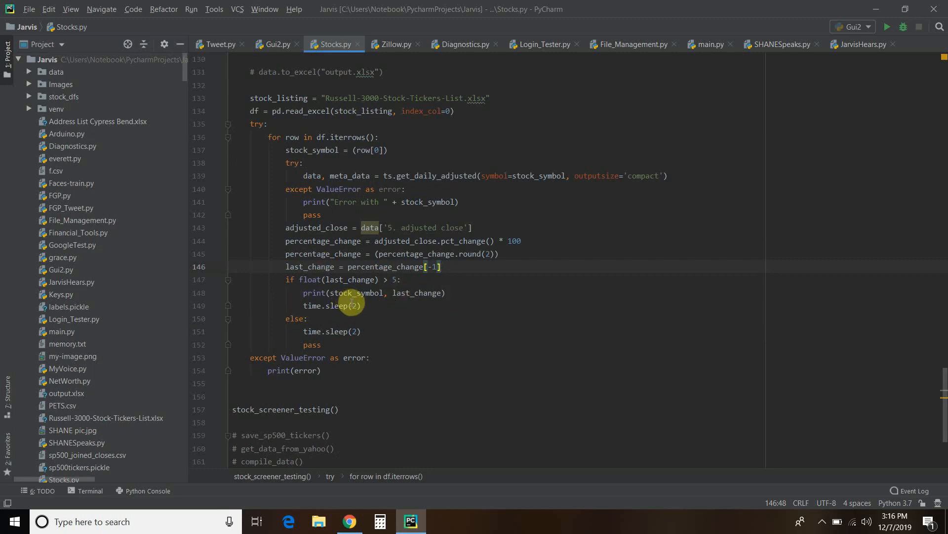
mouse_move(298, 309)
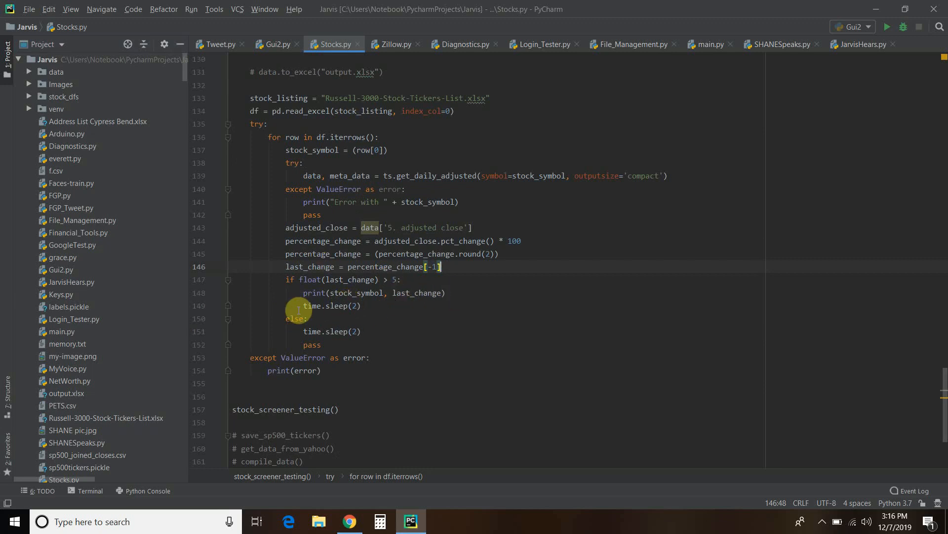
mouse_move(436, 270)
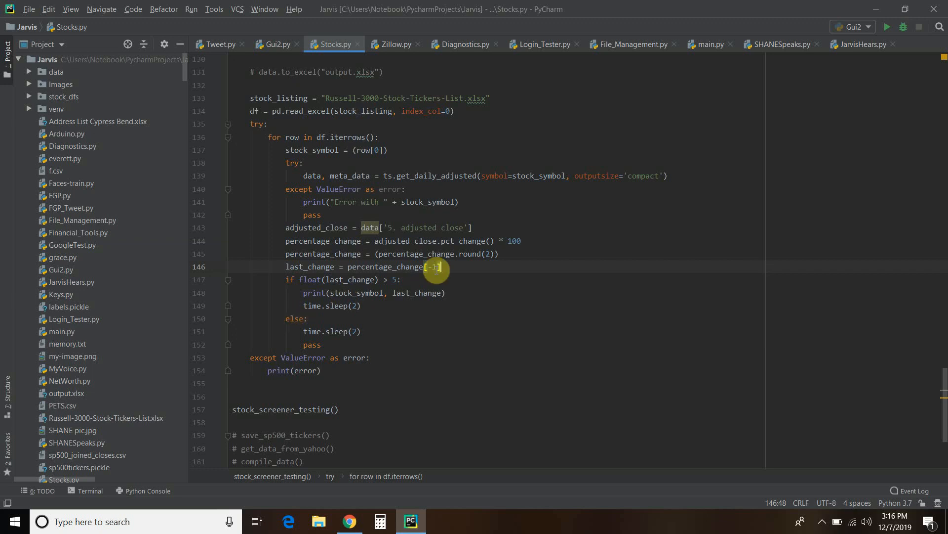
mouse_move(273, 303)
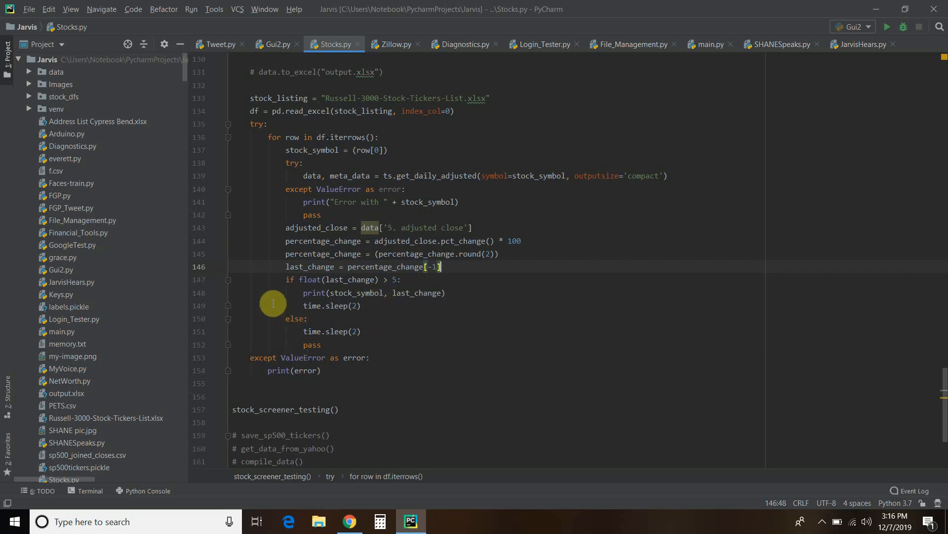
mouse_move(252, 371)
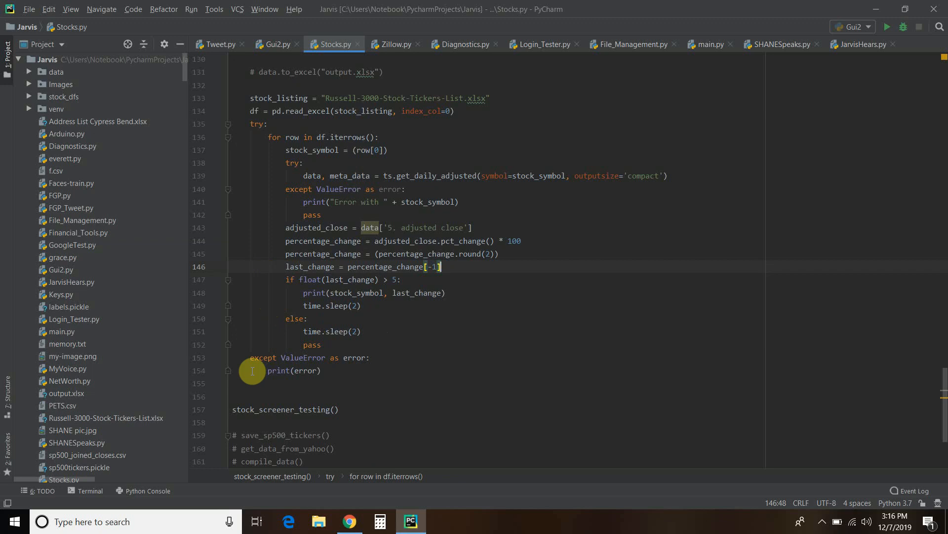
mouse_move(305, 377)
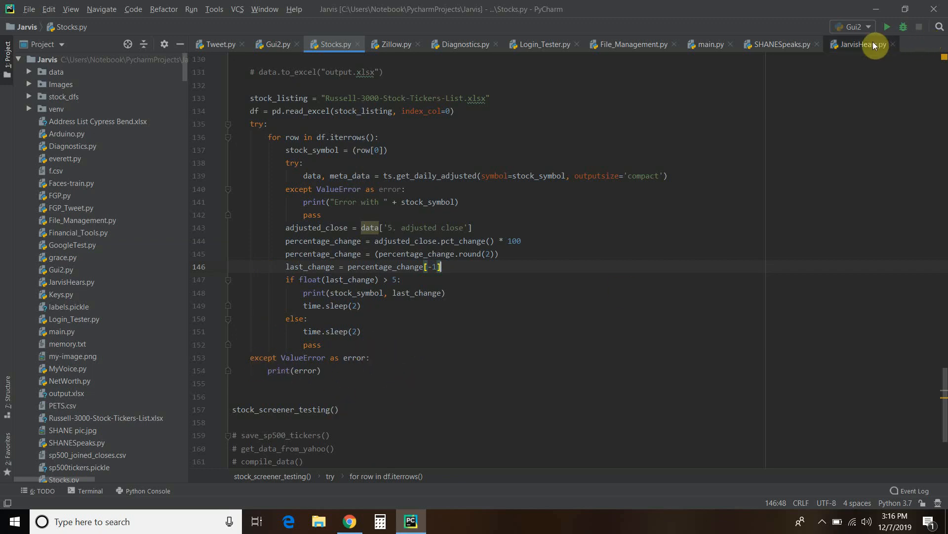
Run the Stocks script so the console prints tickers gaining over 5%, starting with AAC 9.76.
click(321, 344)
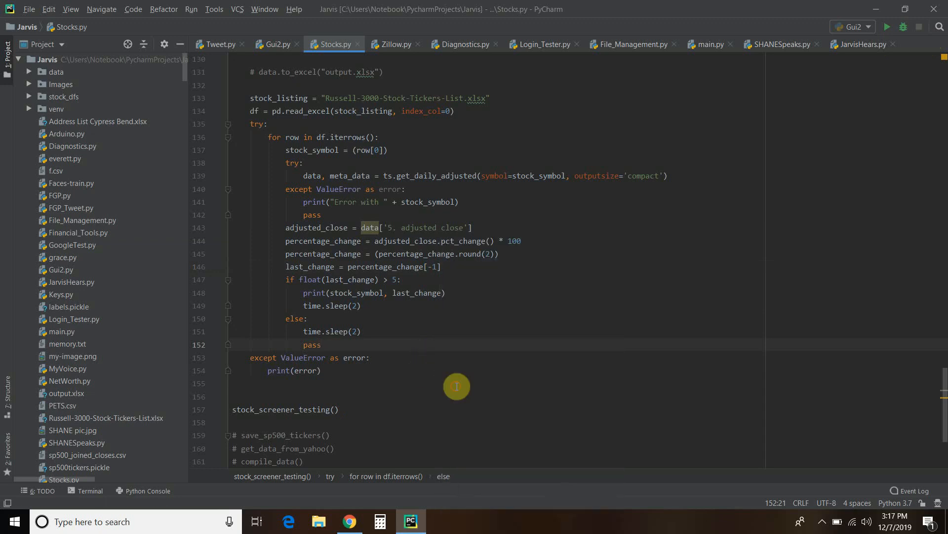
click(887, 26)
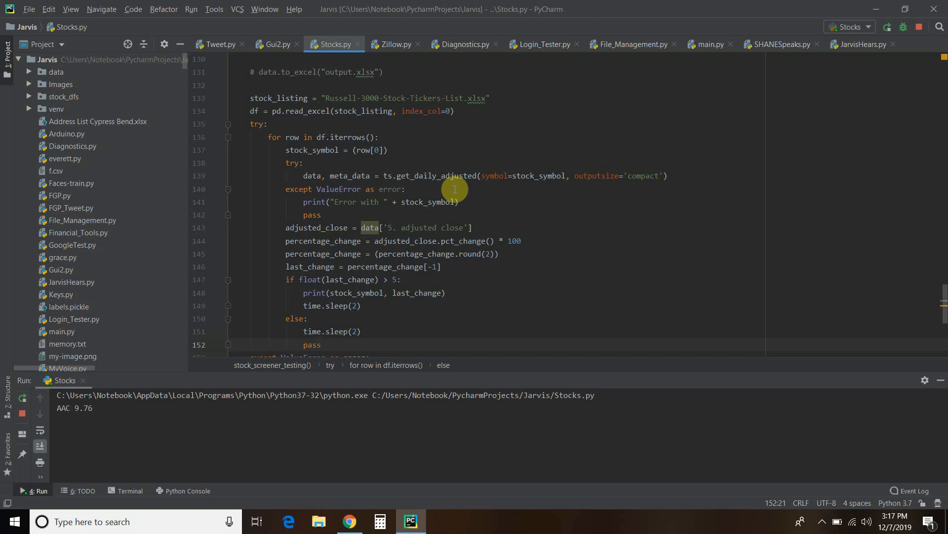
mouse_move(511, 107)
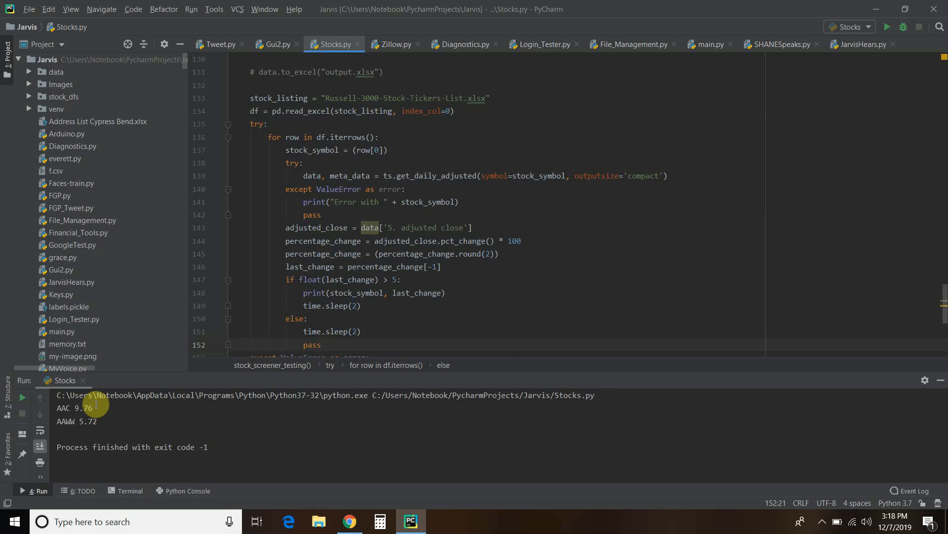
mouse_move(85, 420)
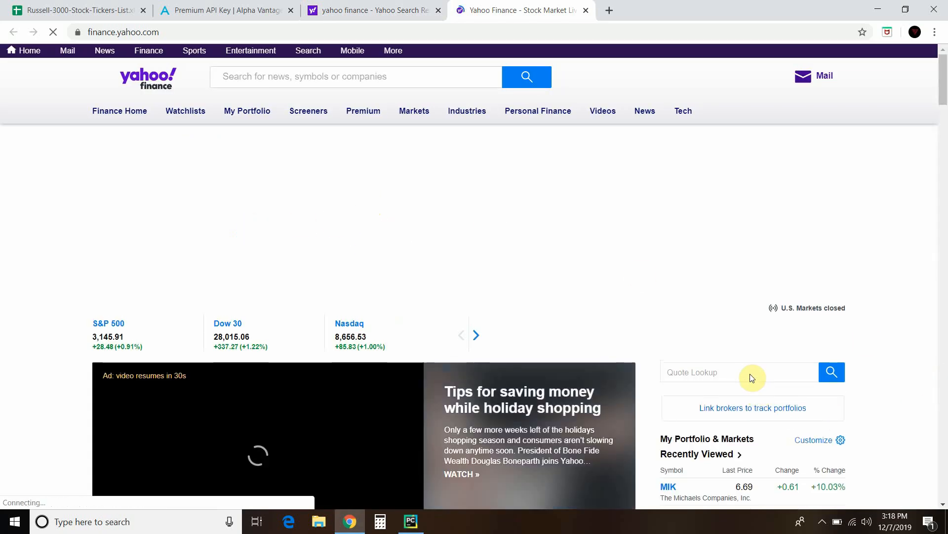
Search Yahoo Finance for AAWW and compare its +5.72% quote with the script's printed AAWW 5.72.
text(aaww)
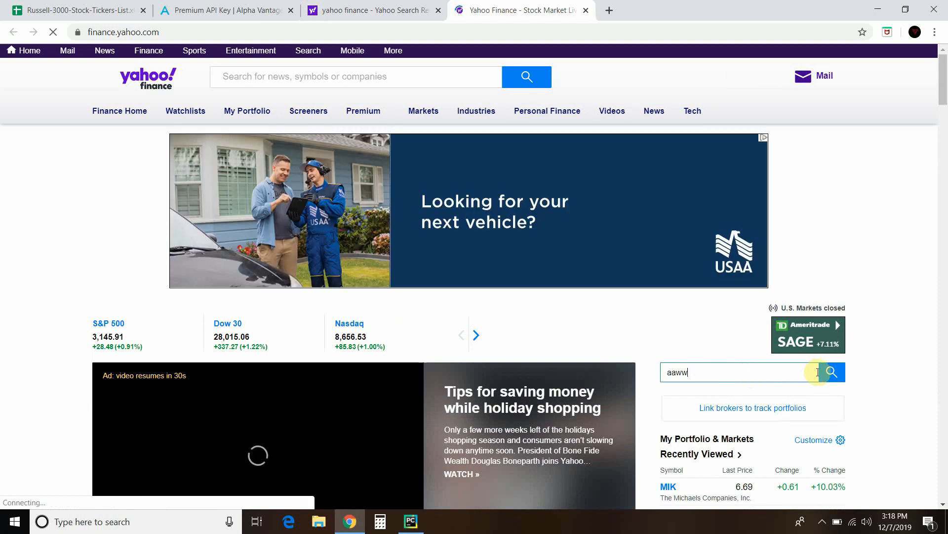
click(831, 372)
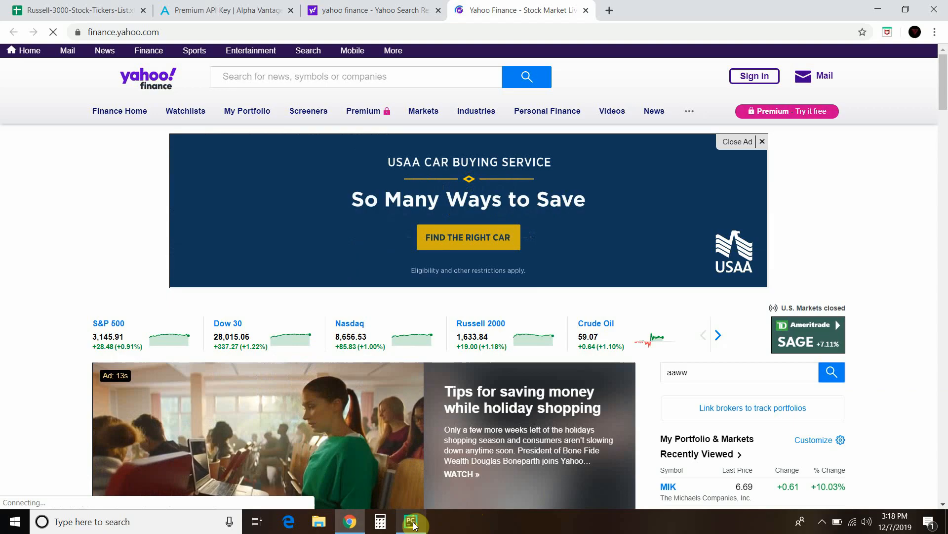
click(411, 520)
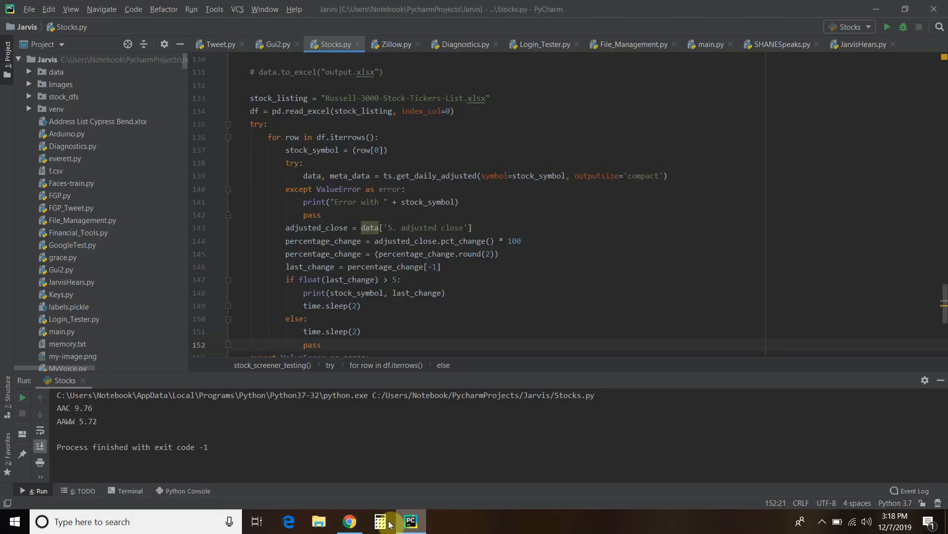
click(349, 521)
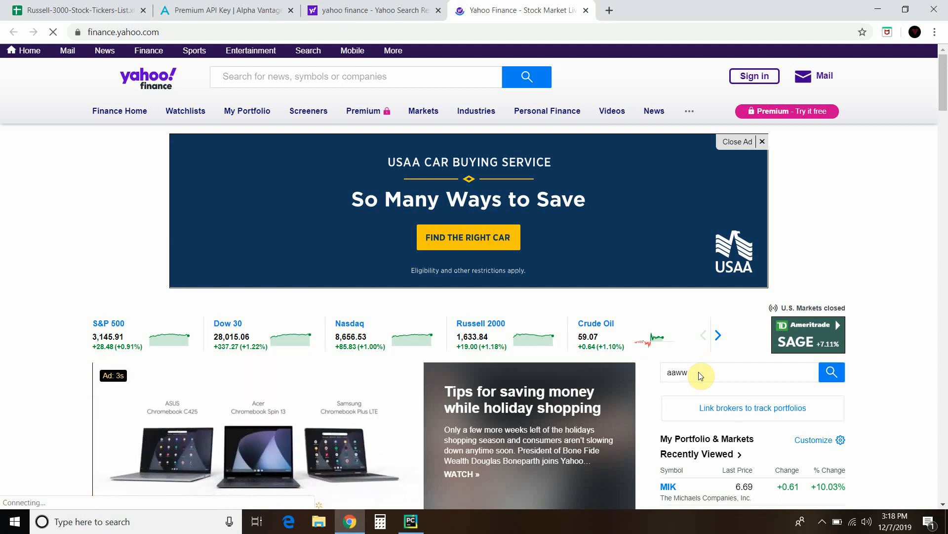
click(831, 372)
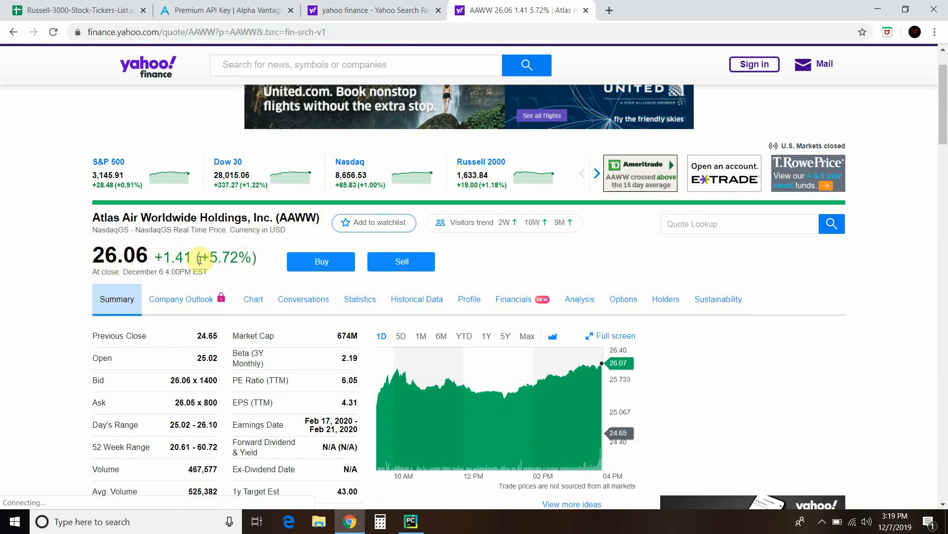
click(411, 521)
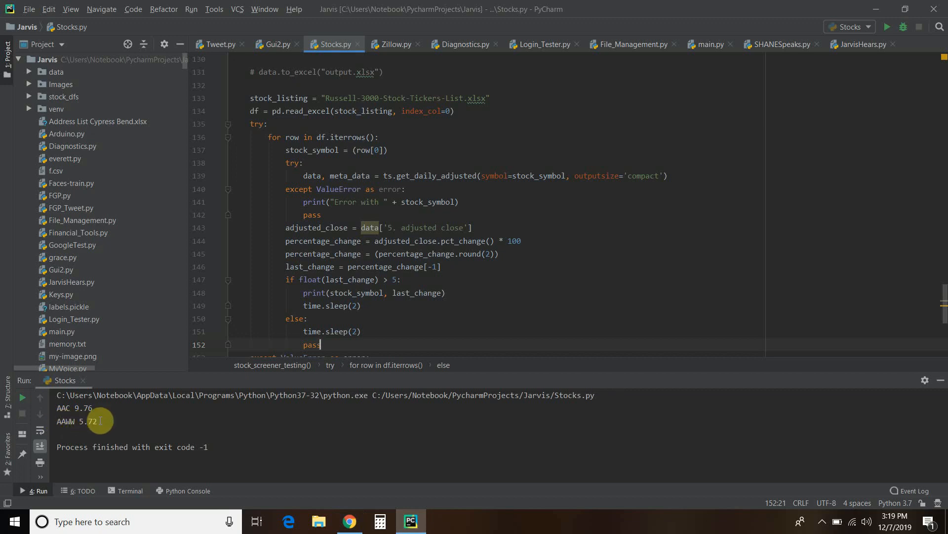
mouse_move(362, 463)
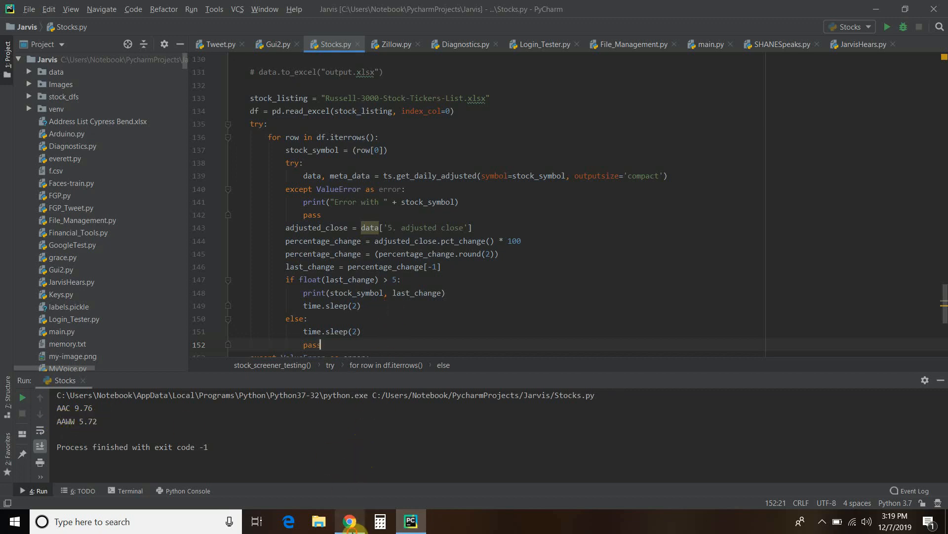
Close the Yahoo search results tab and review the script's output and threshold in PyCharm.
click(350, 521)
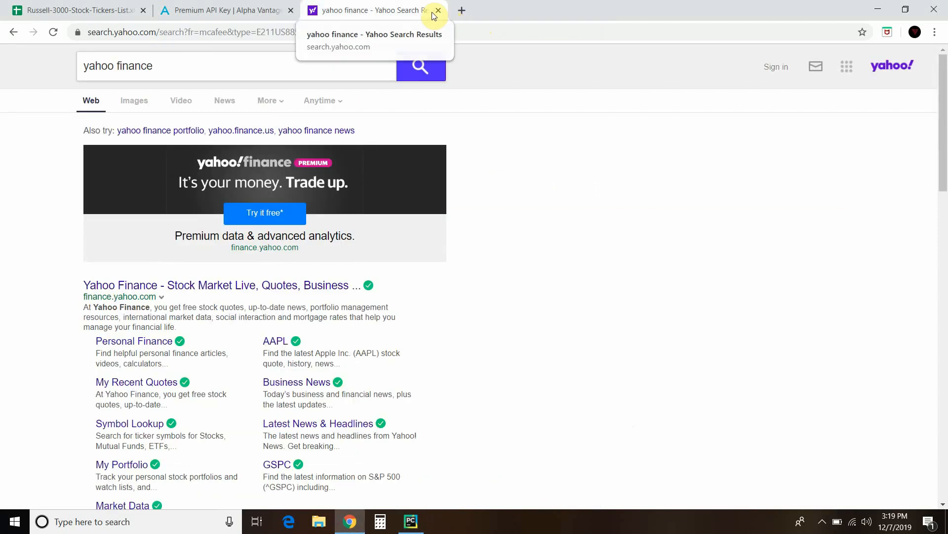
click(411, 521)
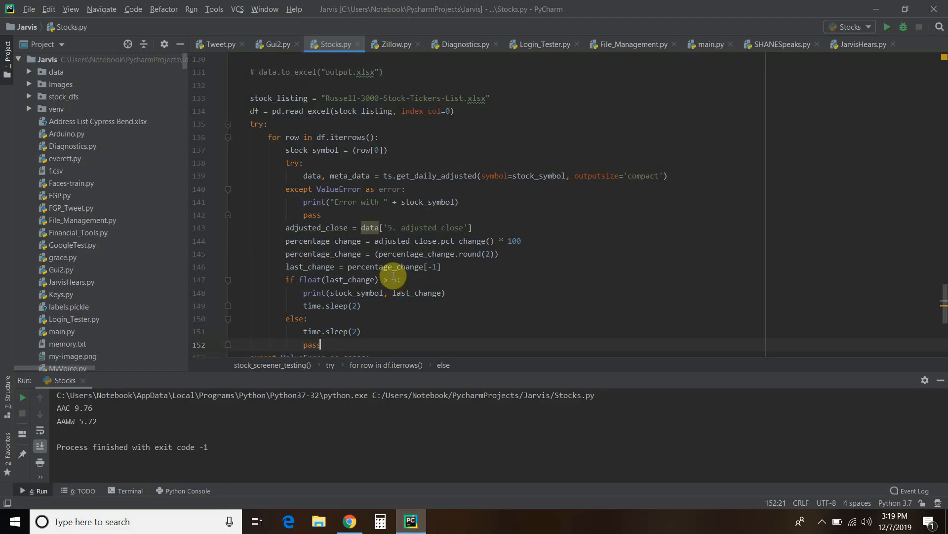
scroll(up, 3)
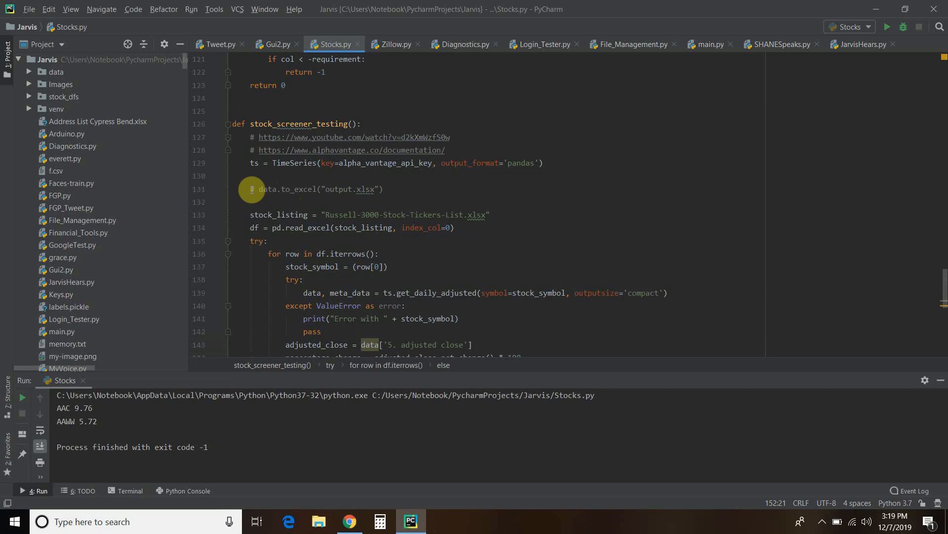
scroll(down, 3)
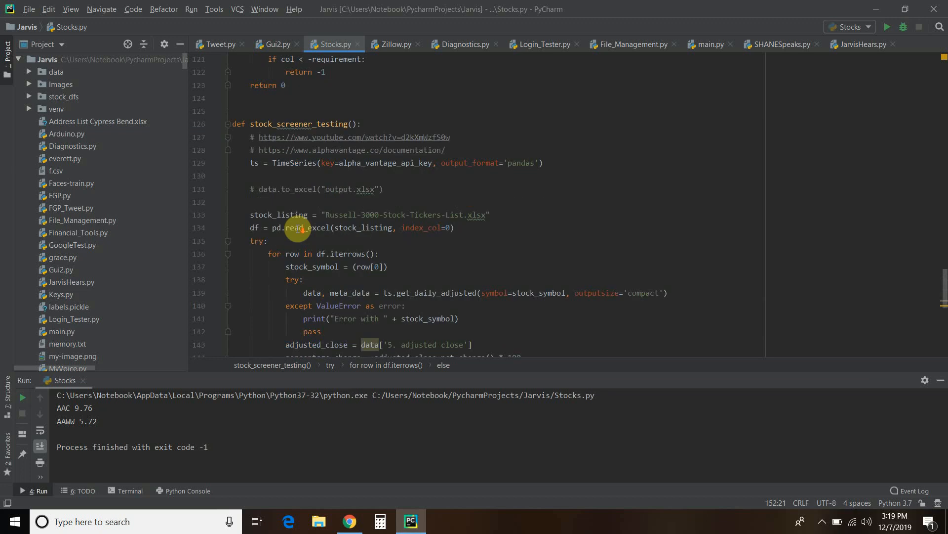
scroll(down, 3)
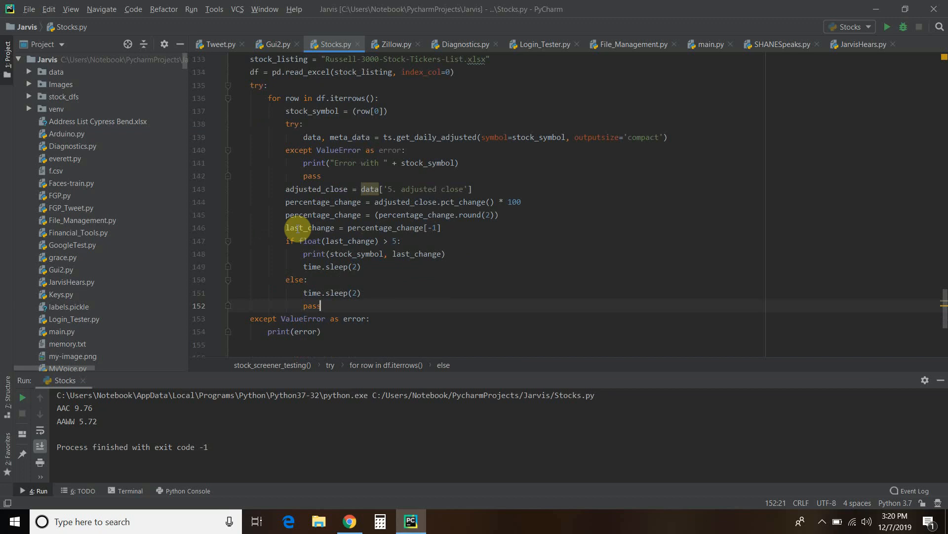
mouse_move(375, 215)
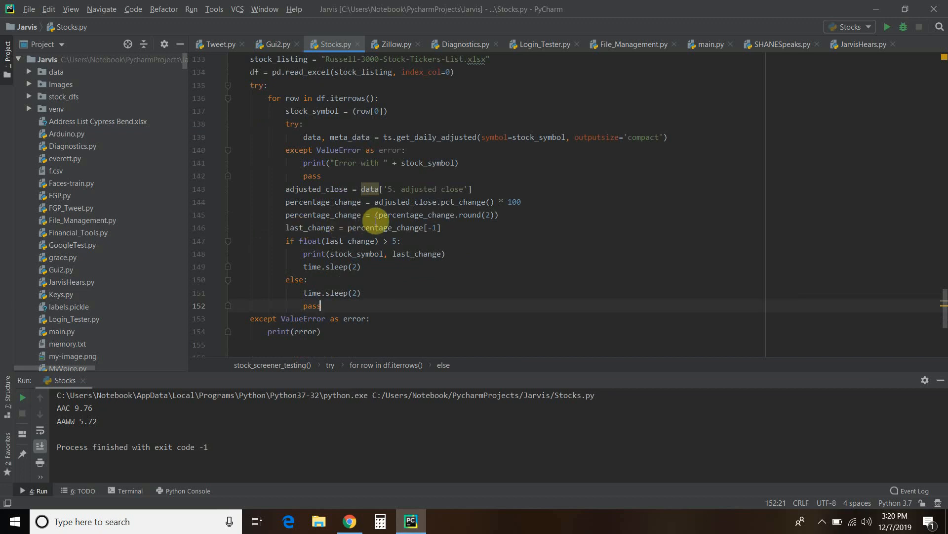
Return to Chrome and switch to the Russell 3000 ticker Google Sheet.
click(349, 521)
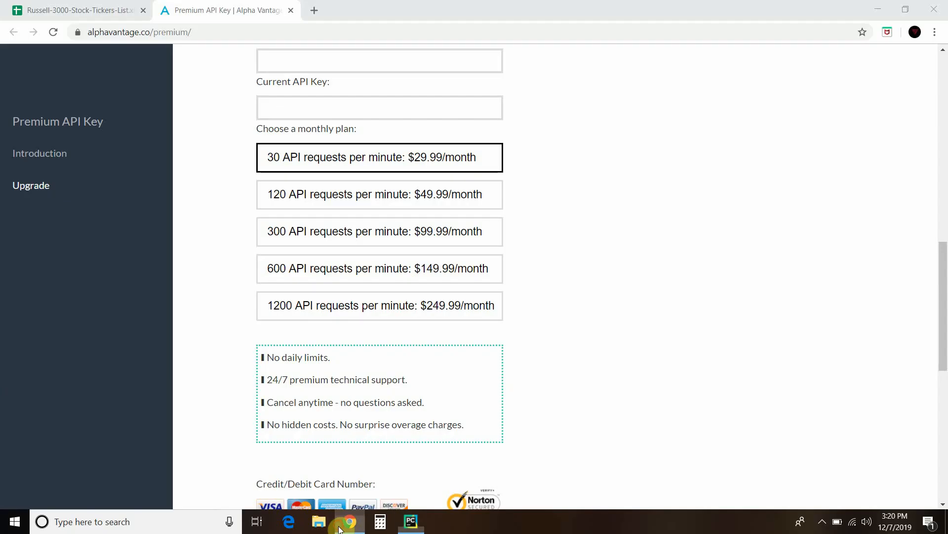
mouse_move(341, 483)
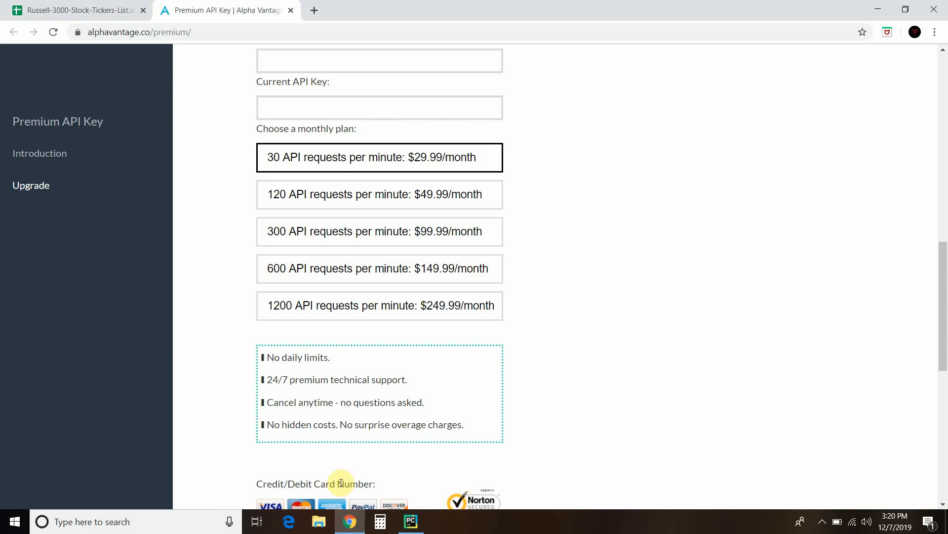
mouse_move(163, 20)
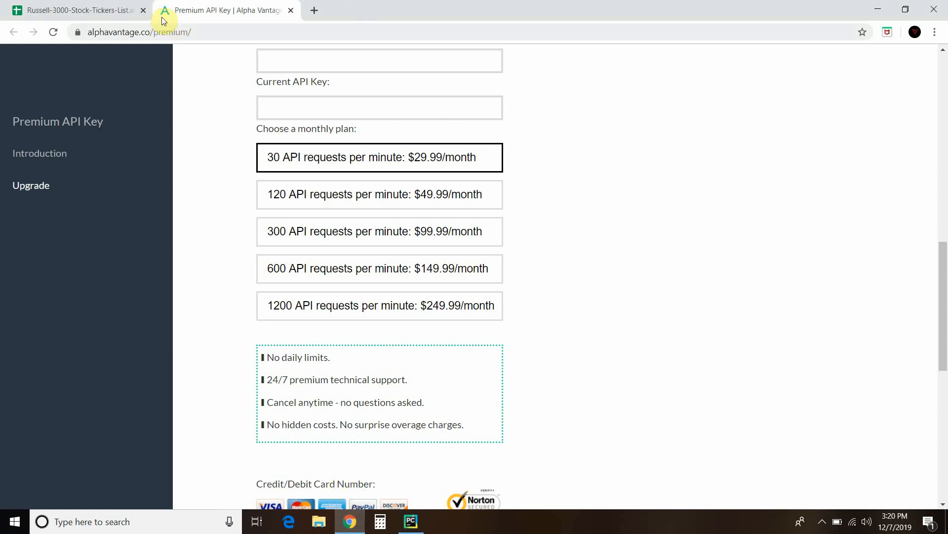
click(79, 10)
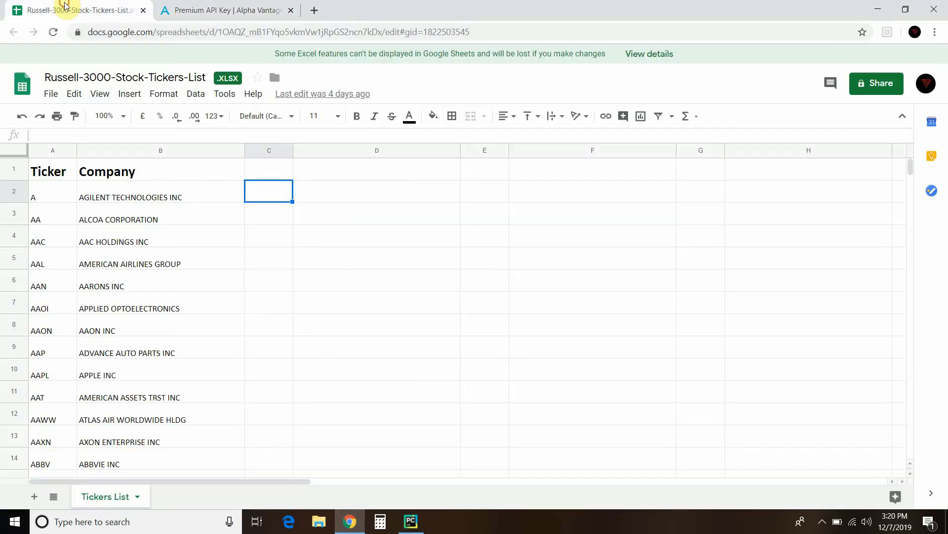
mouse_move(269, 242)
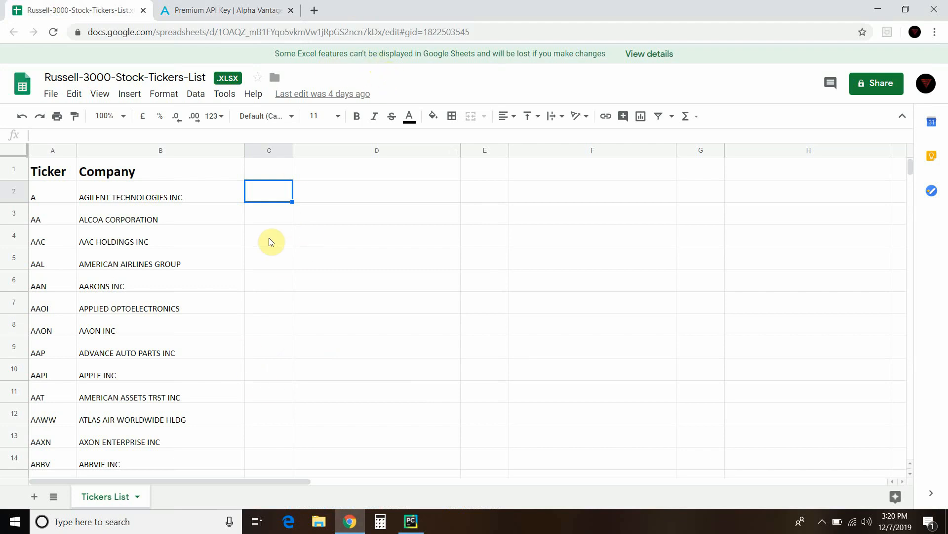
mouse_move(163, 78)
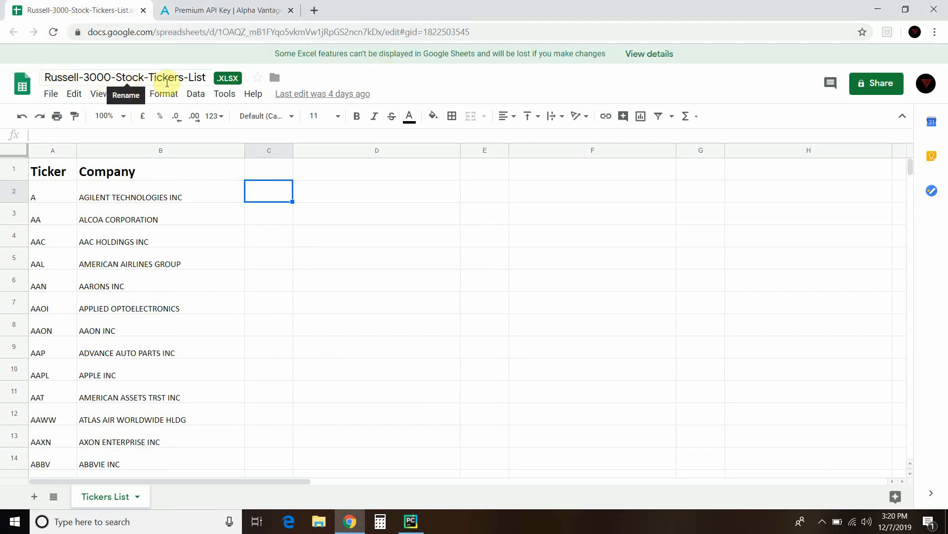
mouse_move(127, 77)
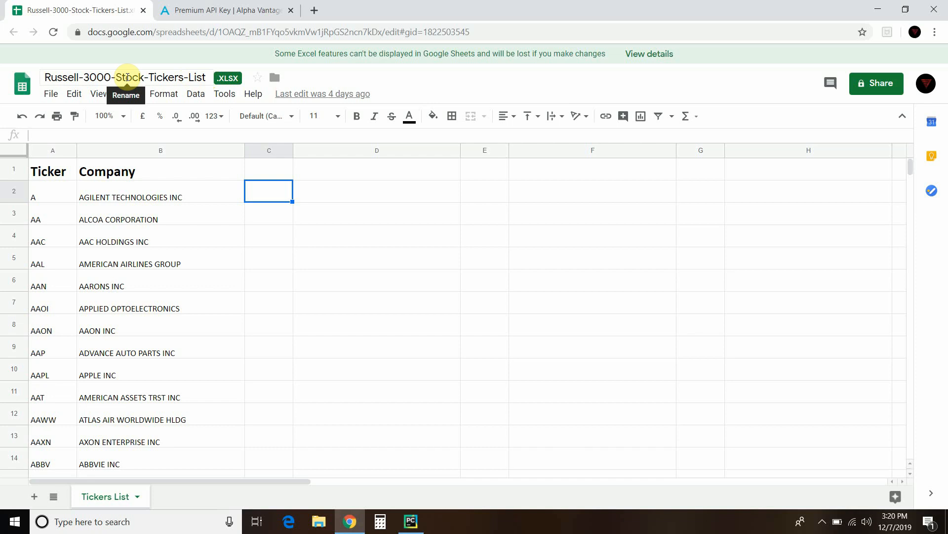
mouse_move(228, 77)
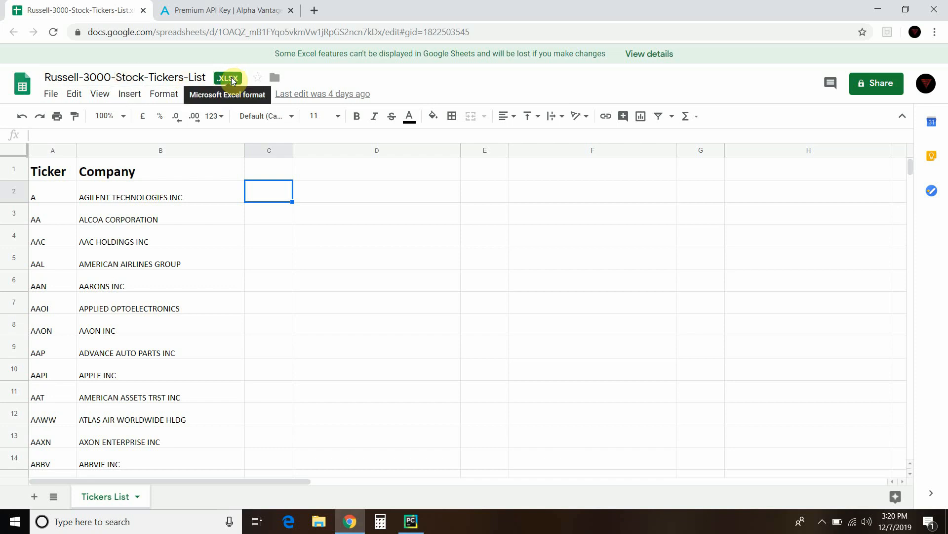
mouse_move(301, 195)
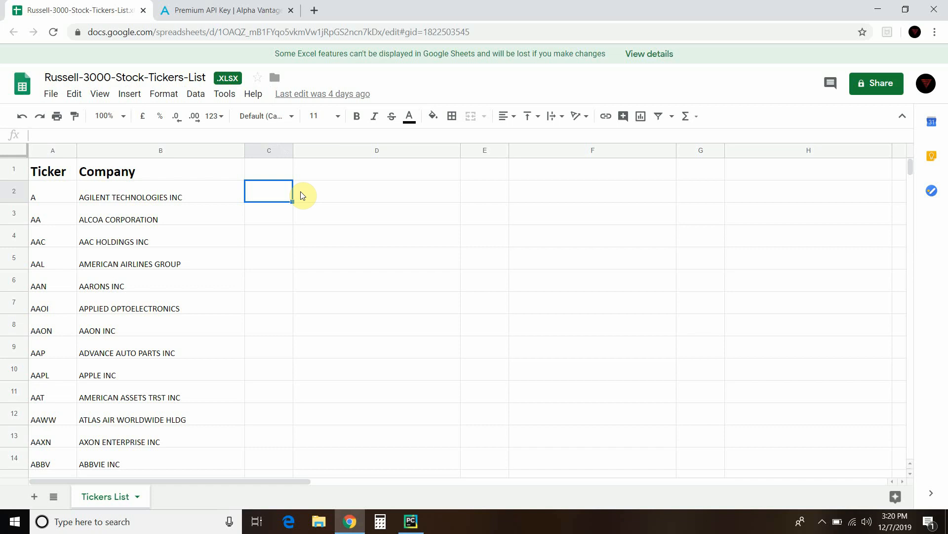
Start typing =GOOGLEFINANCE in C2 and open the full GOOGLEFINANCE help article.
text(=G)
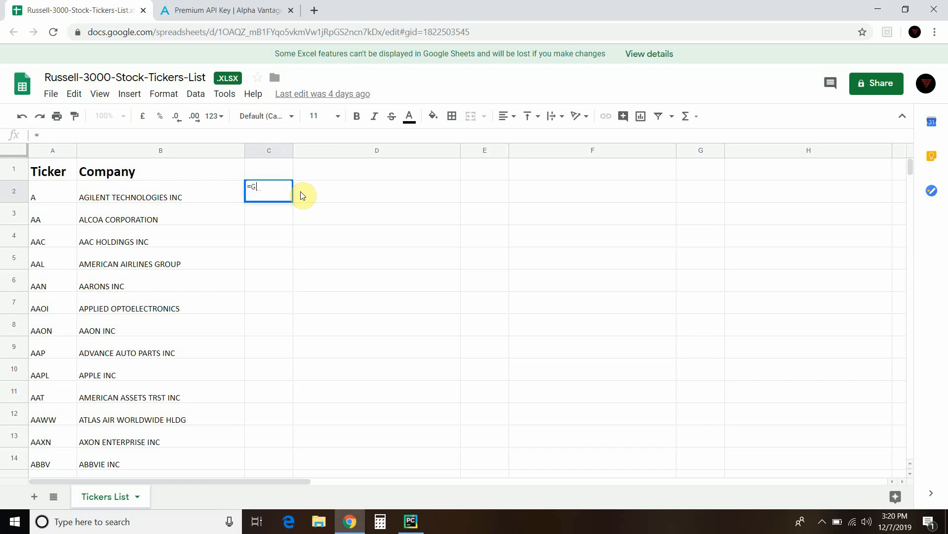
text(oo)
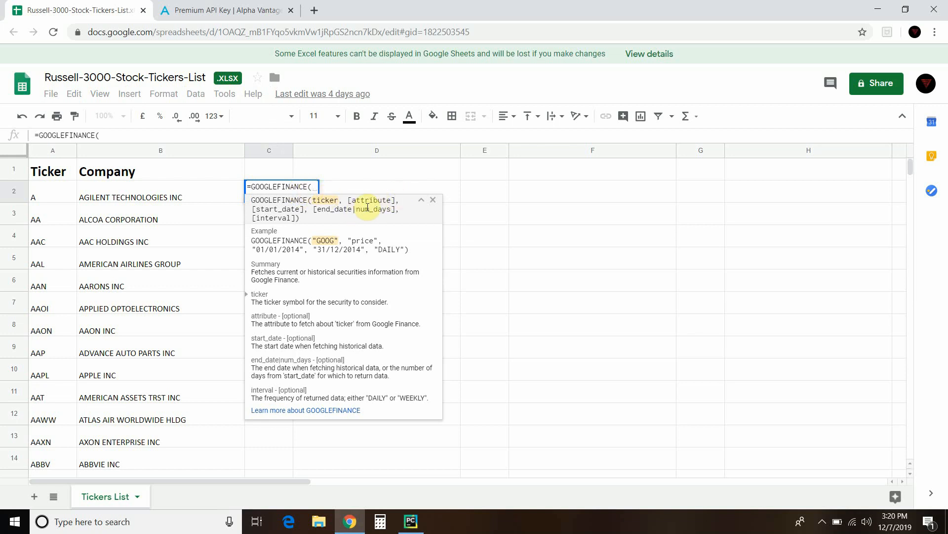
mouse_move(335, 388)
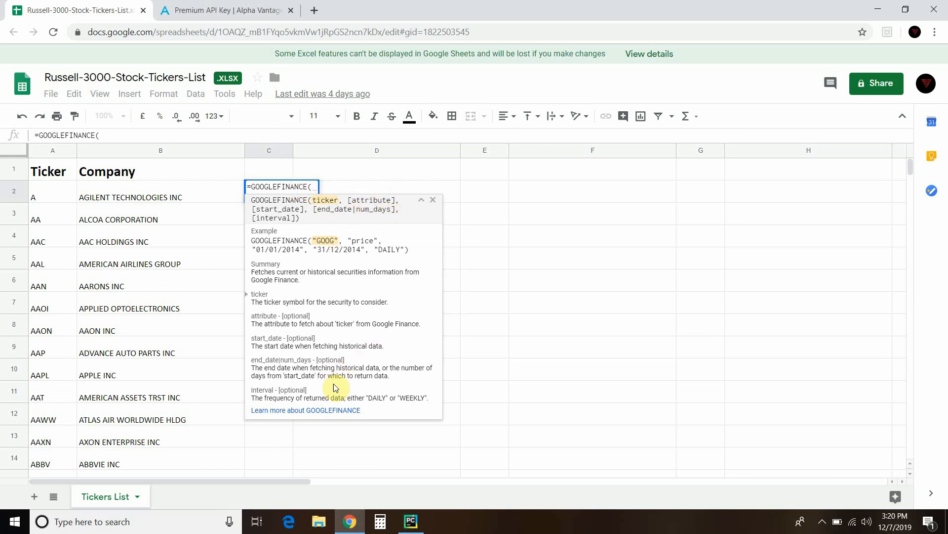
click(305, 409)
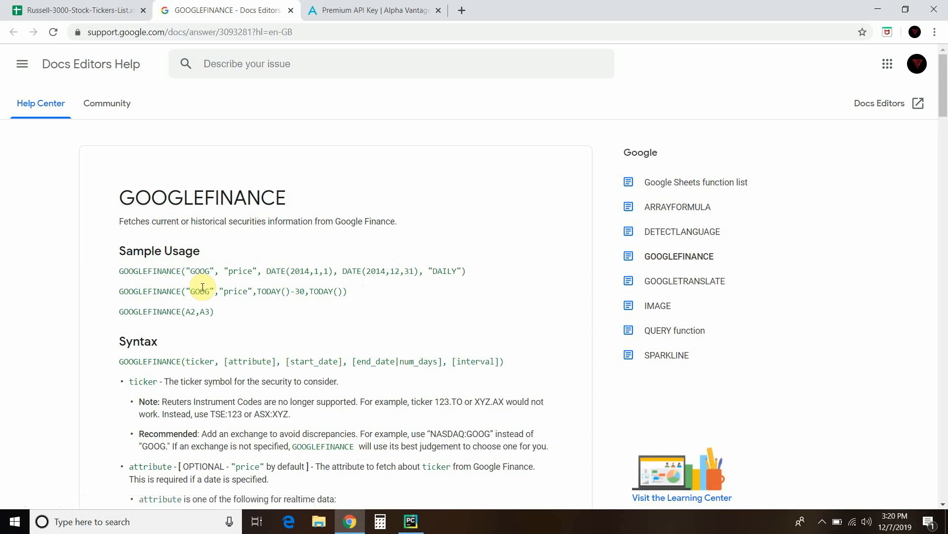
mouse_move(250, 266)
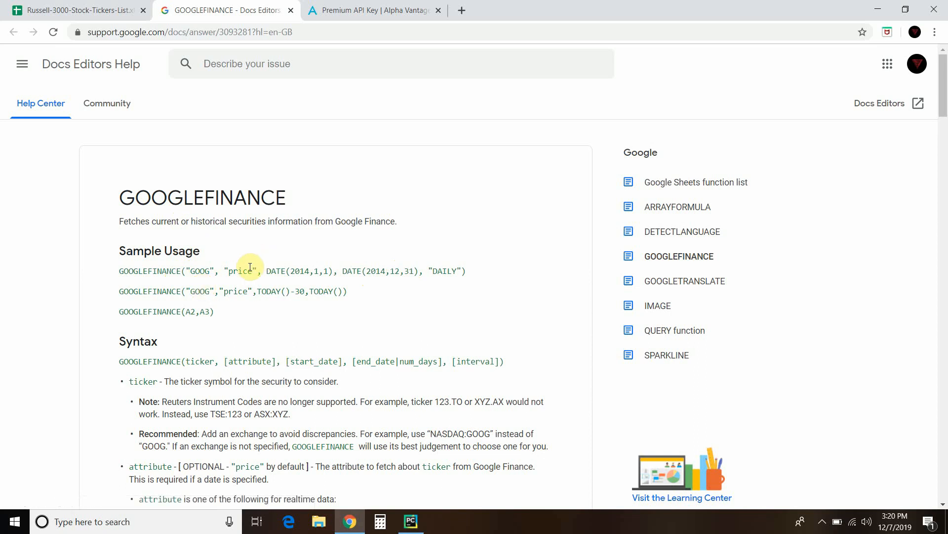
mouse_move(230, 291)
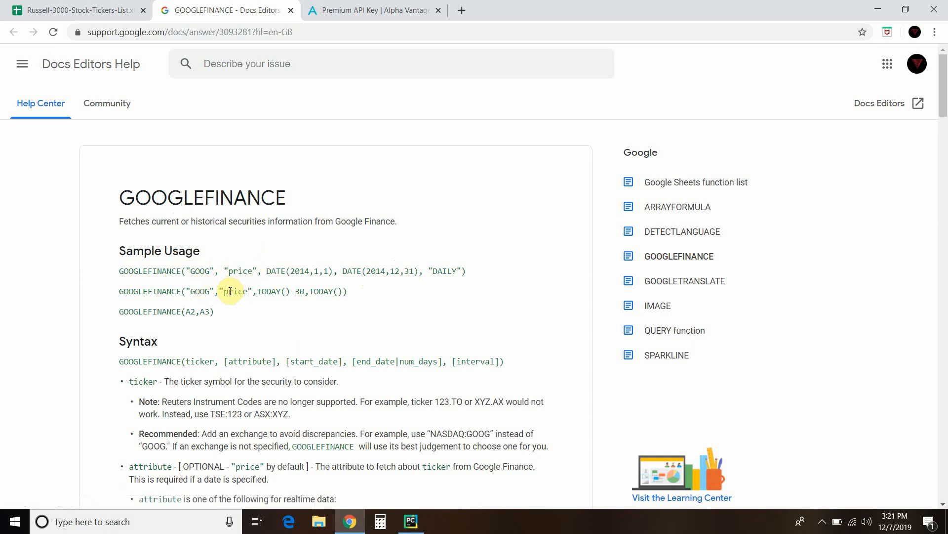
mouse_move(294, 269)
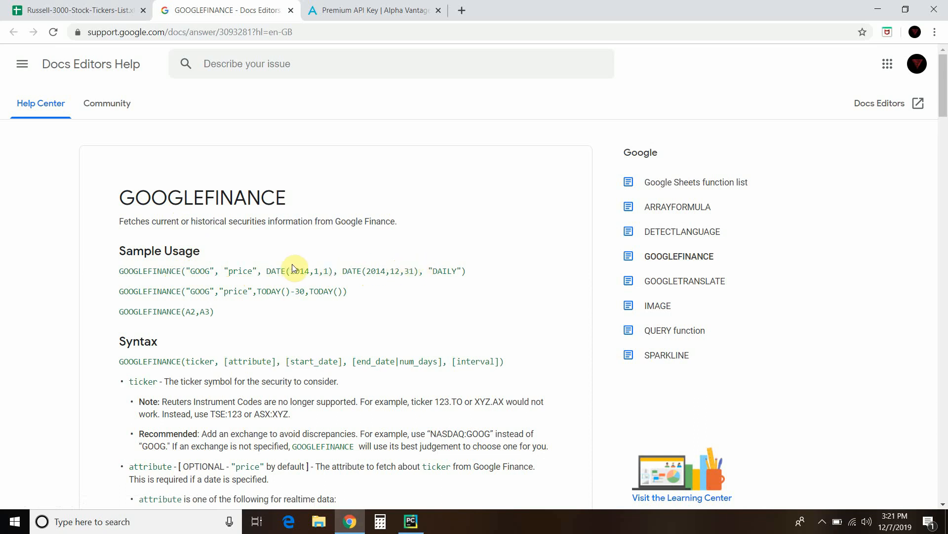
mouse_move(364, 303)
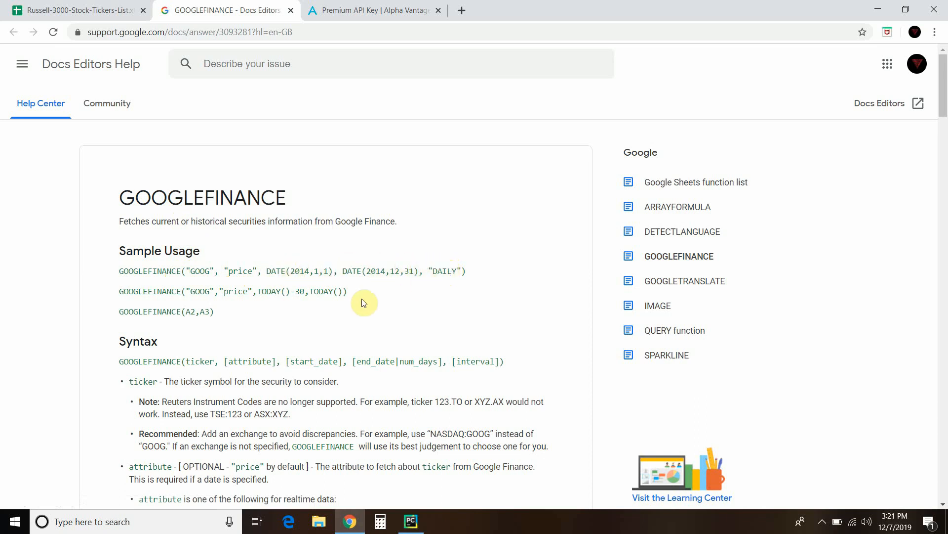
mouse_move(297, 291)
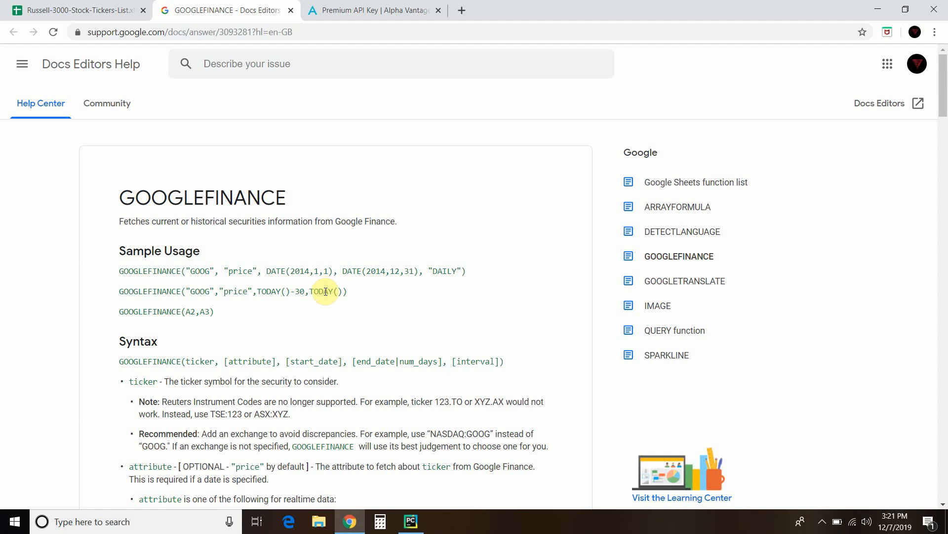
Scroll through the GOOGLEFINANCE help article's attribute lists, date parameters and examples, back to Syntax.
scroll(down, 3)
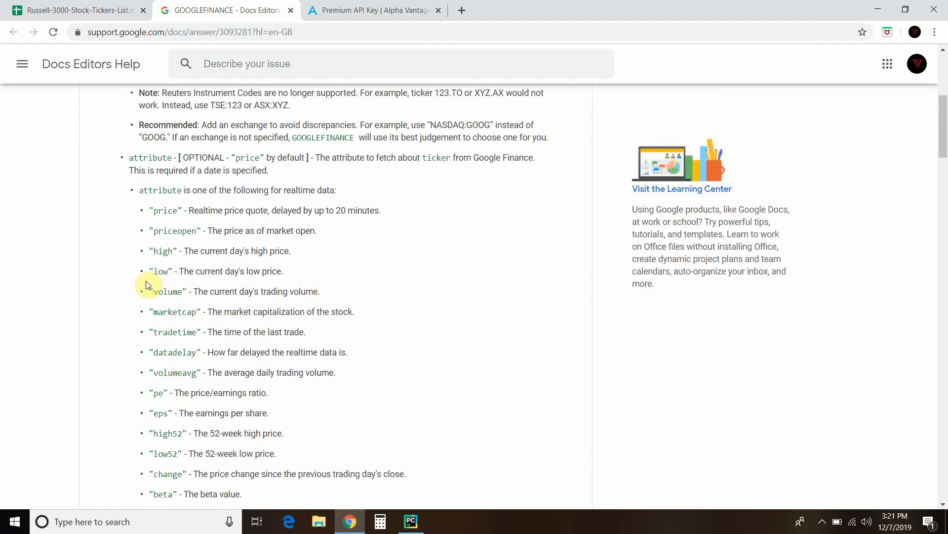
mouse_move(174, 231)
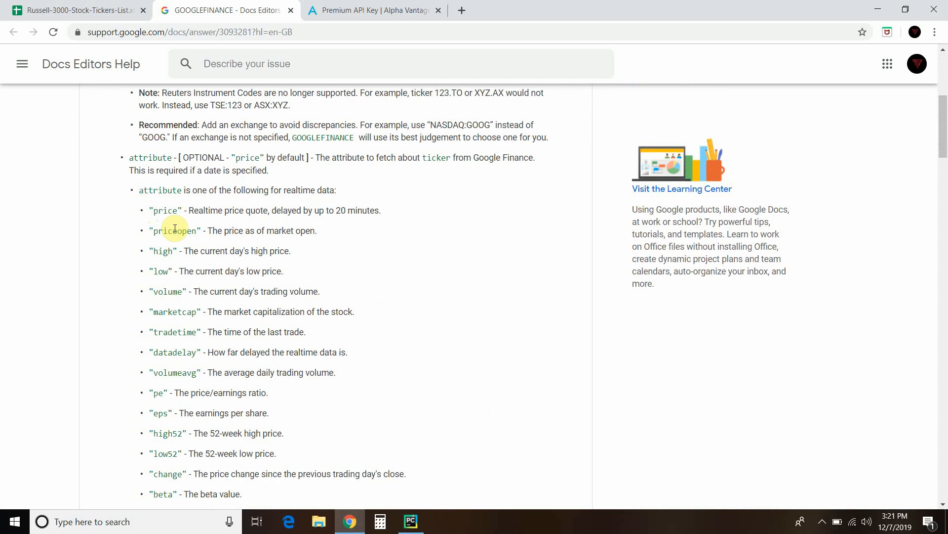
mouse_move(173, 290)
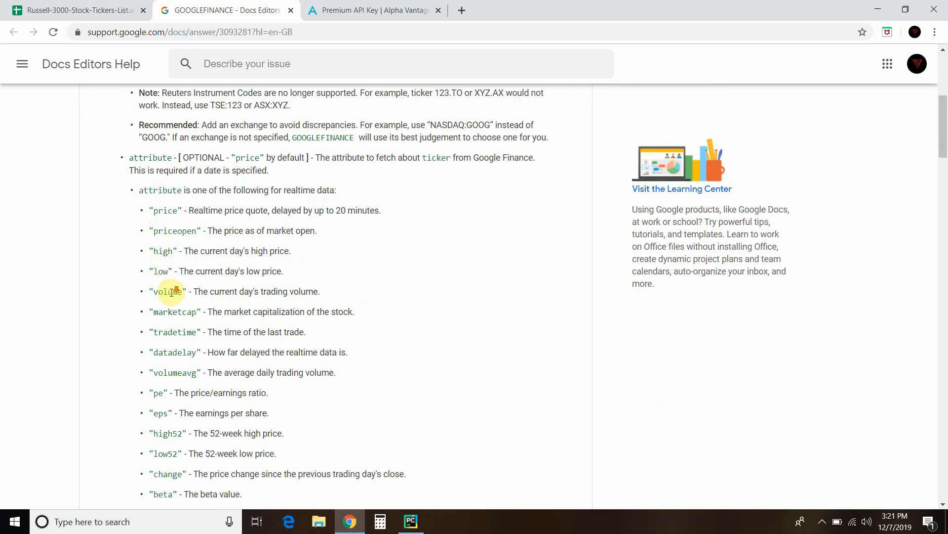
scroll(down, 3)
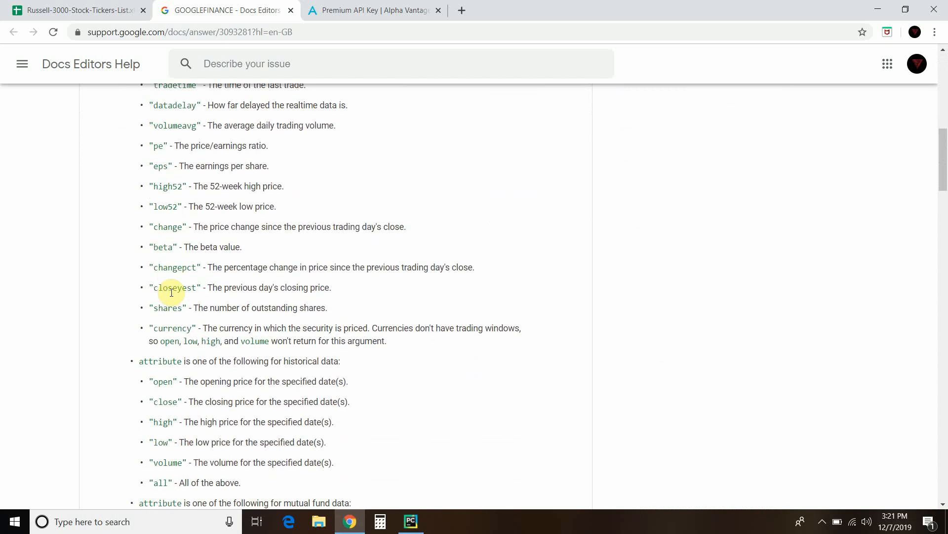
scroll(down, 3)
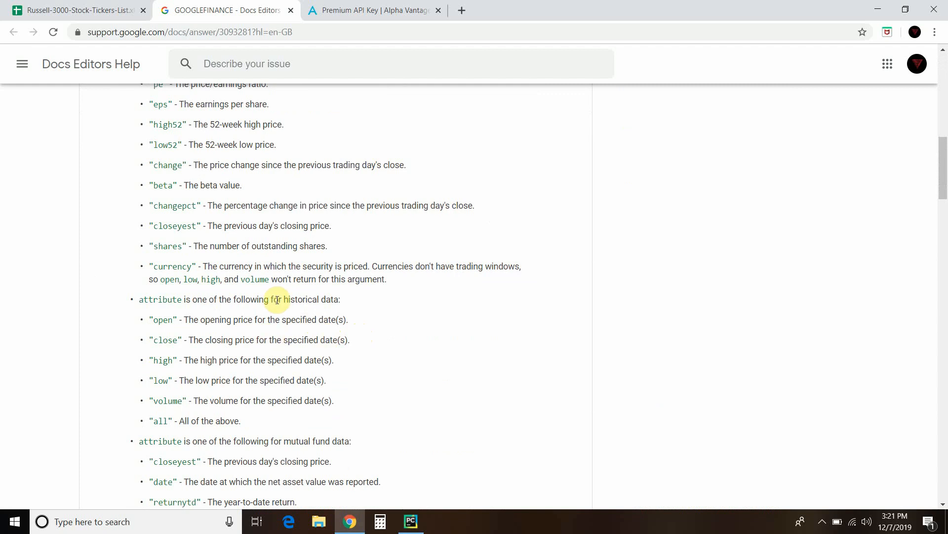
scroll(down, 3)
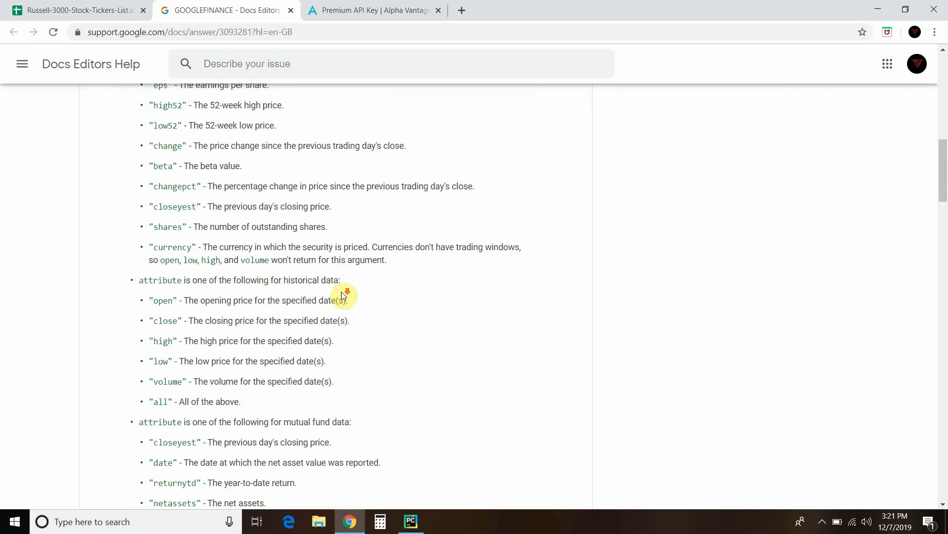
scroll(down, 3)
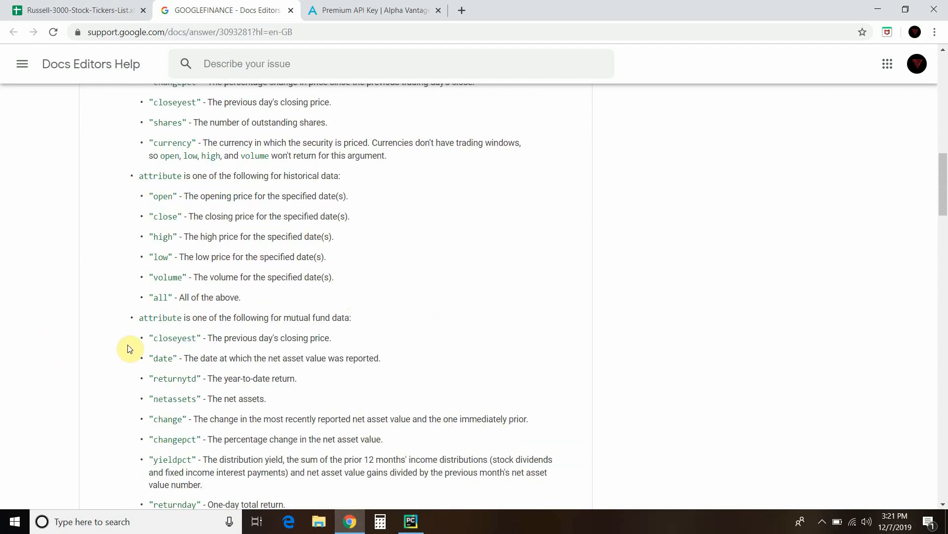
scroll(down, 3)
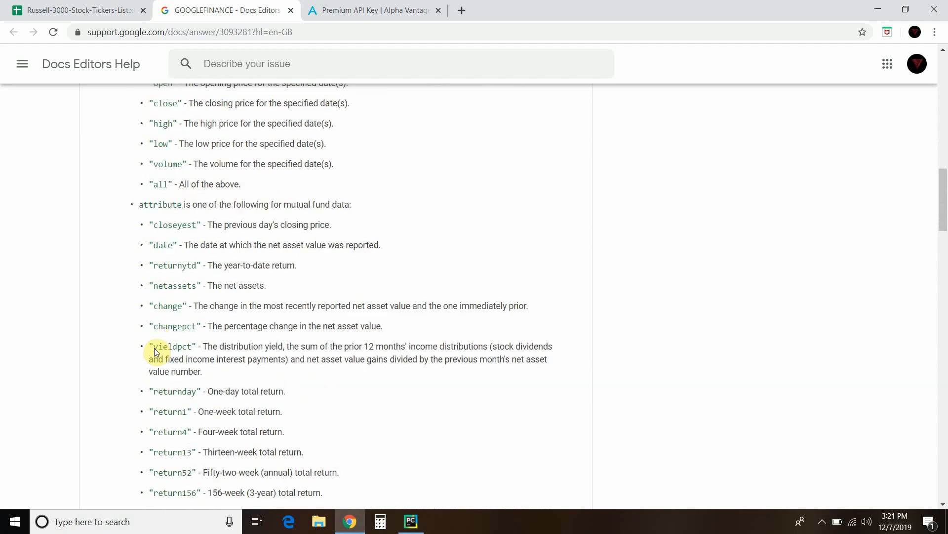
scroll(down, 3)
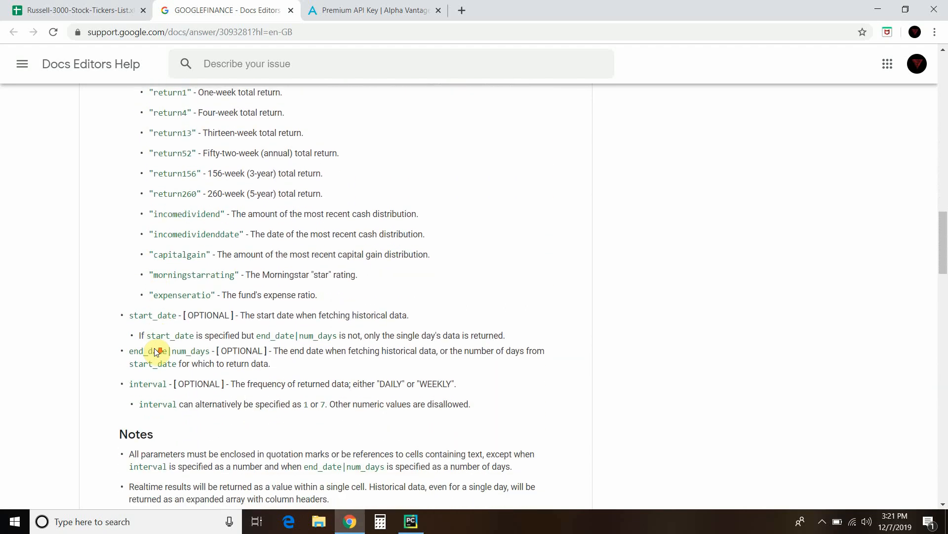
scroll(down, 3)
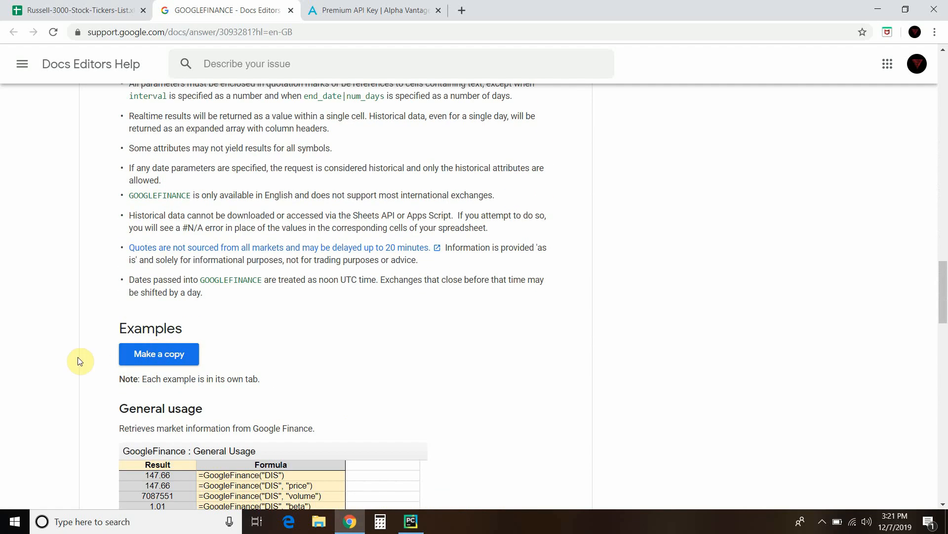
scroll(up, 3)
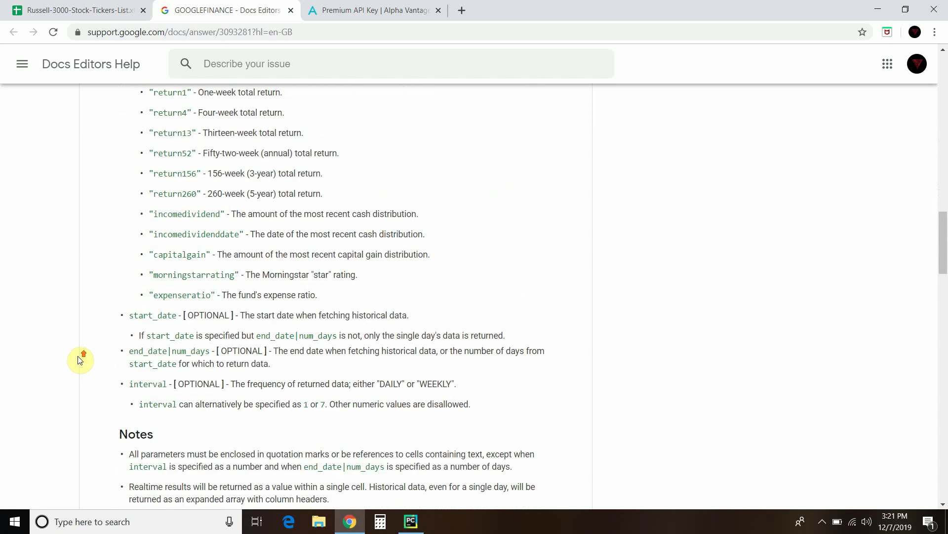
scroll(up, 3)
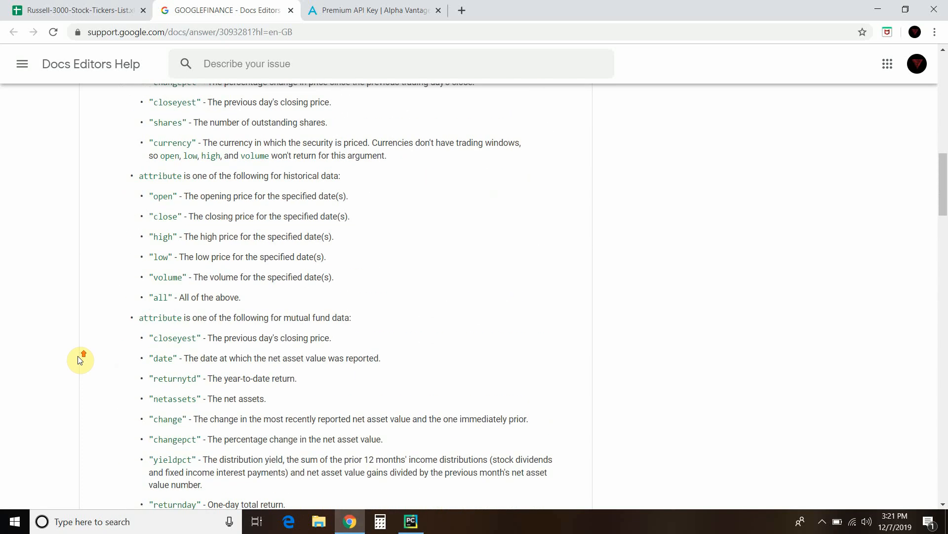
scroll(up, 3)
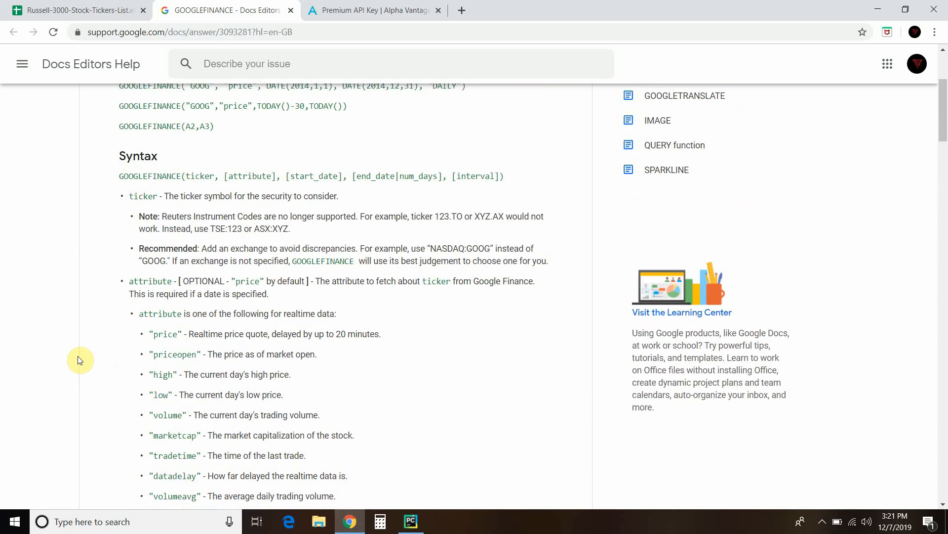
mouse_move(274, 352)
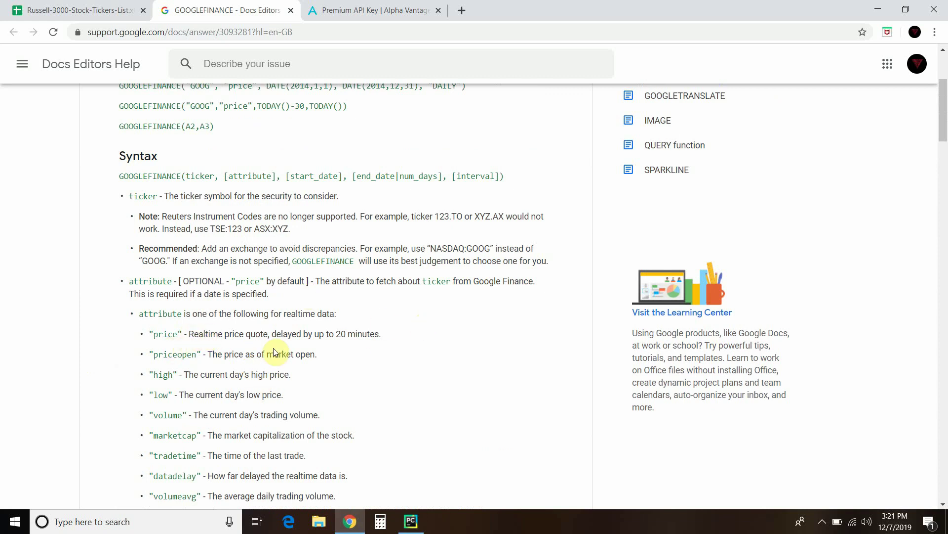
mouse_move(390, 352)
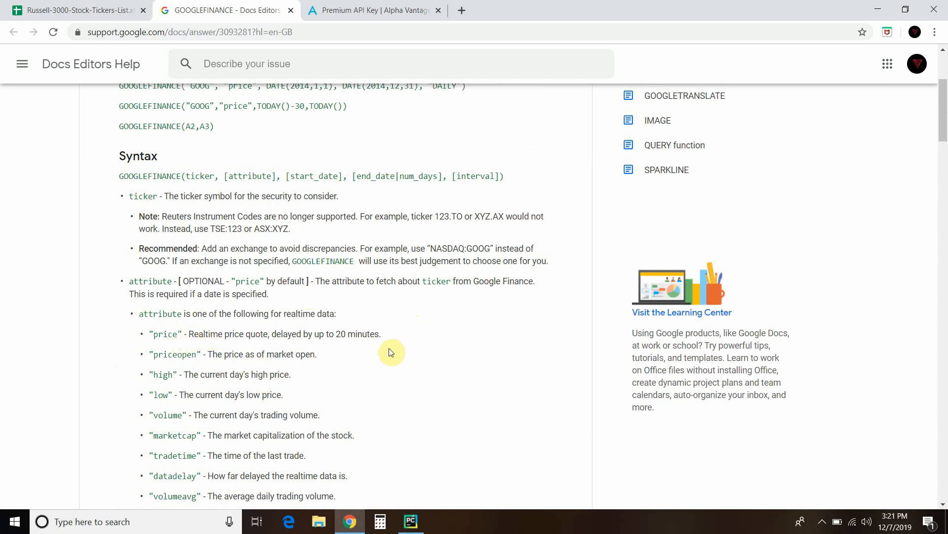
mouse_move(355, 350)
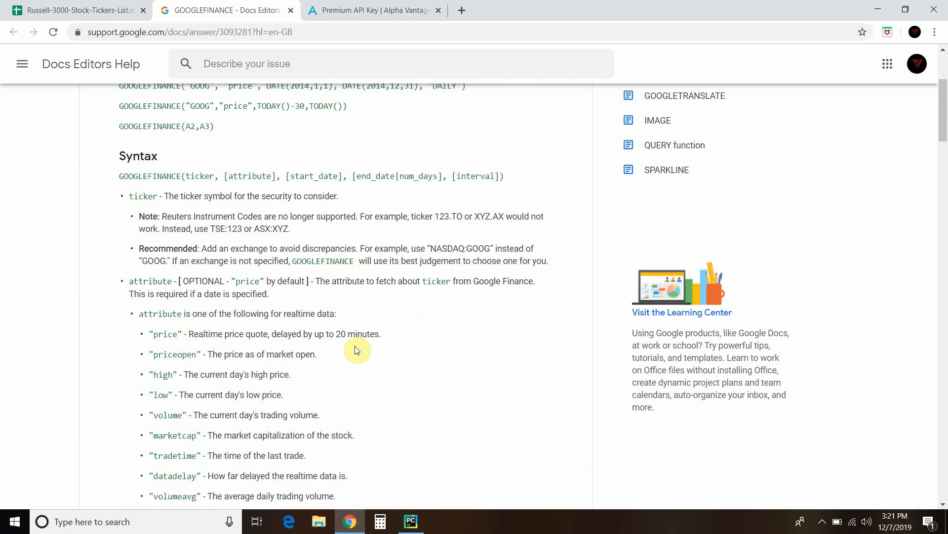
Extend C2 to =GOOGLEFINANCE(A2, " using the A2 ticker, rechecking the realtime attributes in the help page.
click(77, 10)
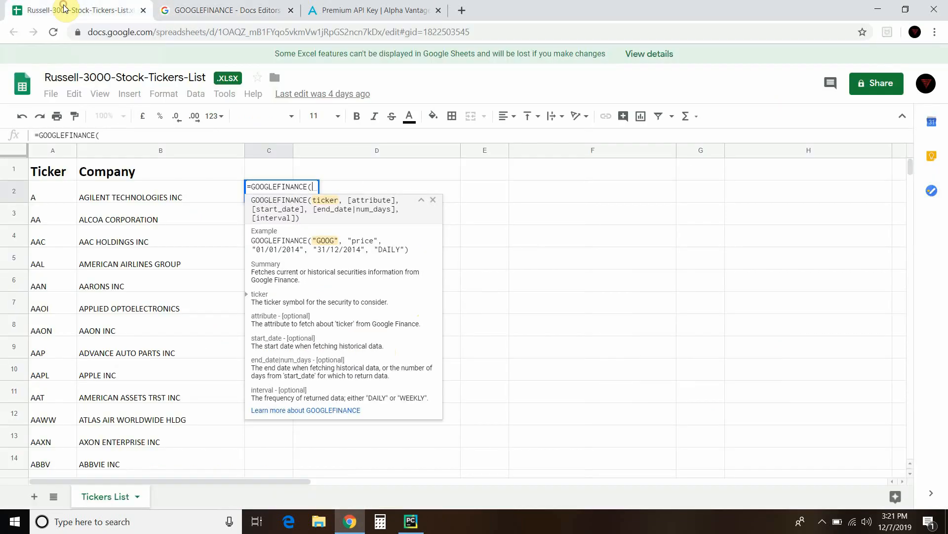
mouse_move(385, 199)
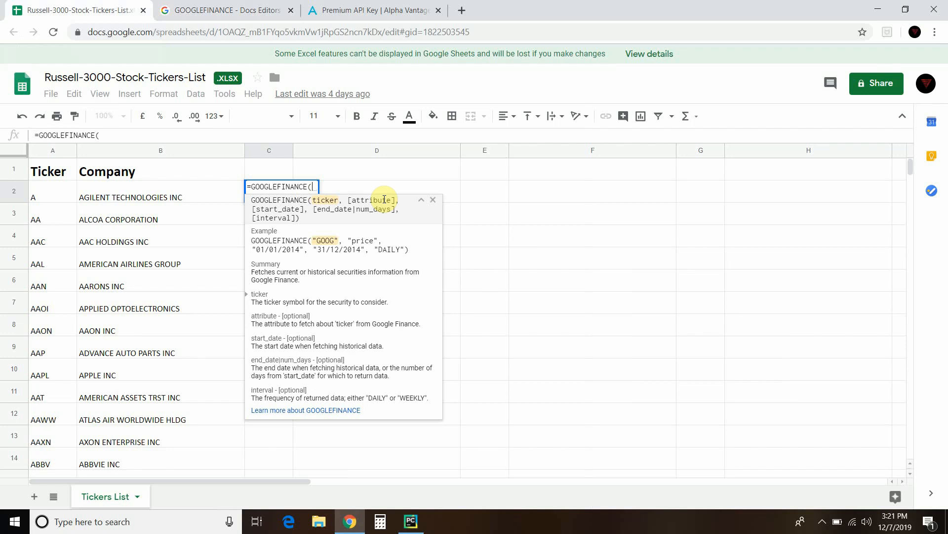
click(52, 190)
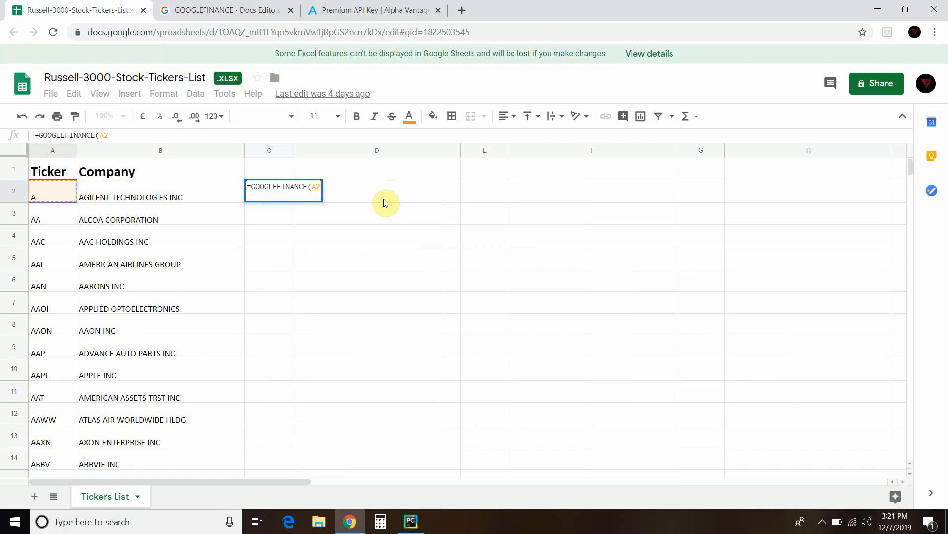
text(,)
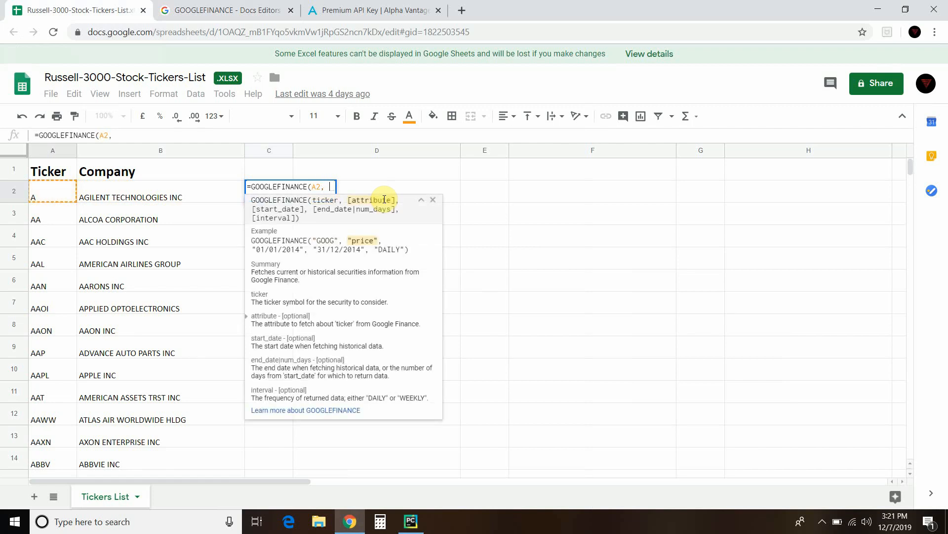
text(")
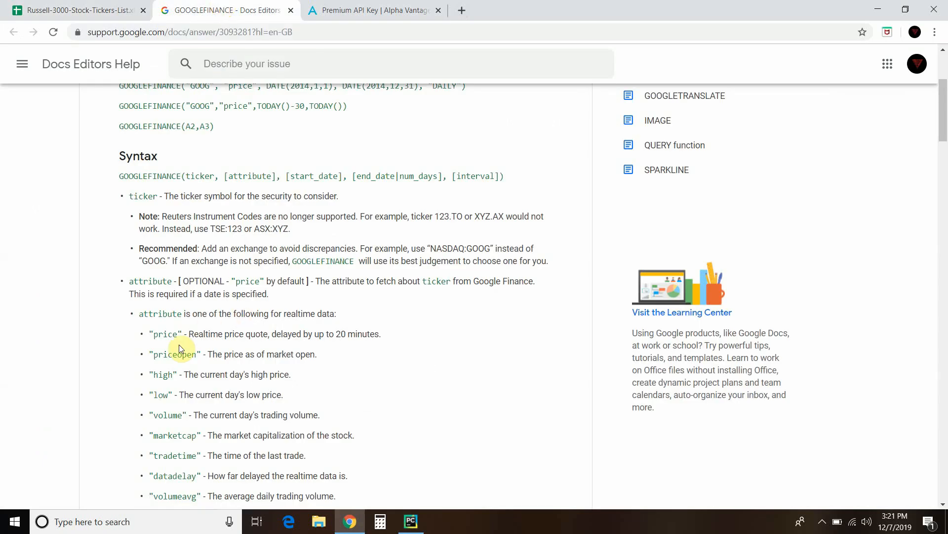
scroll(down, 3)
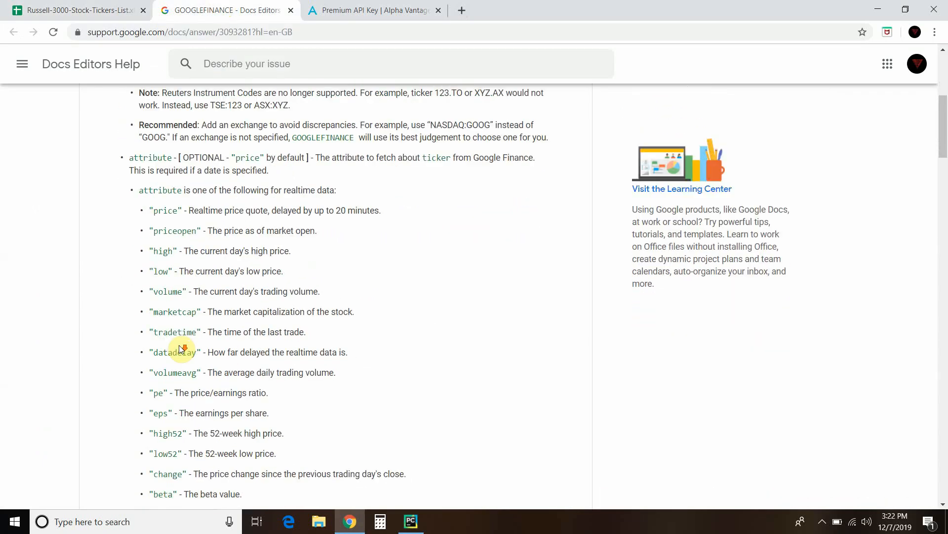
scroll(down, 3)
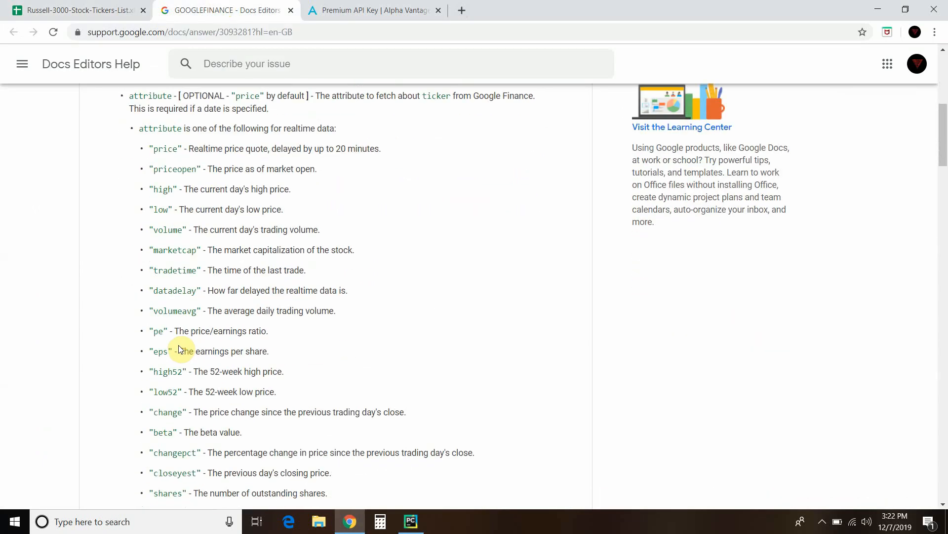
mouse_move(191, 470)
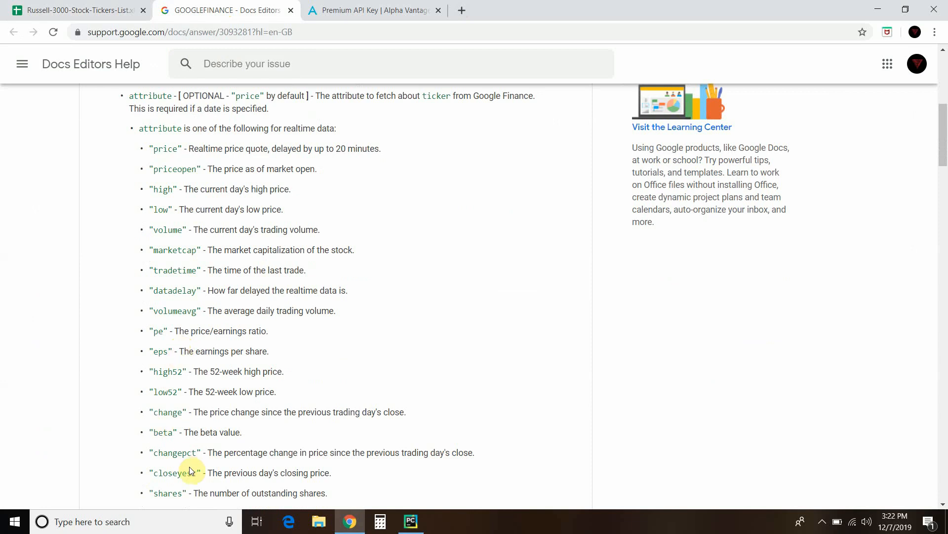
mouse_move(408, 473)
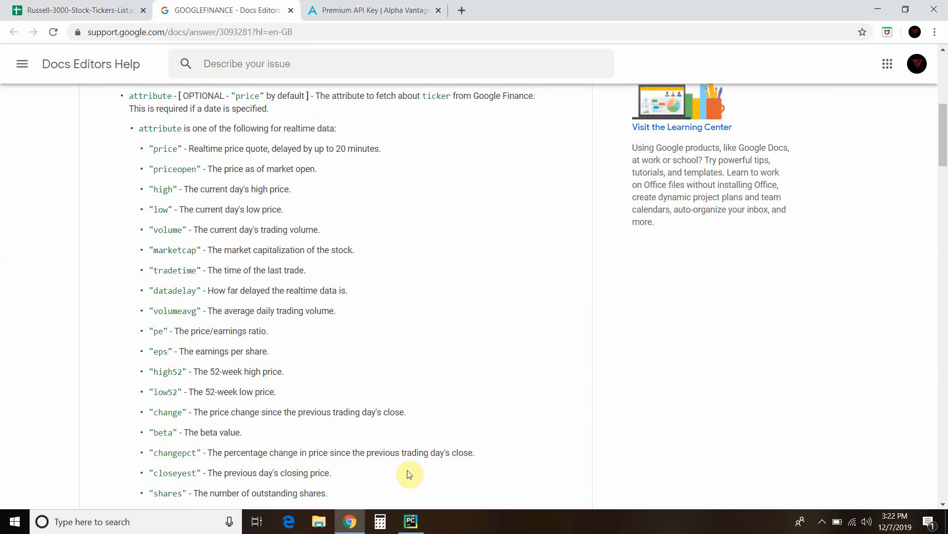
mouse_move(368, 450)
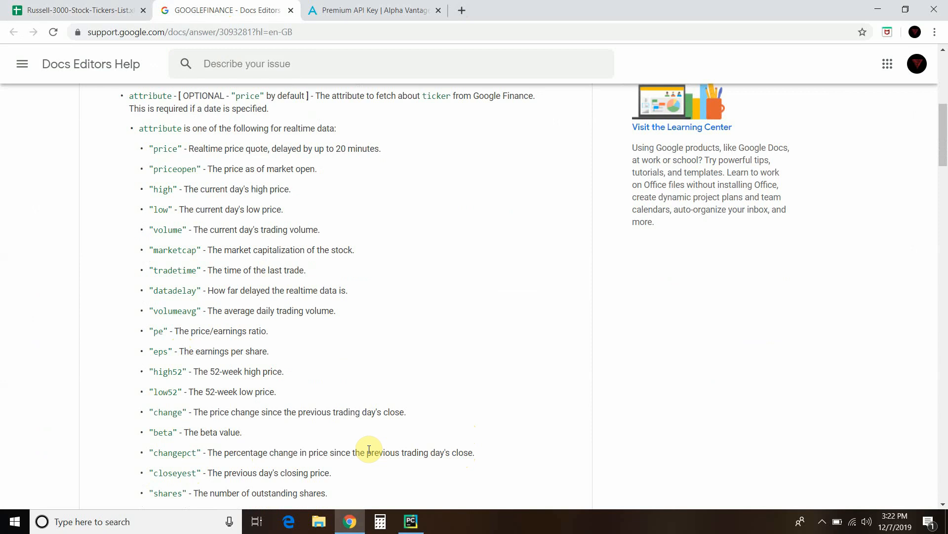
mouse_move(173, 441)
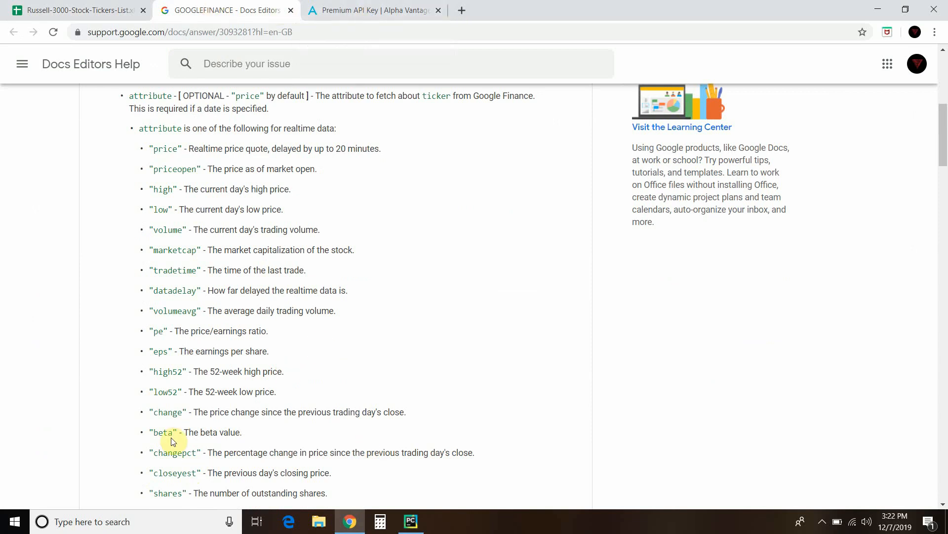
click(77, 10)
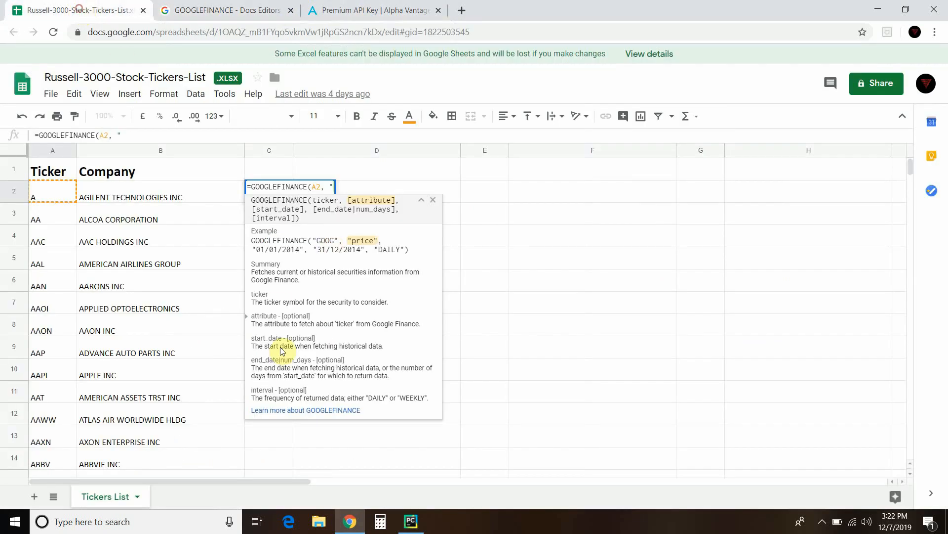
Complete =GOOGLEFINANCE(A2,"changepct") in C2, keeping it despite the Excel compatibility warning.
text(change)
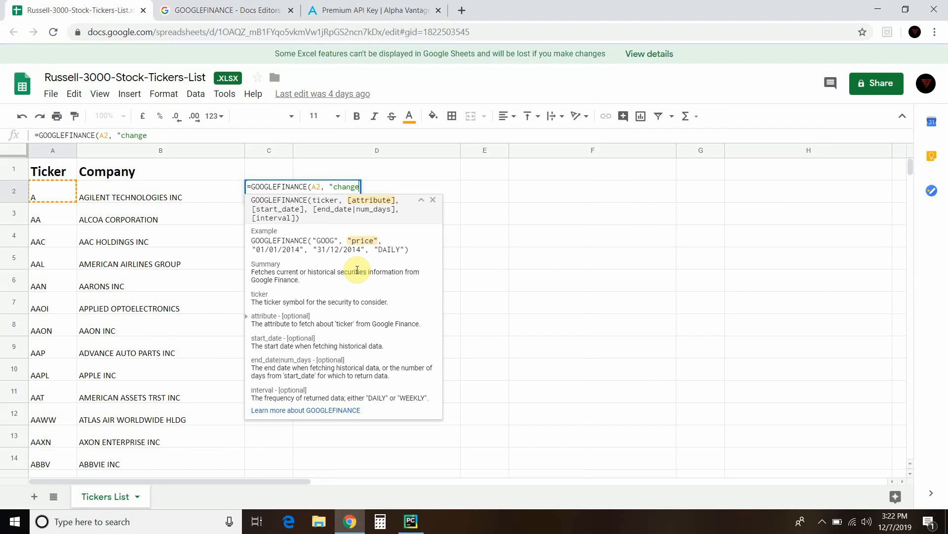
text(pct"))
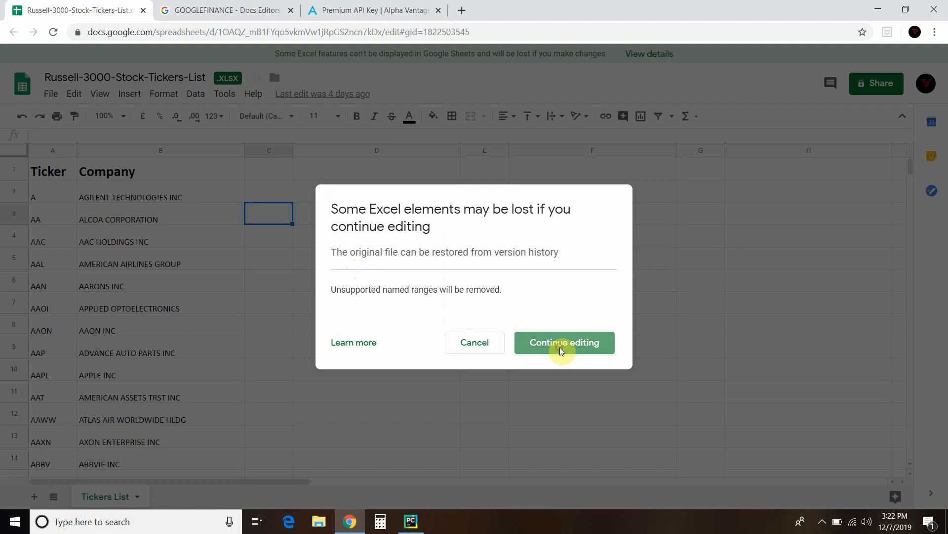
click(563, 342)
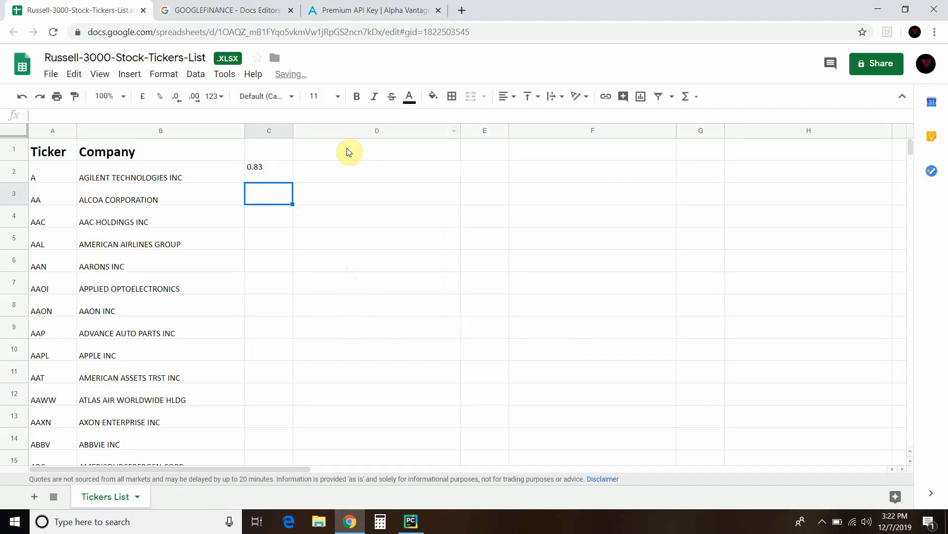
click(269, 167)
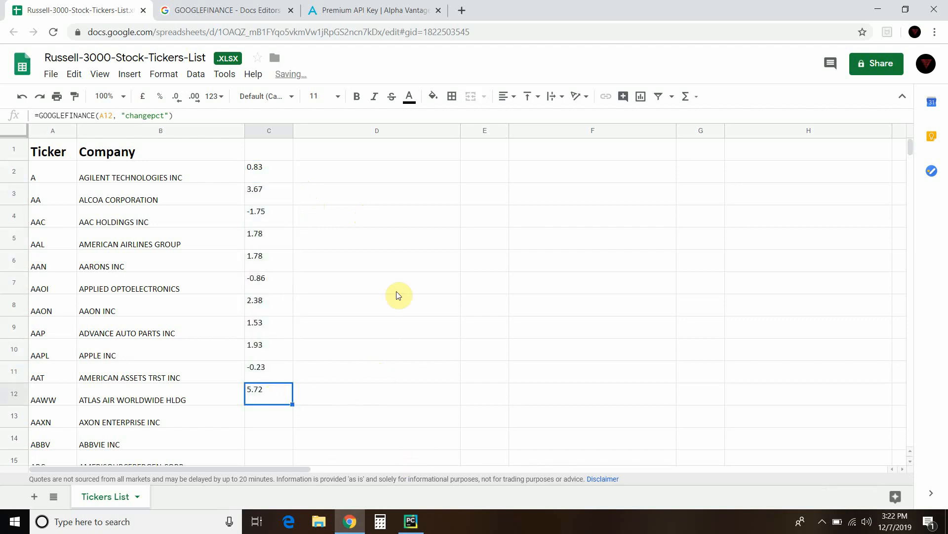
mouse_move(356, 324)
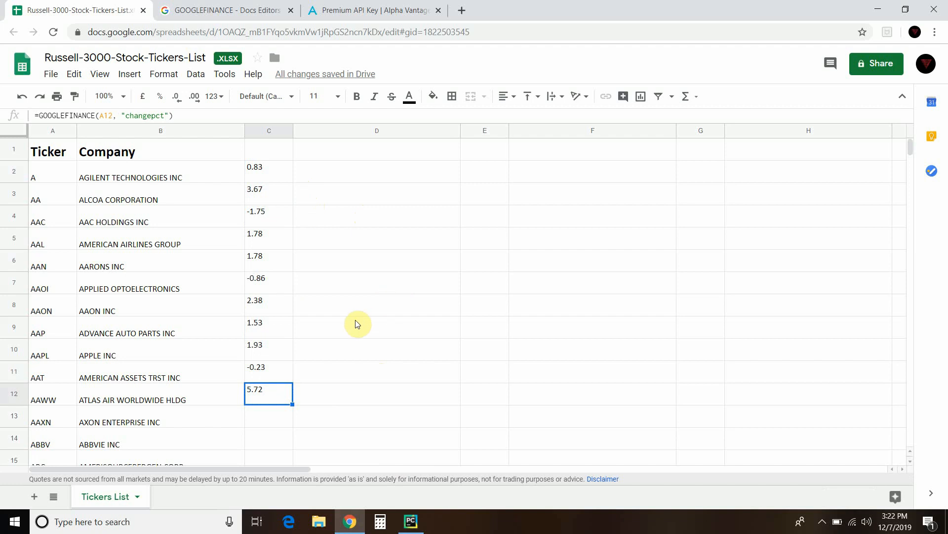
Copy the changepct formula down column C for all tickers.
scroll(down, 3)
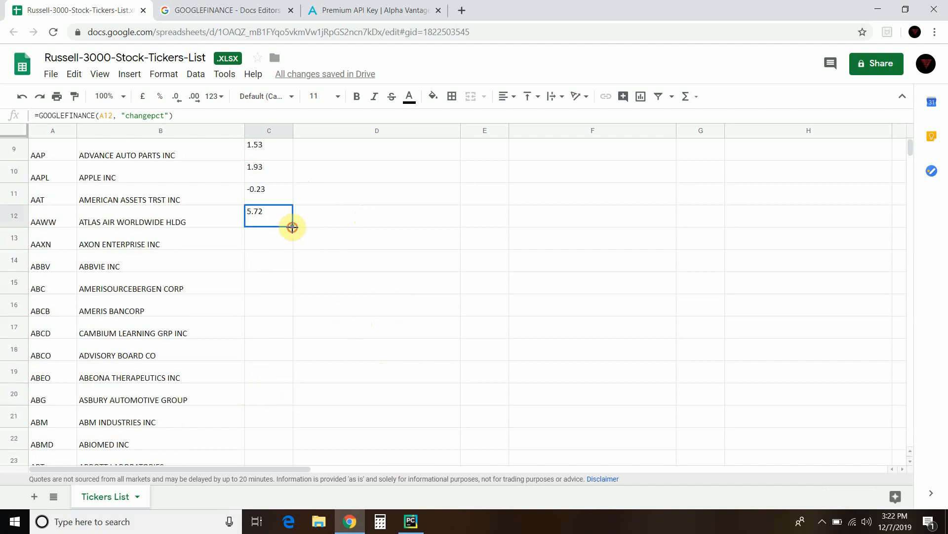
scroll(down, 3)
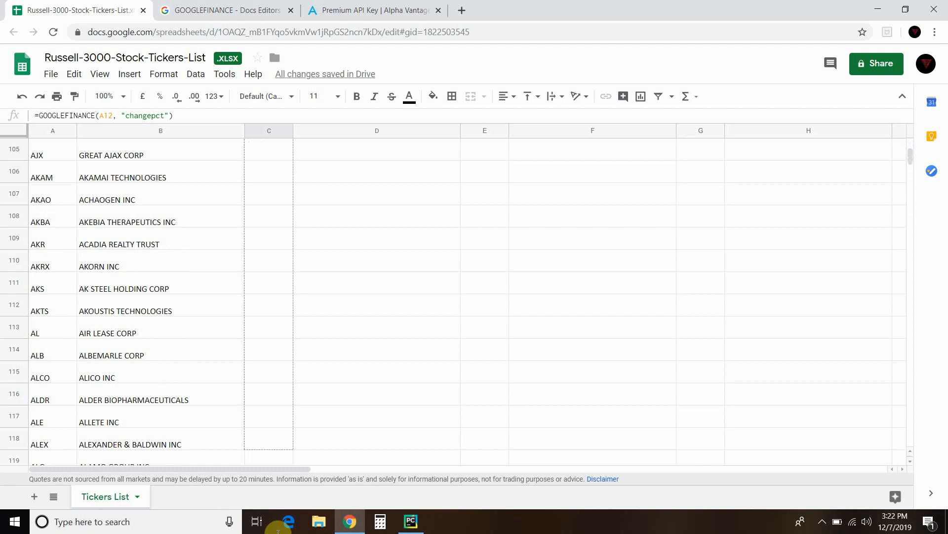
scroll(down, 3)
text(Change)
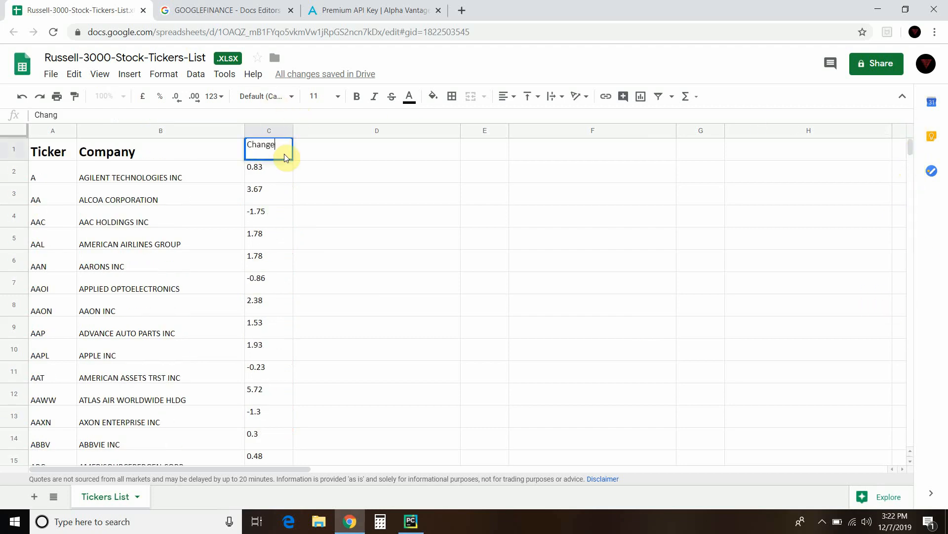
Confirm the 'Change %' heading in C1 and enable a filter on the ticker table.
text(%)
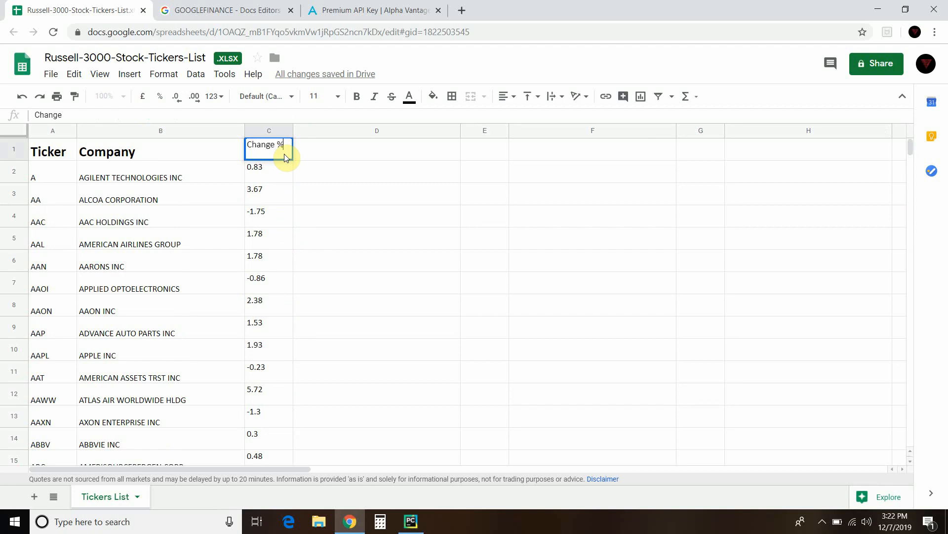
click(376, 192)
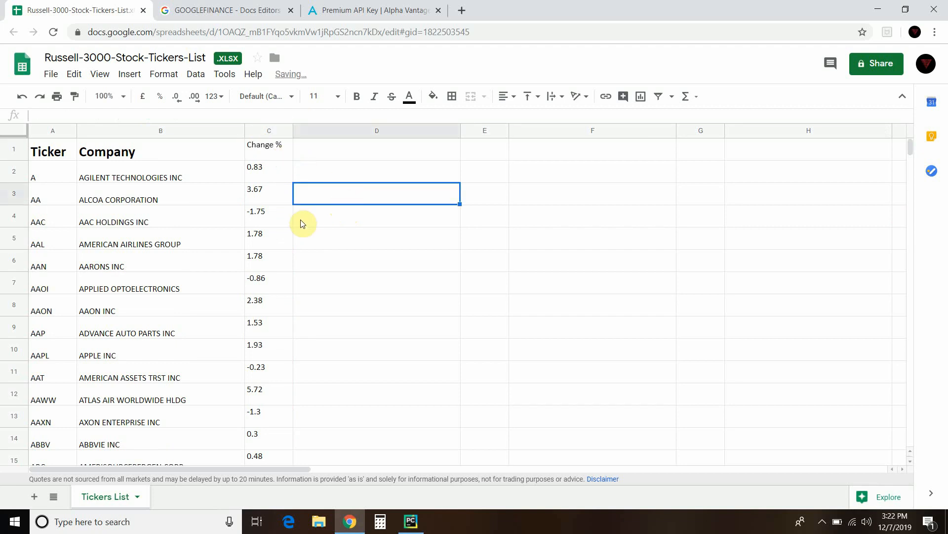
click(269, 144)
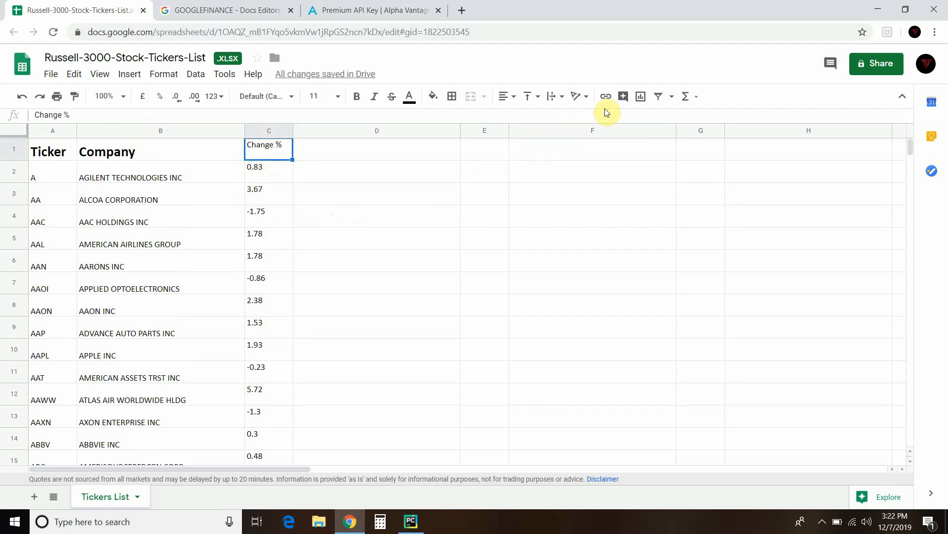
click(656, 96)
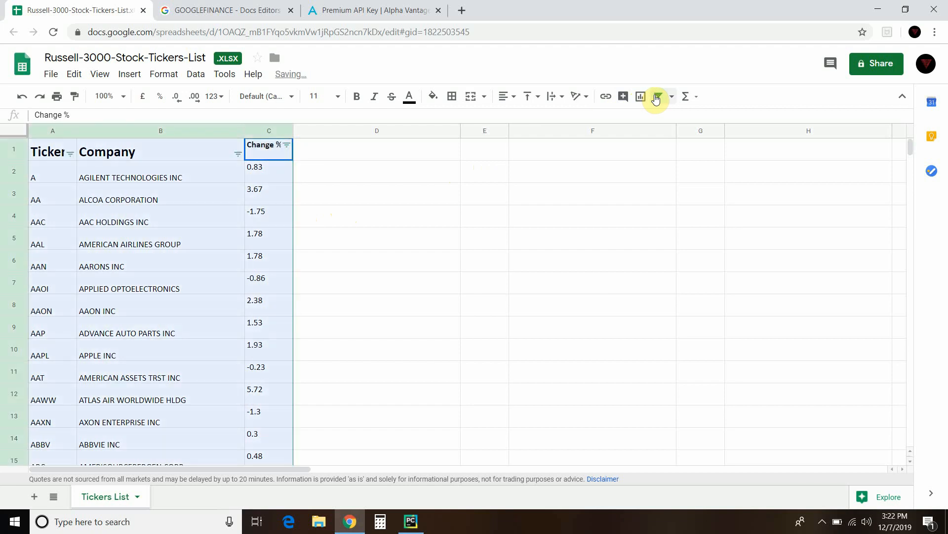
Filter Change % by condition 'Greater than or equal to' 5, leaving only gainers like AAWW and ADXS.
click(284, 144)
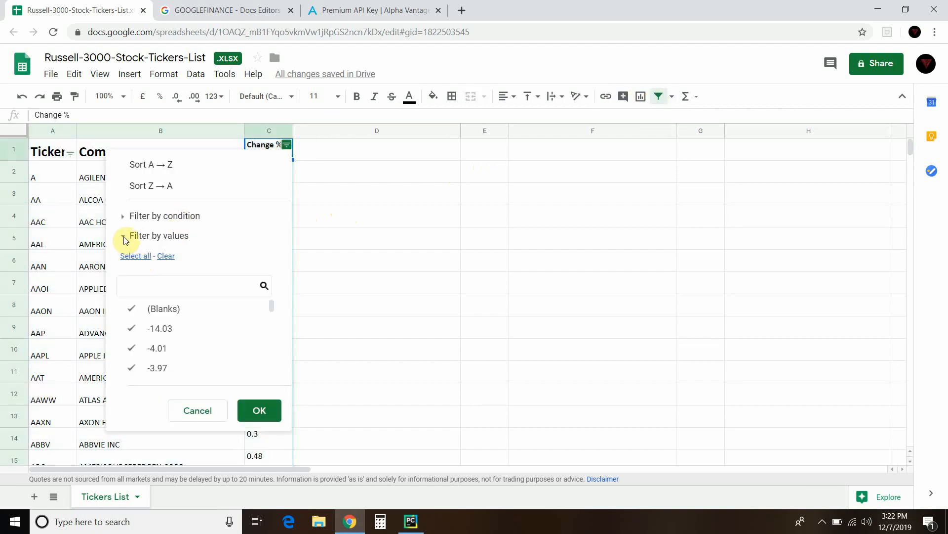
click(165, 216)
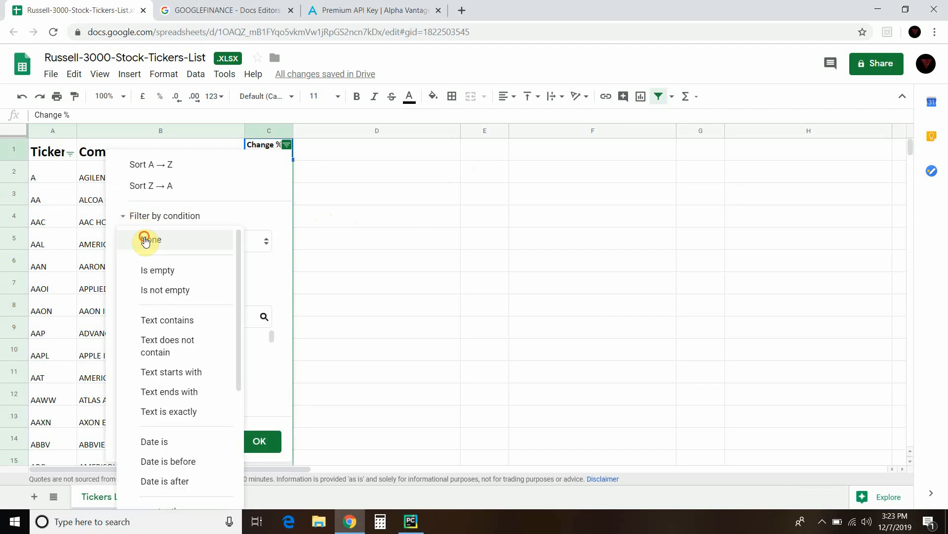
scroll(down, 3)
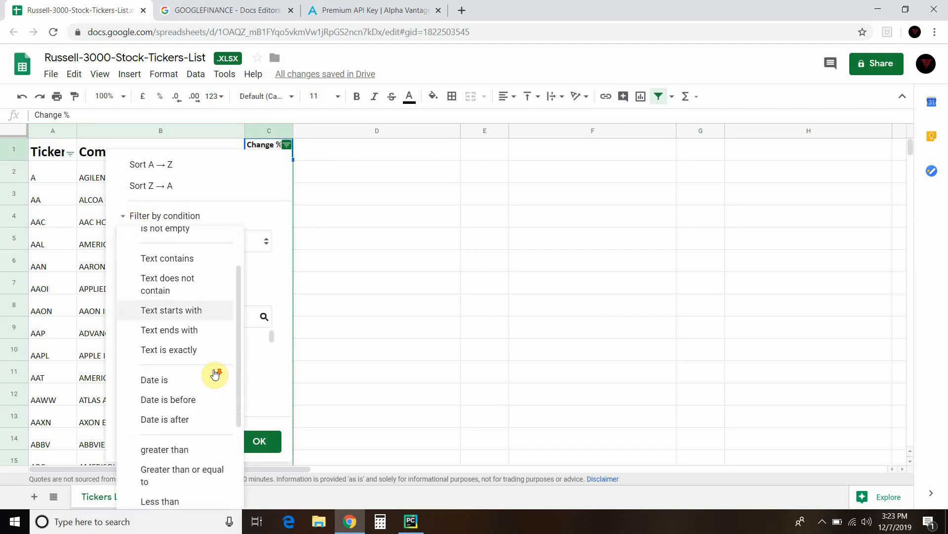
scroll(down, 3)
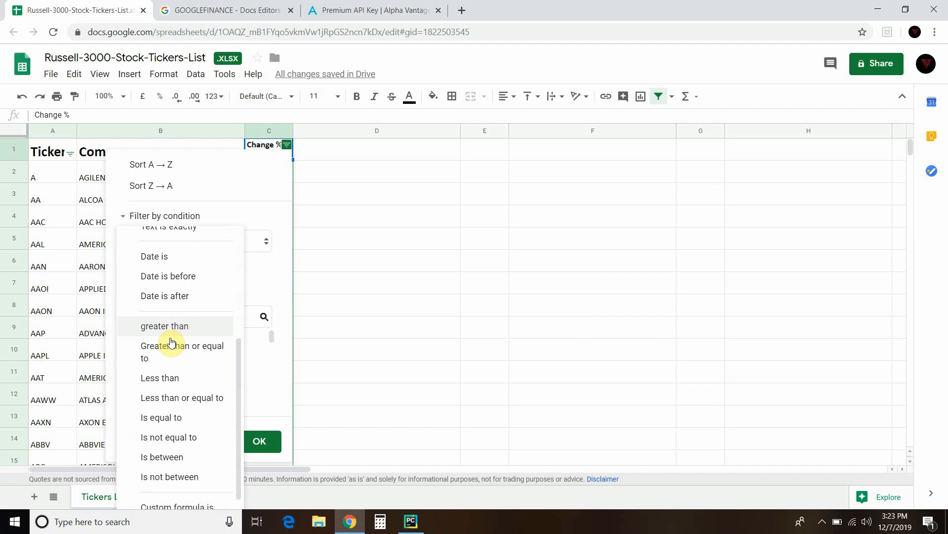
click(171, 351)
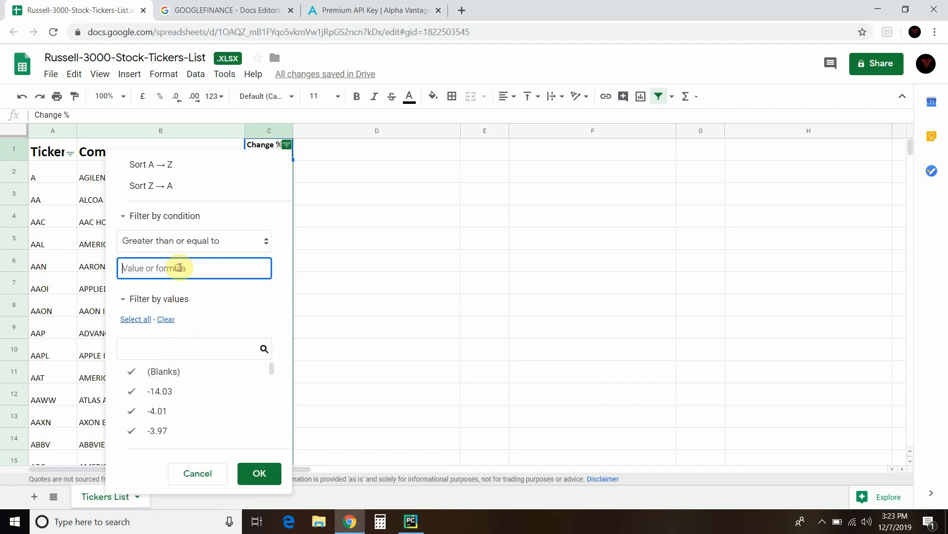
text(5)
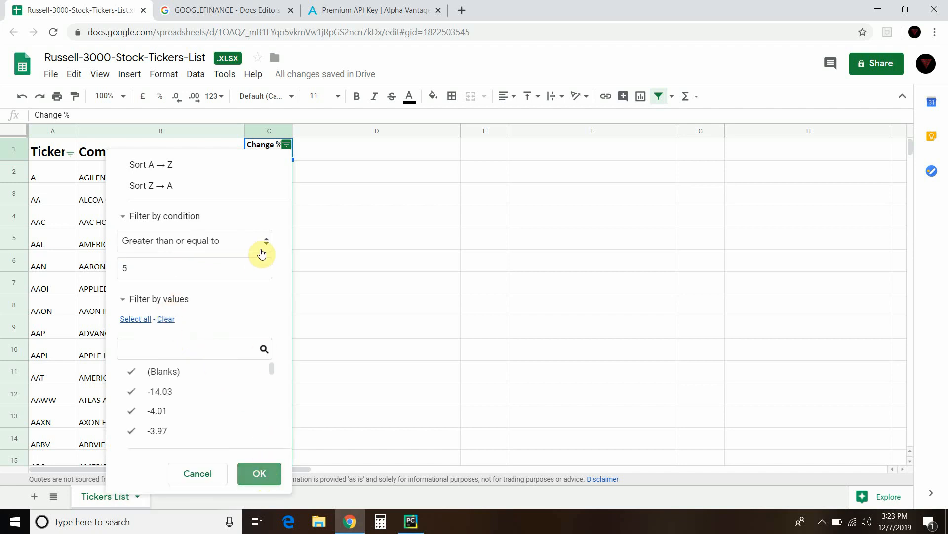
click(259, 473)
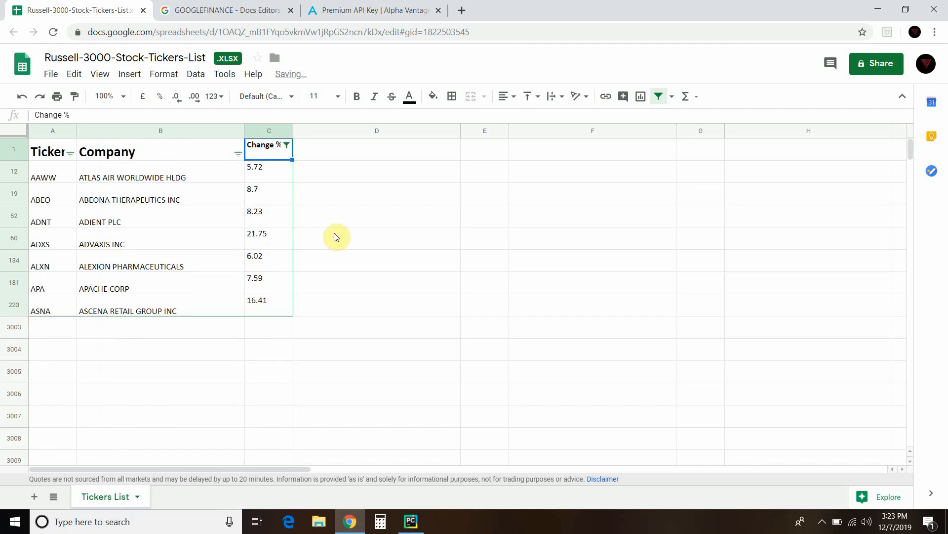
click(268, 171)
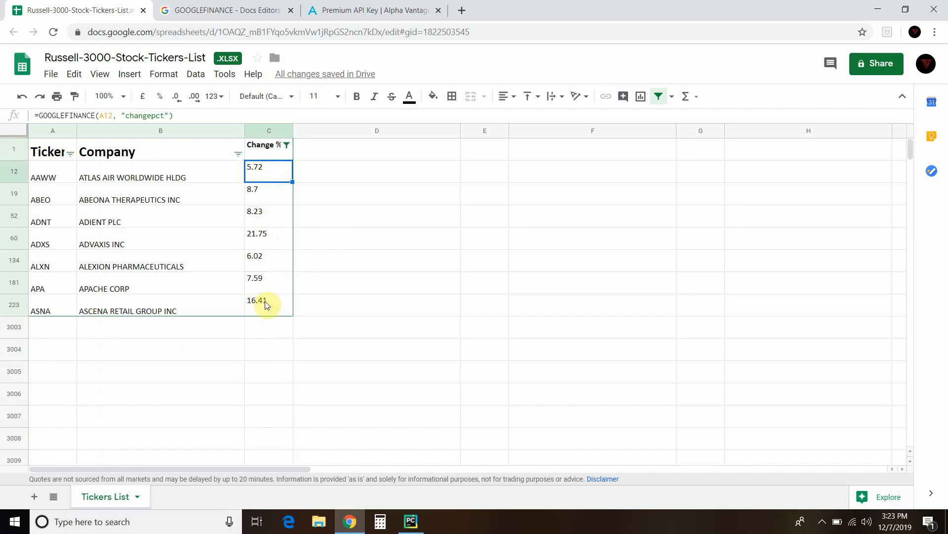
mouse_move(235, 301)
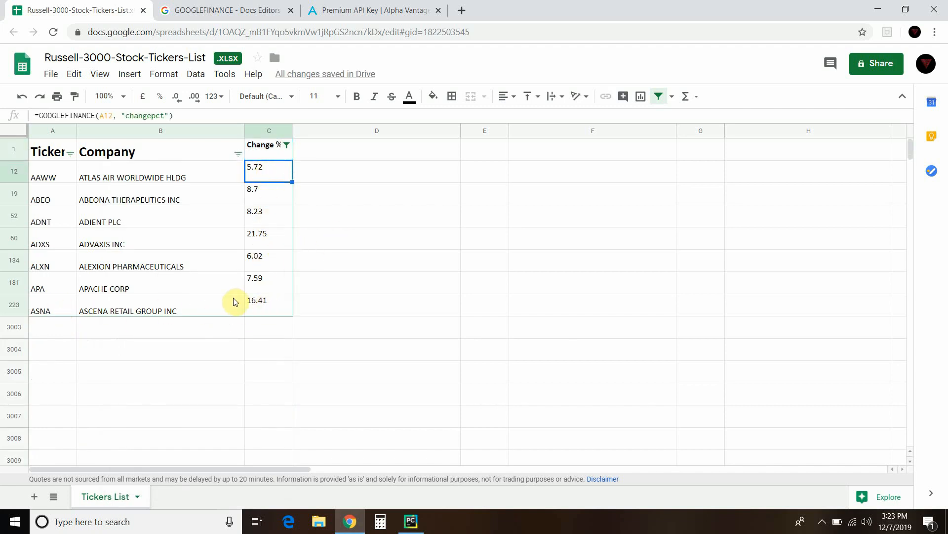
mouse_move(289, 282)
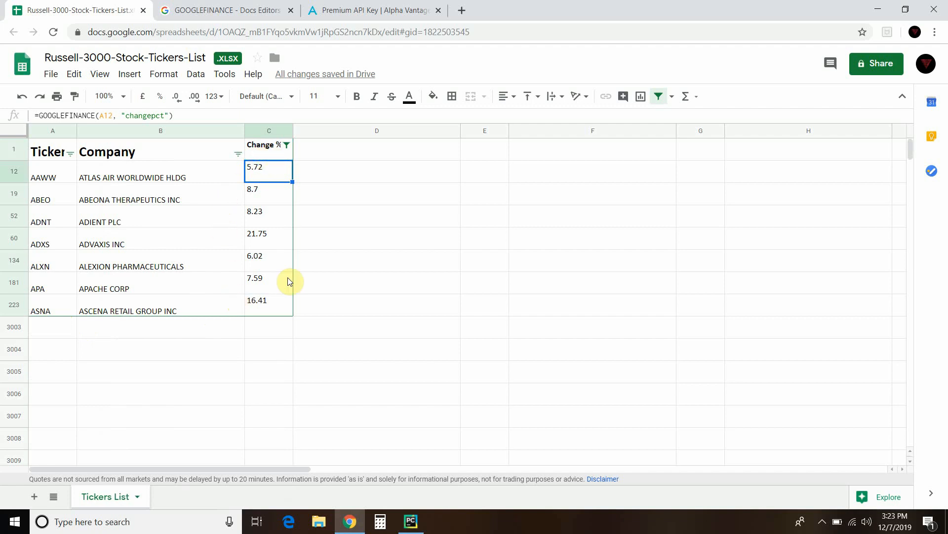
mouse_move(409, 304)
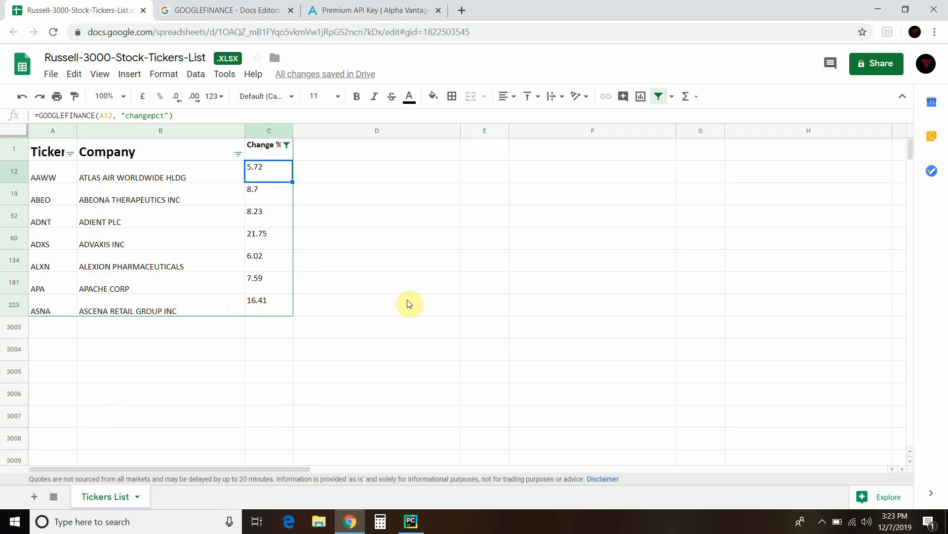
mouse_move(309, 179)
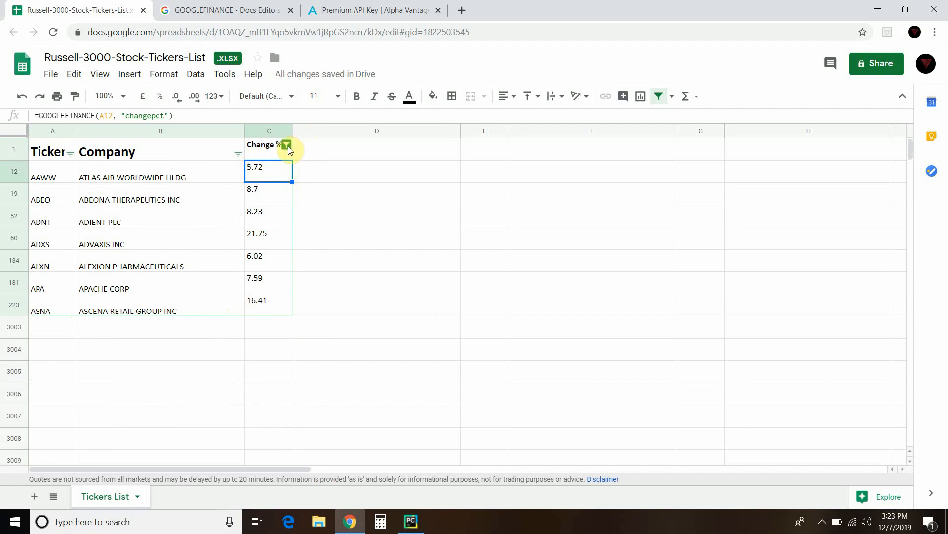
mouse_move(301, 142)
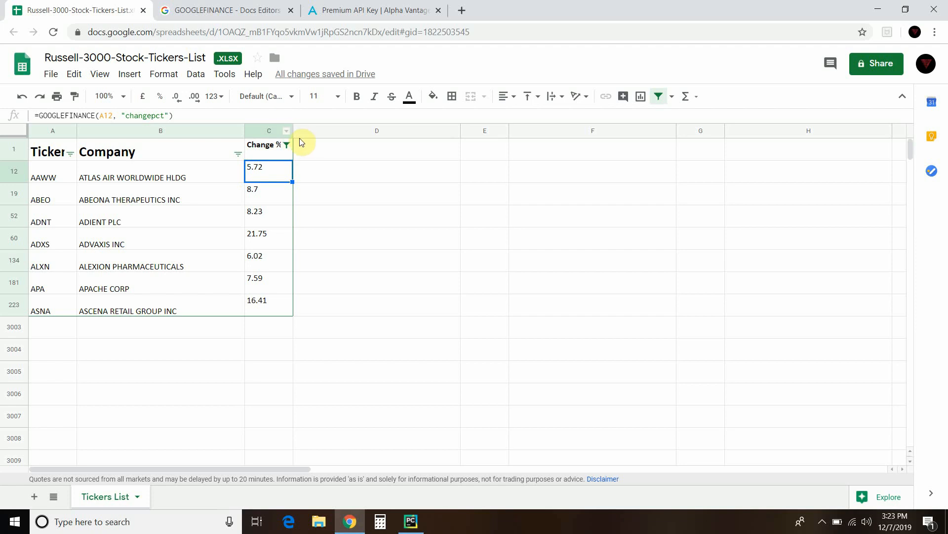